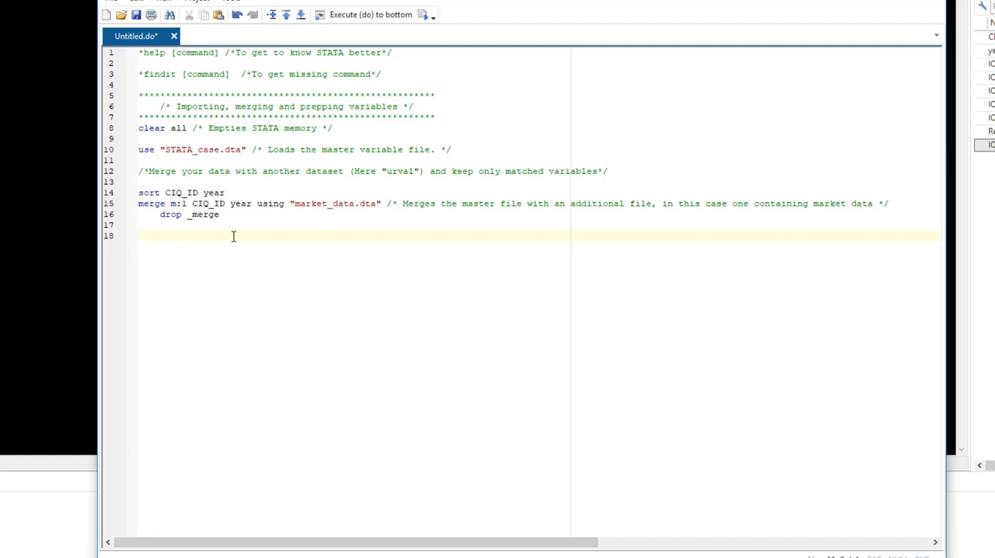
Add the section comment /* Renaming and labeling variables */ on line 18
{"action": "left_click", "coordinate": [140, 236]}
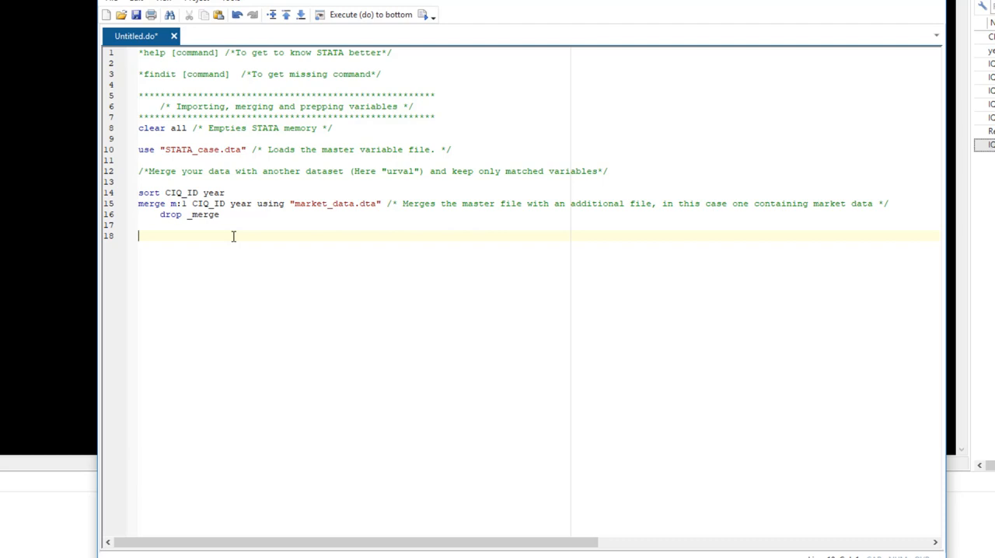
{"action": "type", "text": "/"}
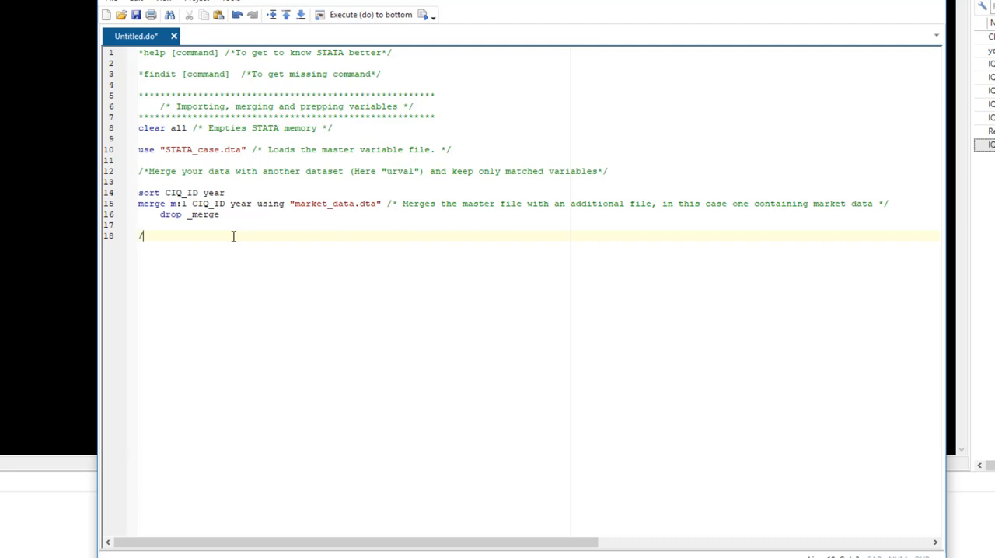
{"action": "type", "text": "* Renaming"}
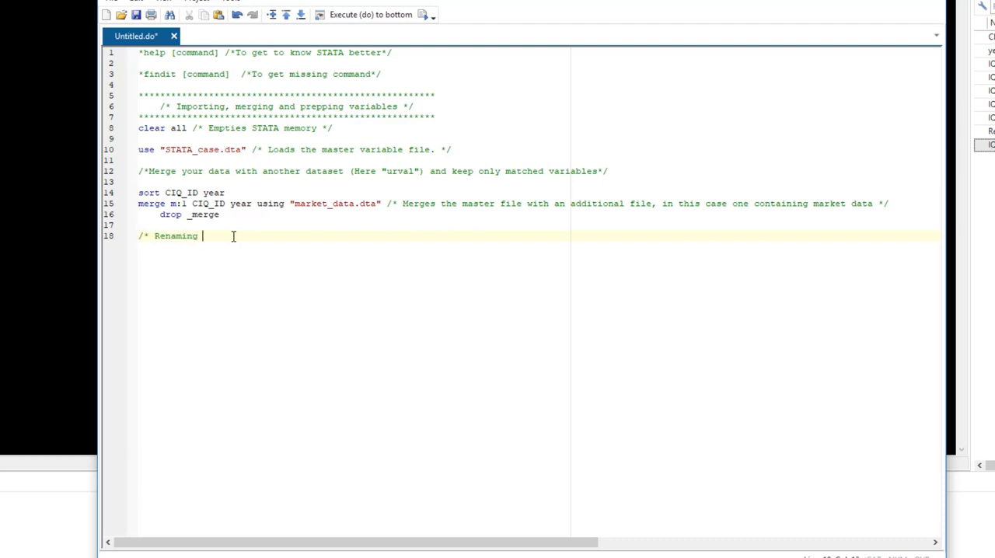
{"action": "type", "text": "and labeling variab"}
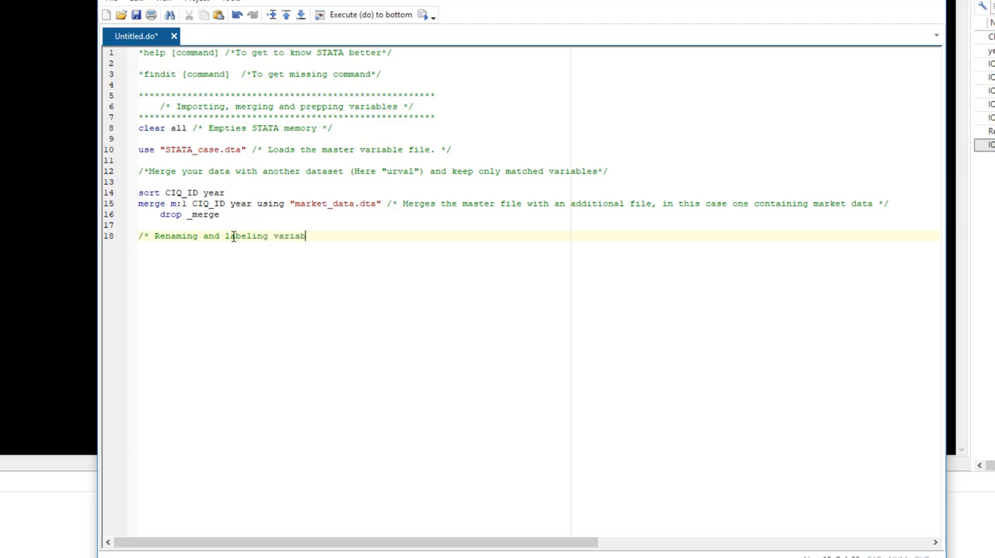
{"action": "type", "text": "les */"}
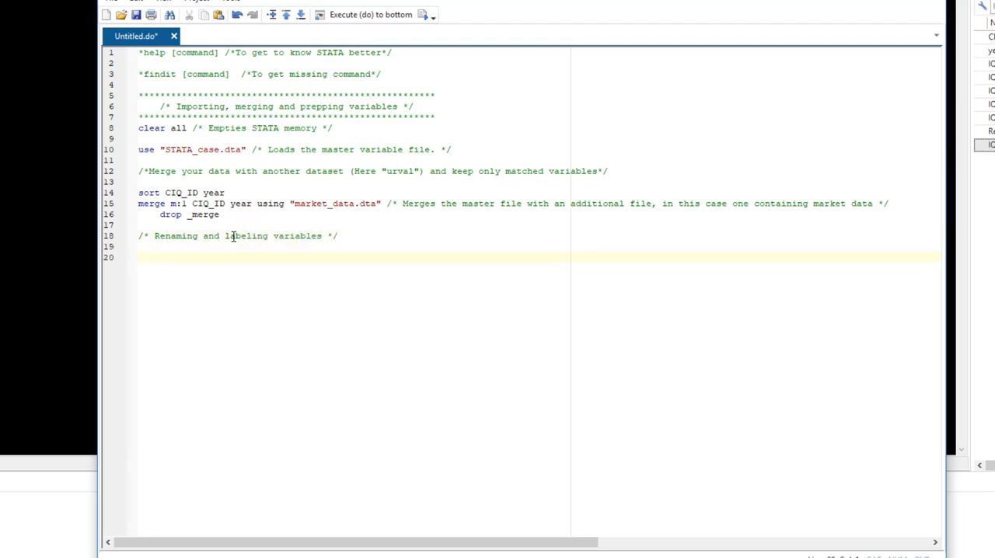
Write the line rename IQ_TOTAL_SHARES_OUTSTANDING NOSH
{"action": "type", "text": "rename"}
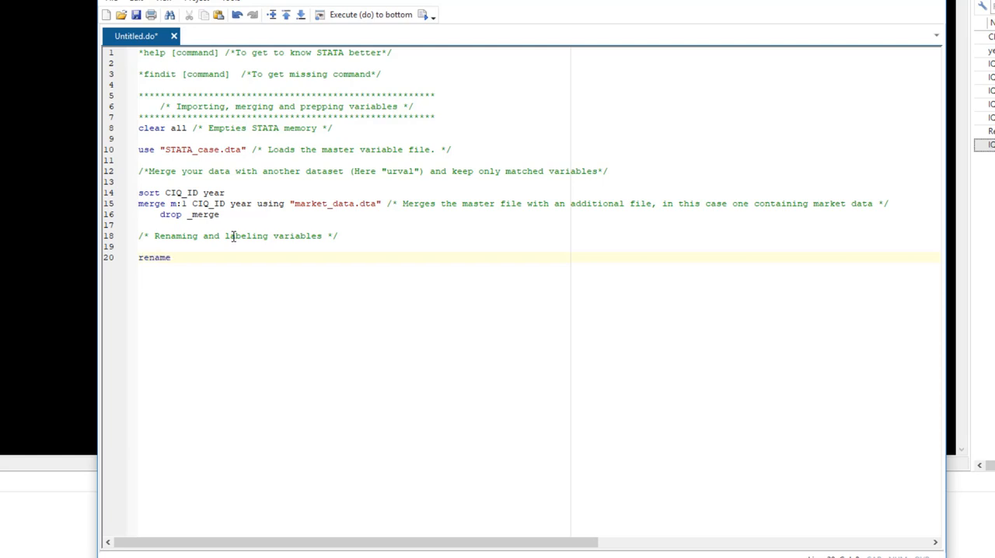
{"action": "type", "text": "\" \""}
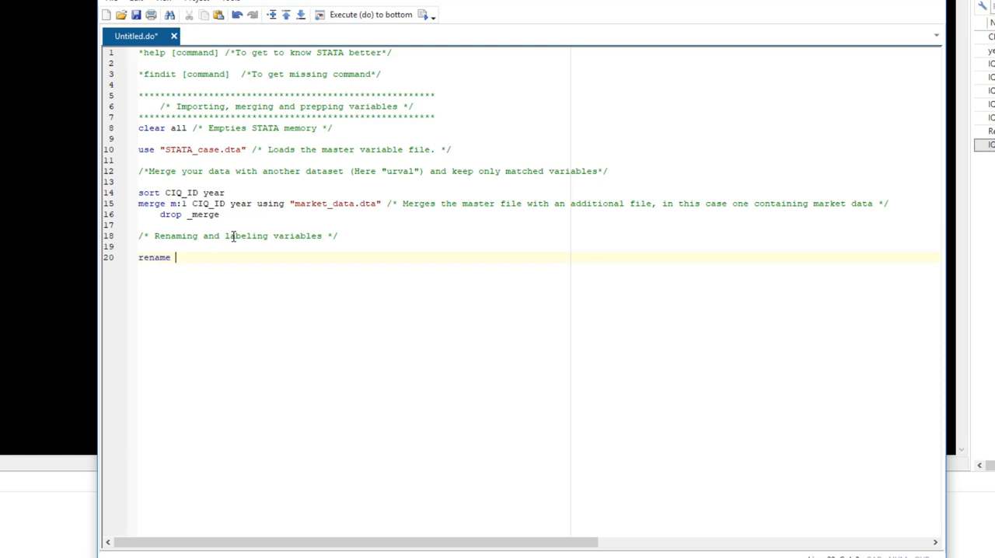
{"action": "type", "text": "IQ_"}
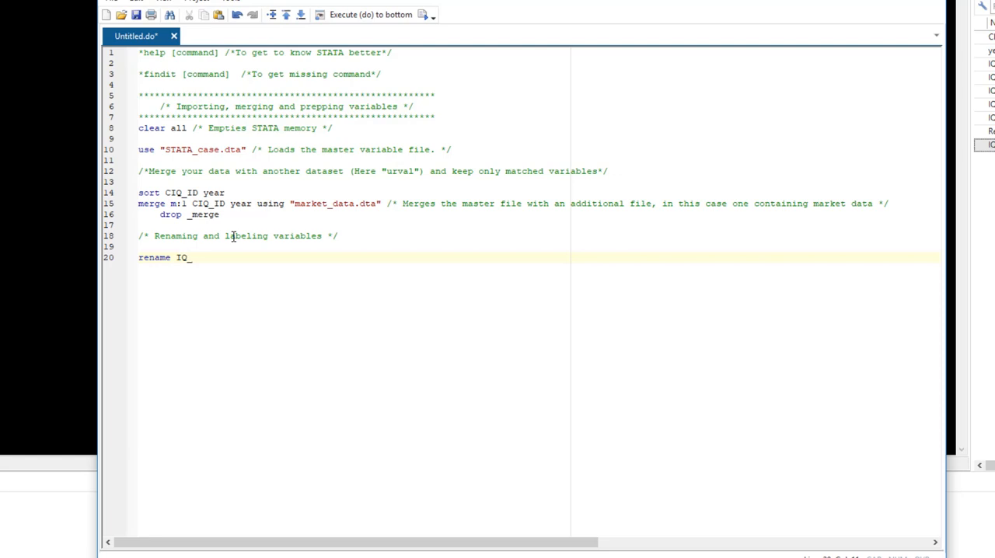
{"action": "type", "text": "TOT"}
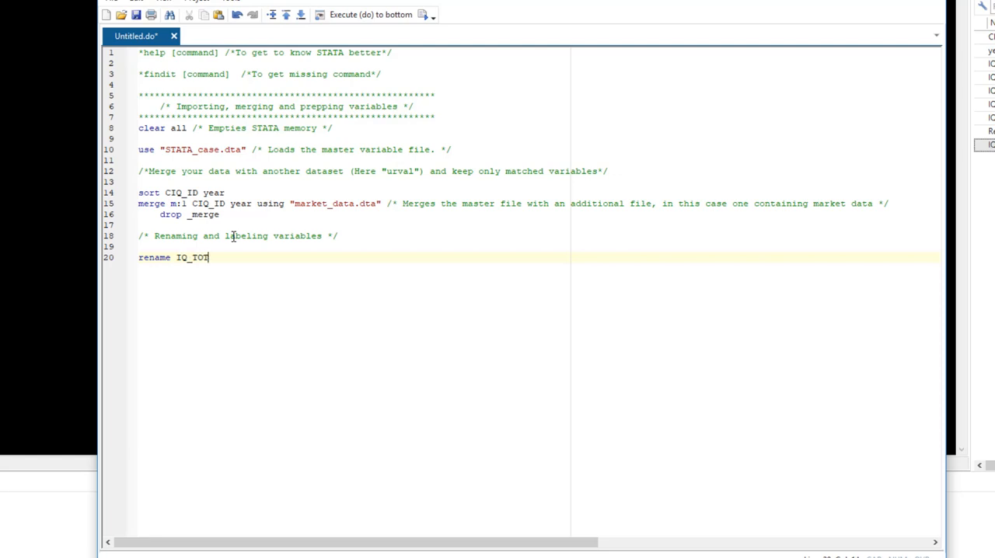
{"action": "type", "text": "AL_SHARE"}
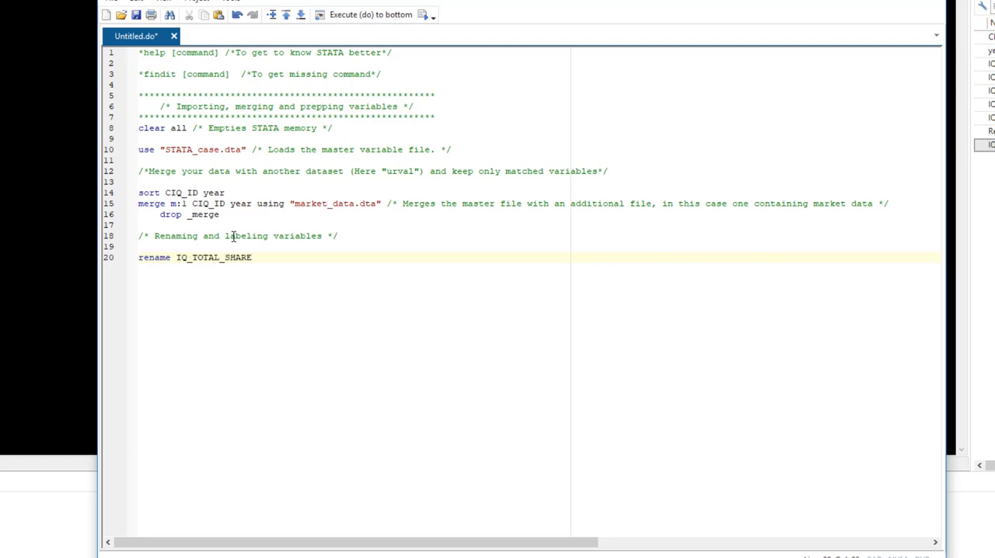
{"action": "type", "text": "SOUTSTANDING"}
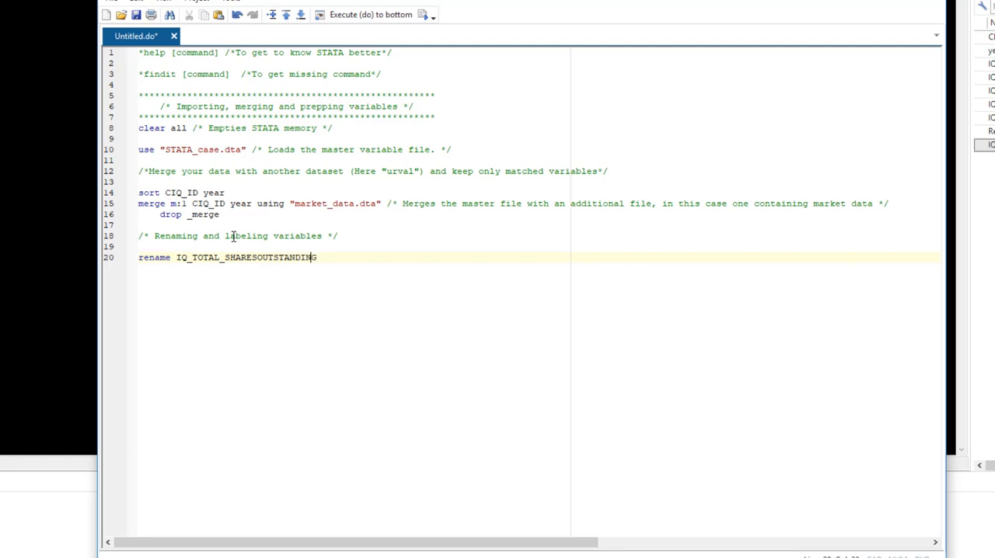
{"action": "type", "text": "_"}
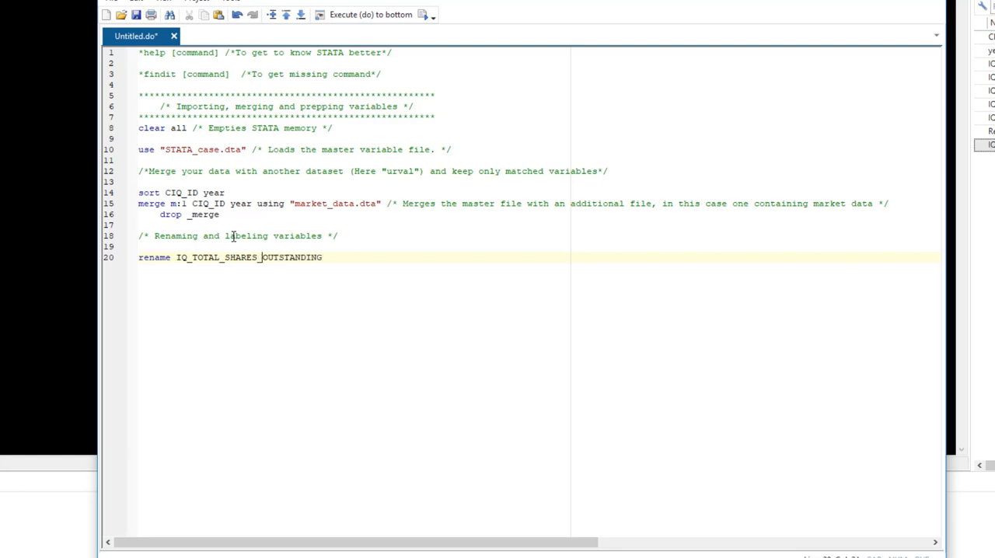
{"action": "type", "text": "NOSH"}
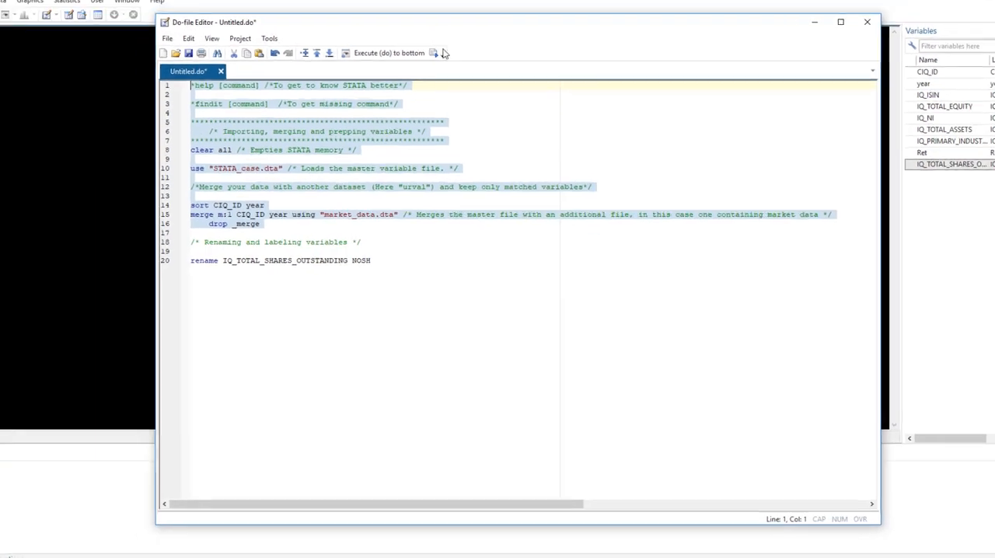
Run the NOSH rename line, then begin a grouped rename () statement on line 21
{"action": "left_click", "coordinate": [388, 53]}
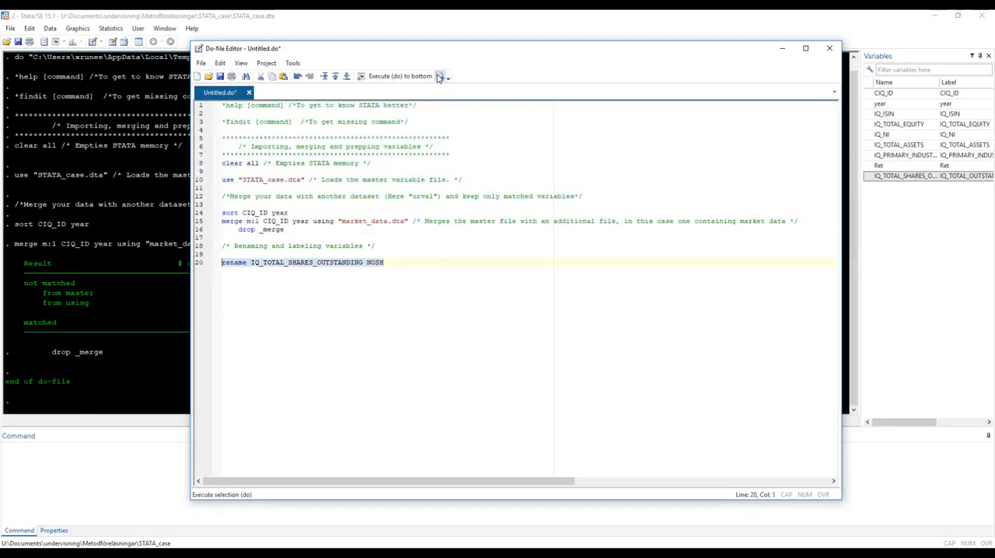
{"action": "left_click", "coordinate": [439, 75]}
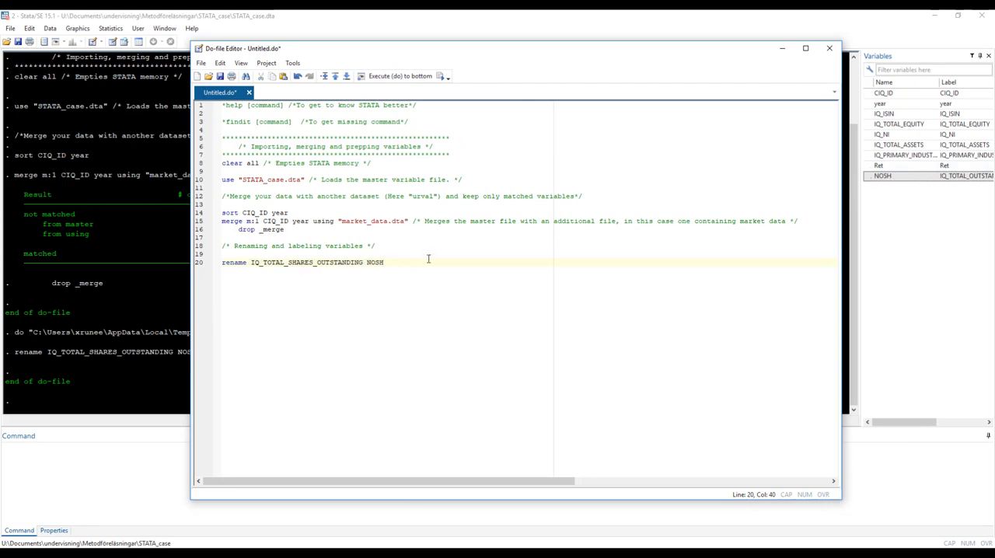
{"action": "type", "text": "rename"}
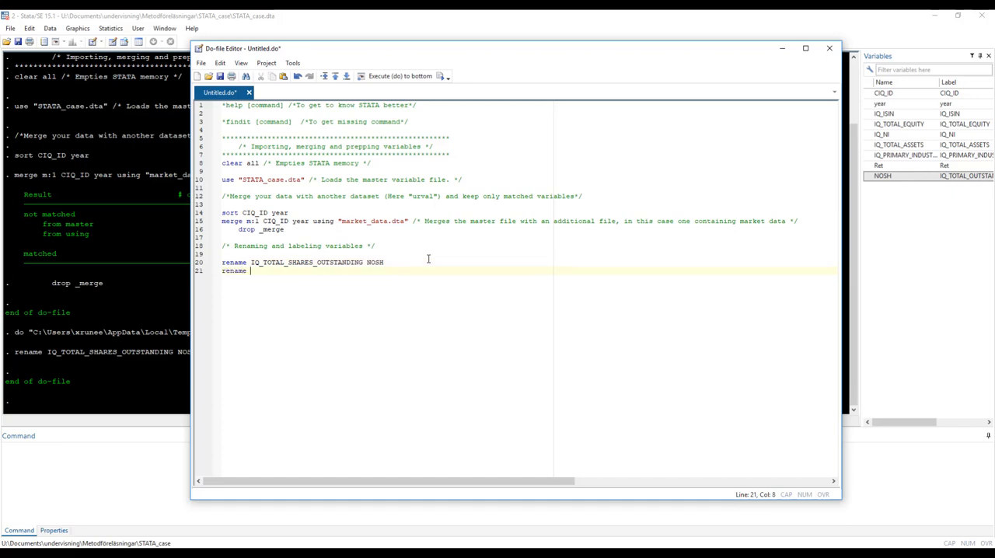
{"action": "type", "text": "()"}
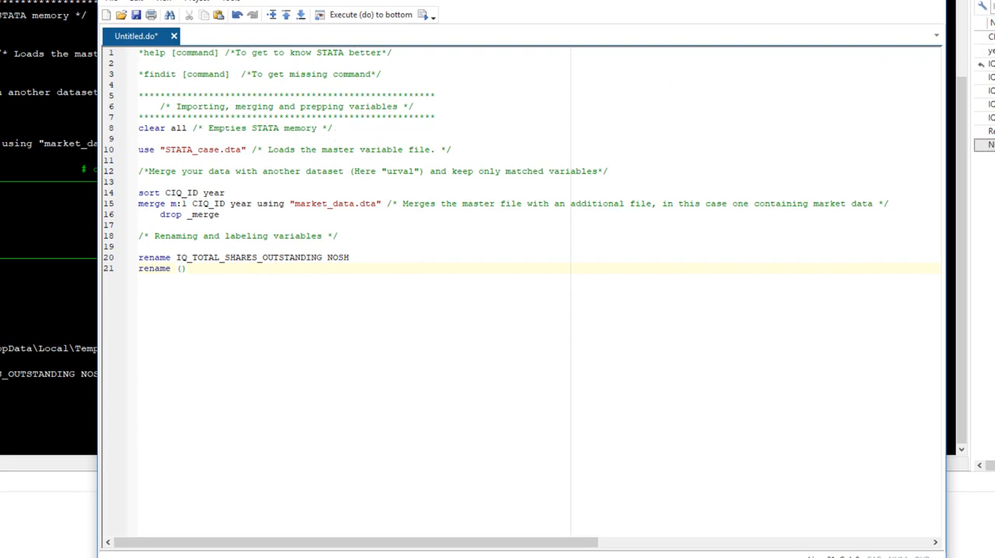
Gather IQ_ISIN, IQ_TOTAL_EQUITY, IQ_NI, IQ_TOTAL_ASSETS and IQ_PRIMARY_INDUSTRY from the main Stata window into the rename parentheses
{"action": "left_click", "coordinate": [370, 14]}
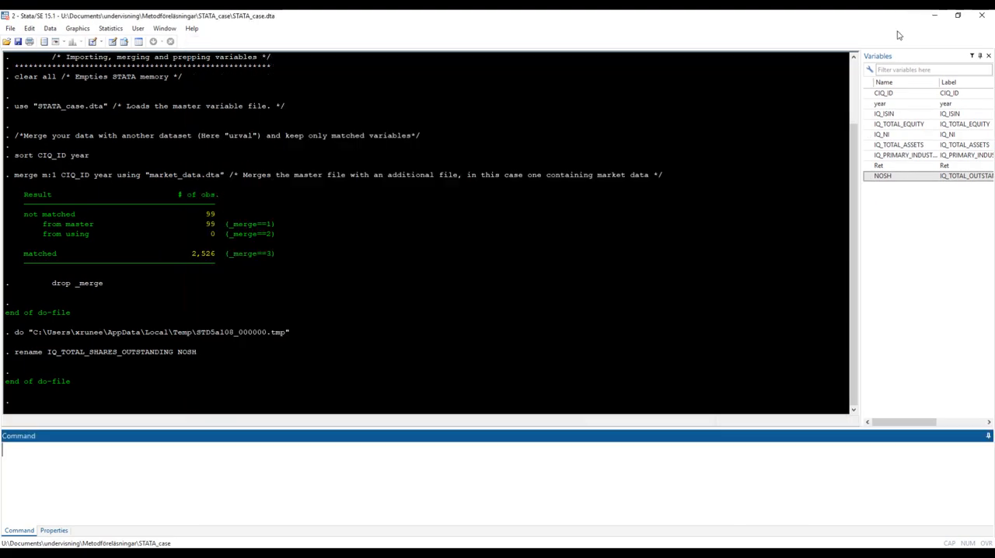
{"action": "left_click", "coordinate": [882, 114]}
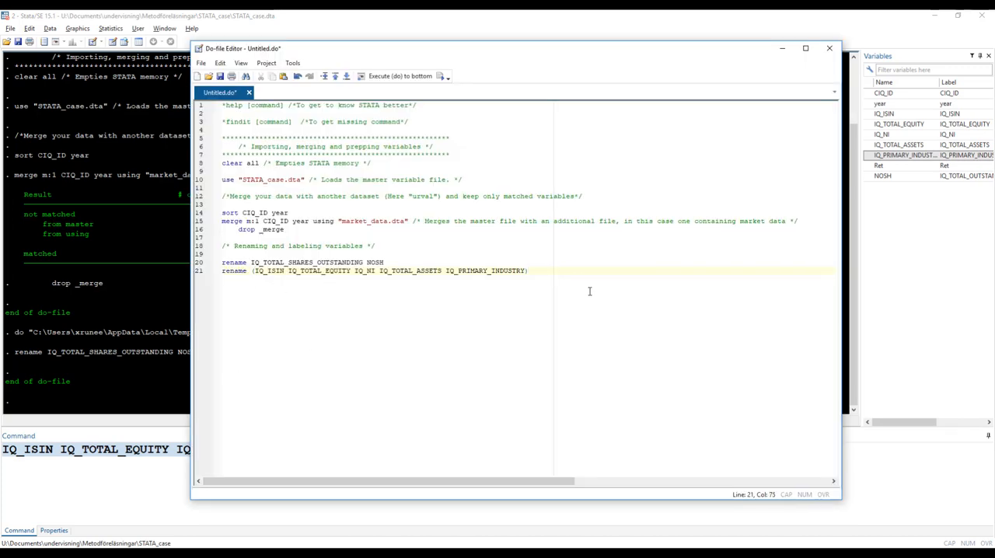
Complete the grouped rename with new names (ISIN EQ NI TA Industry) and select the line to run it
{"action": "type", "text": "(ISIN"}
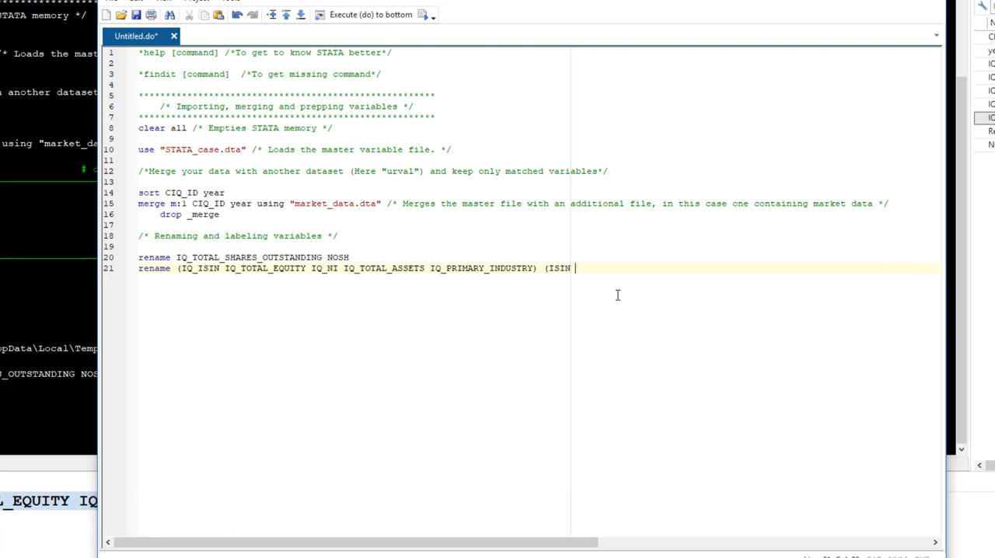
{"action": "type", "text": "T"}
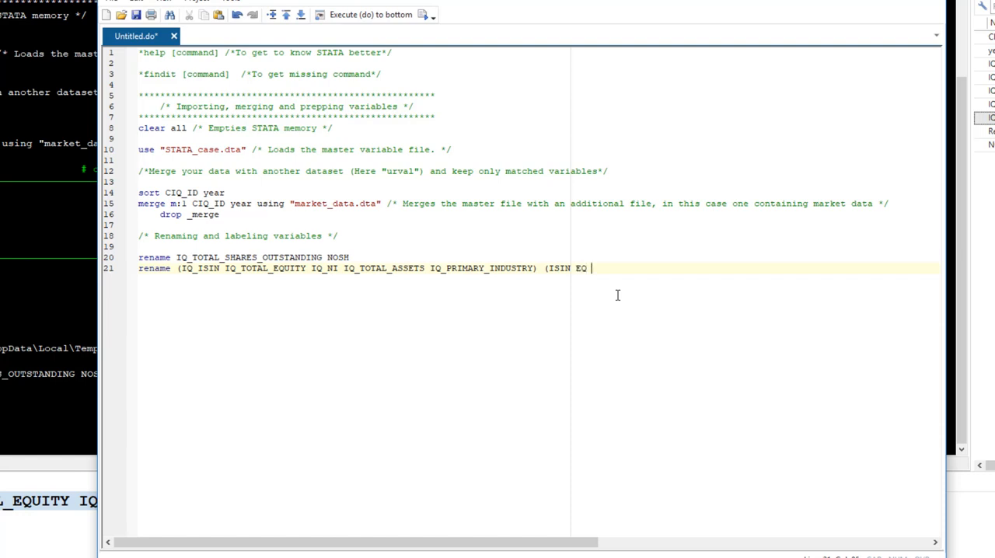
{"action": "type", "text": "NI TA"}
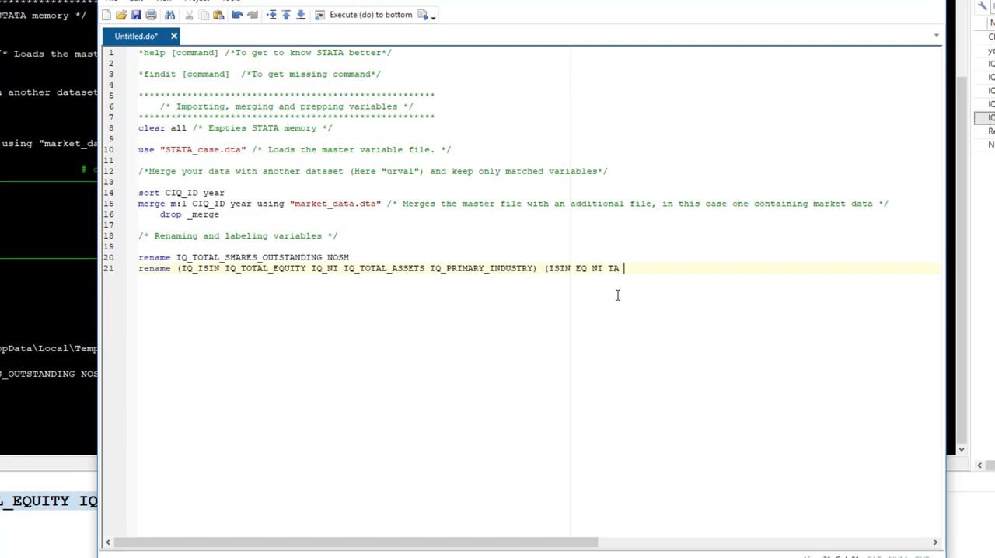
{"action": "type", "text": "Industry)"}
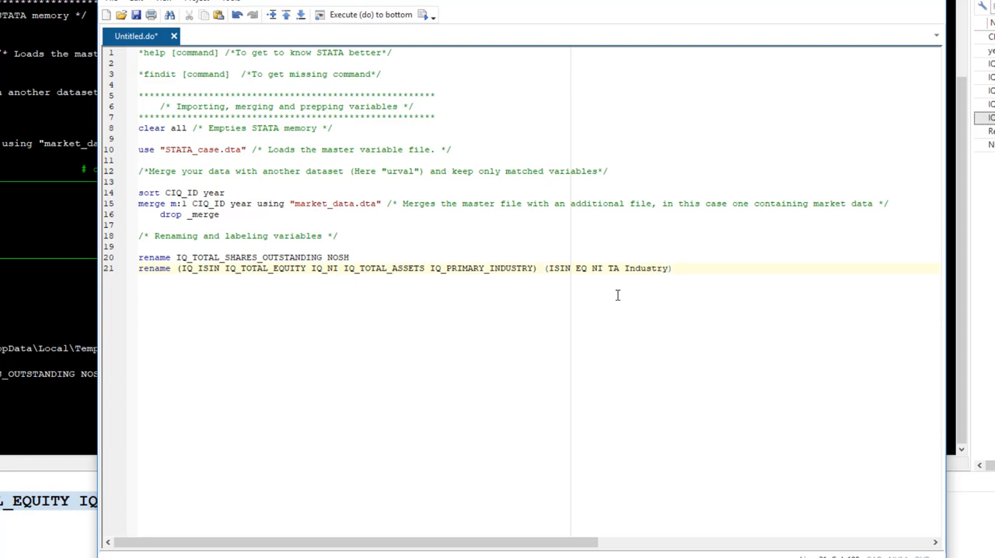
{"action": "left_click", "coordinate": [673, 267]}
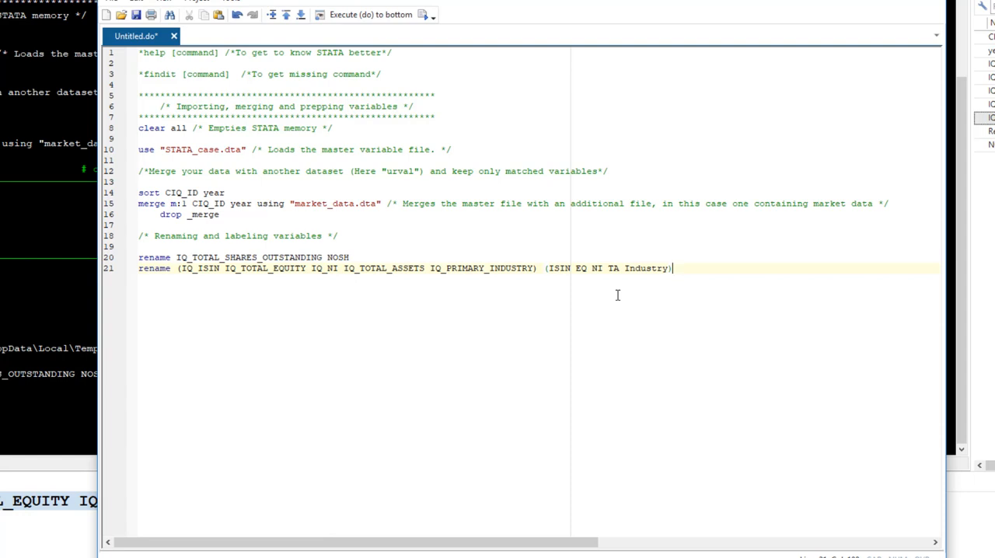
{"action": "triple_click", "coordinate": [389, 267]}
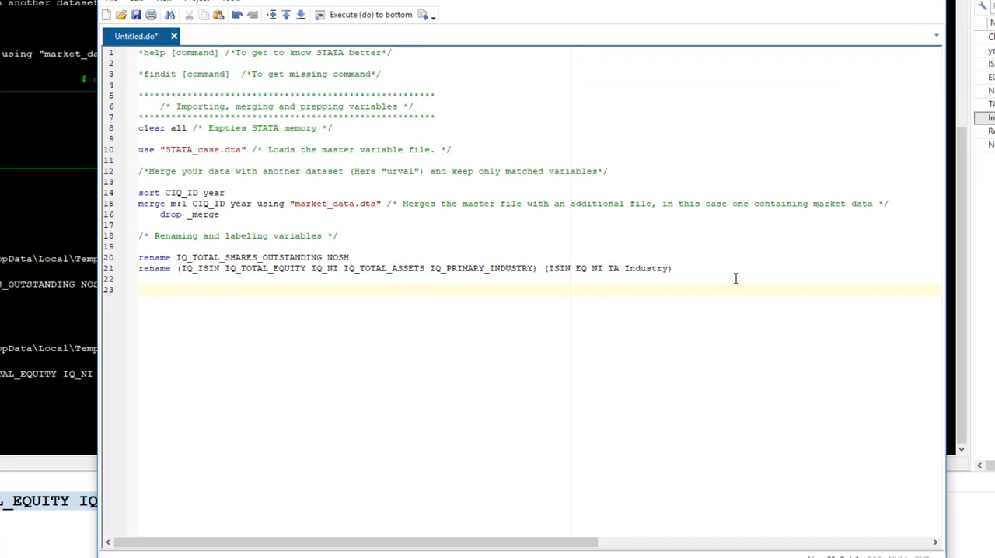
Label ISIN as "International Securities Identification Number"
{"action": "left_click", "coordinate": [138, 289]}
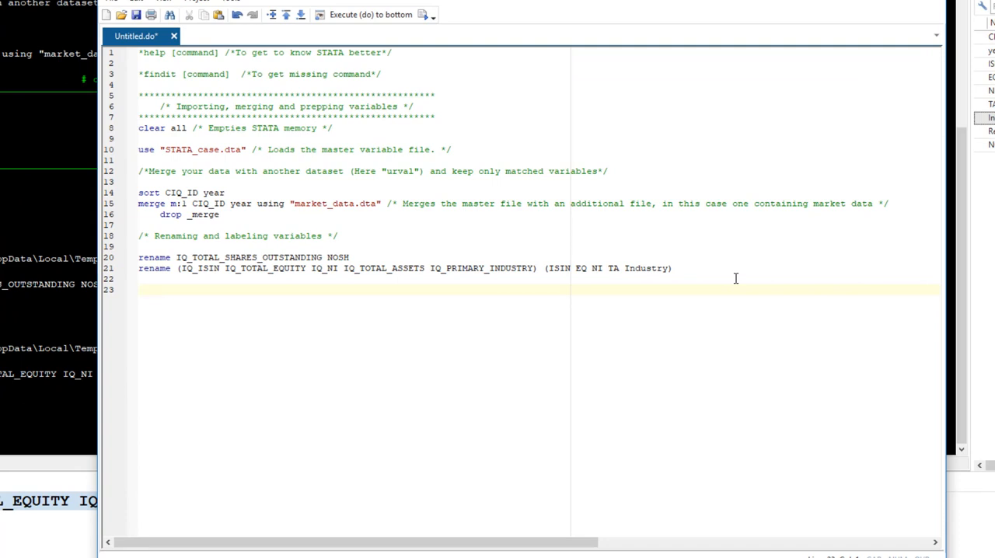
{"action": "type", "text": "label"}
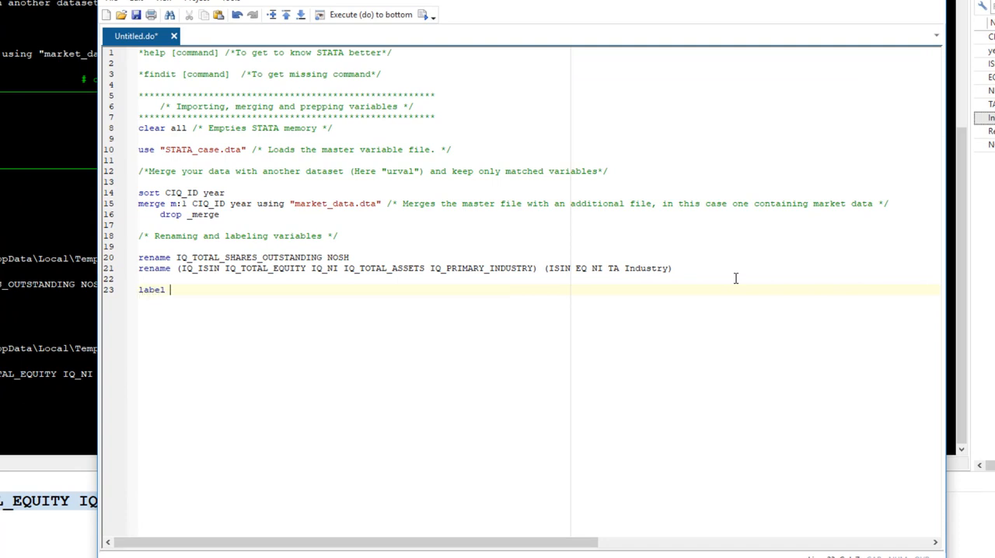
{"action": "type", "text": "var"}
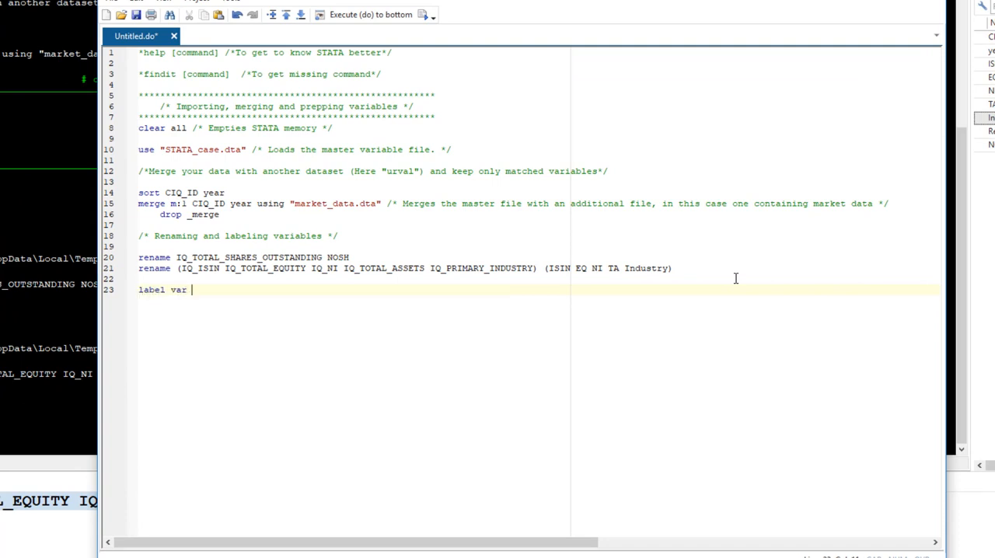
{"action": "type", "text": "ISIN"}
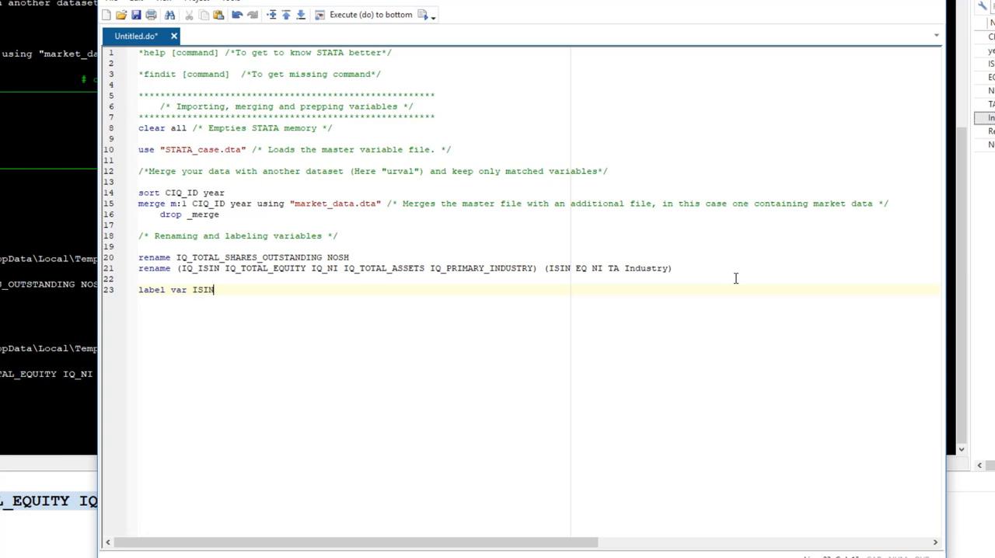
{"action": "type", "text": "\""}
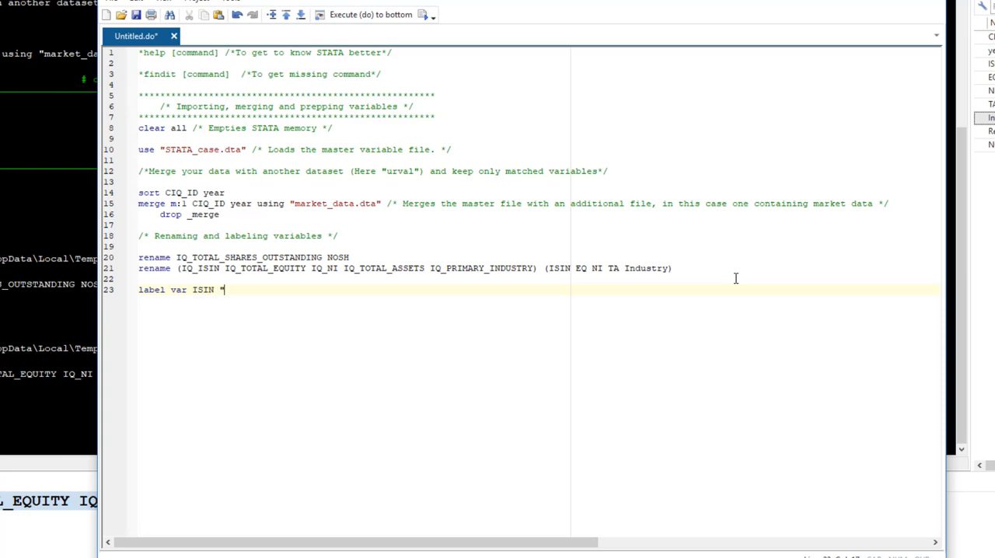
{"action": "type", "text": "International Securities"}
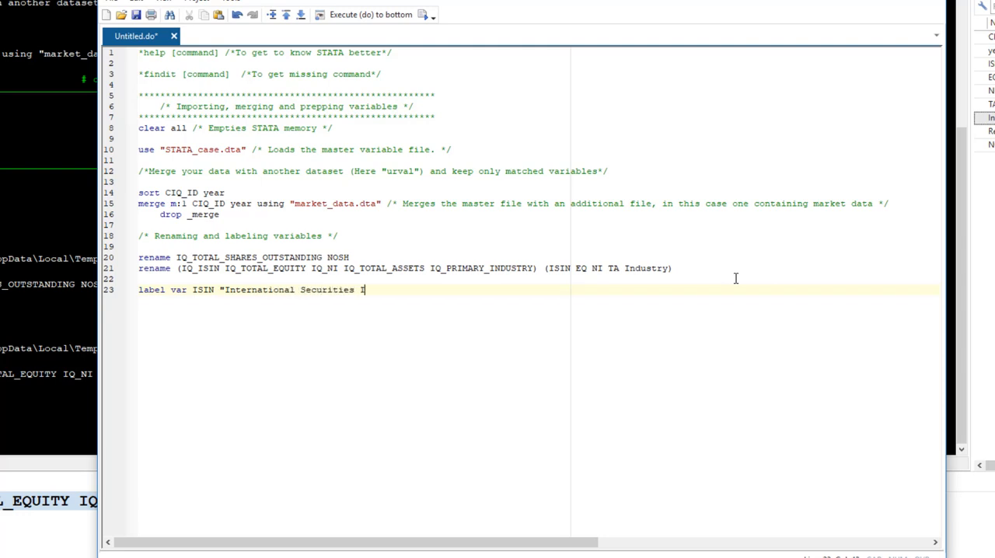
{"action": "type", "text": "Identification Number"}
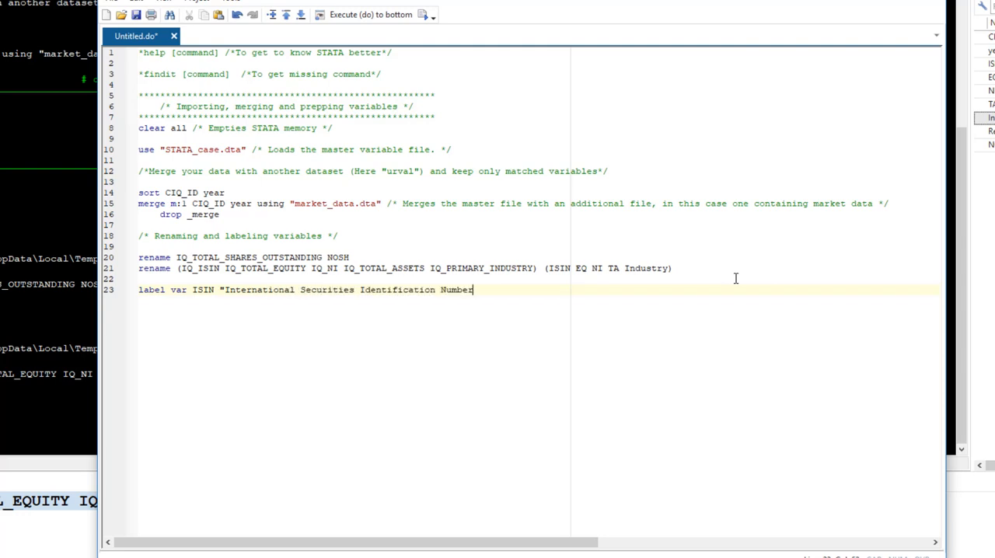
{"action": "type", "text": "\""}
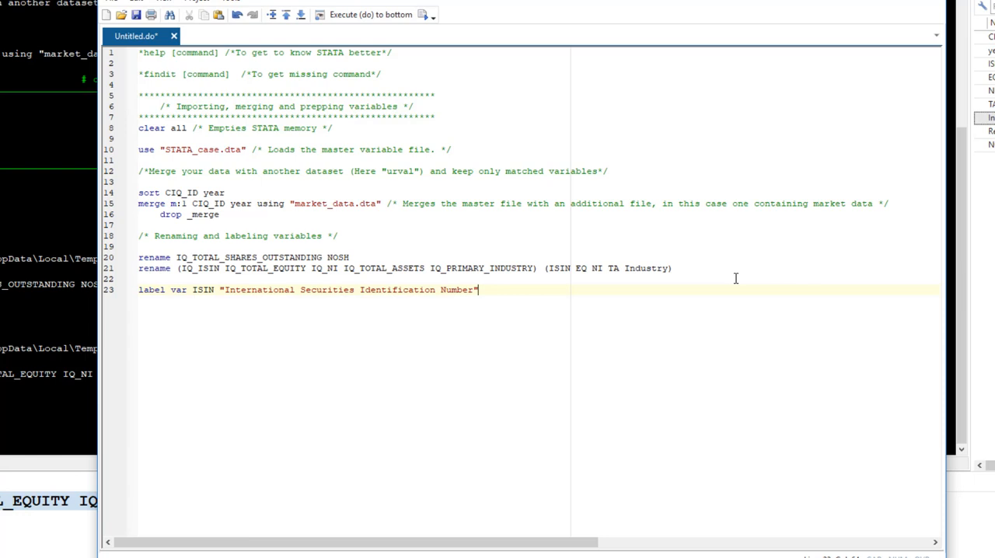
Label NI as "Net Income" and TA as "Total Assets"
{"action": "type", "text": "label"}
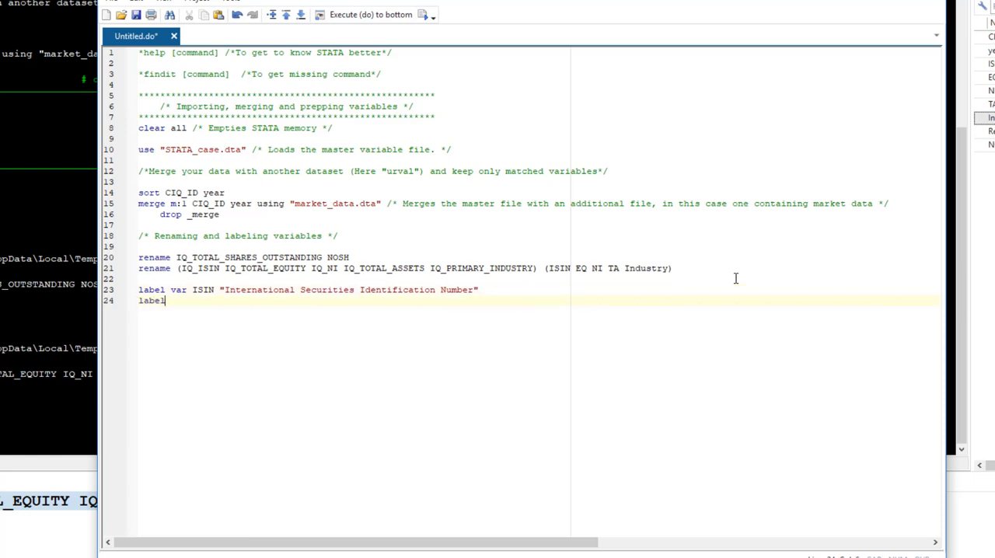
{"action": "type", "text": "\" \""}
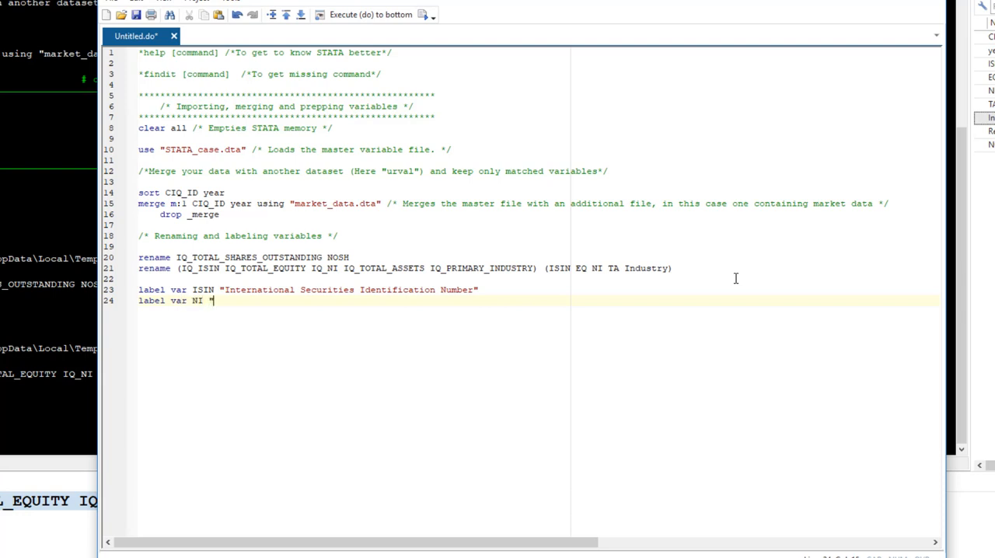
{"action": "type", "text": "Net Income\""}
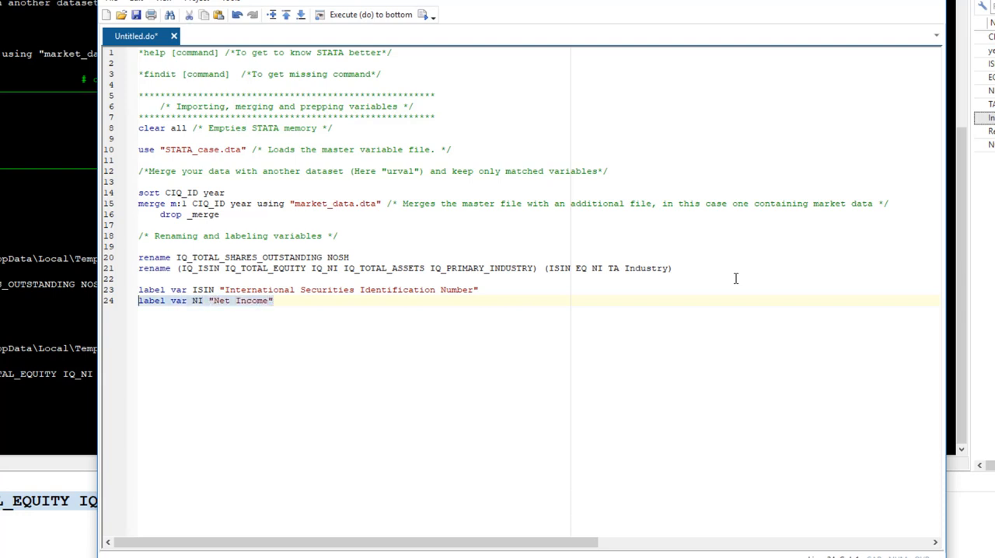
{"action": "type", "text": "label var NI"}
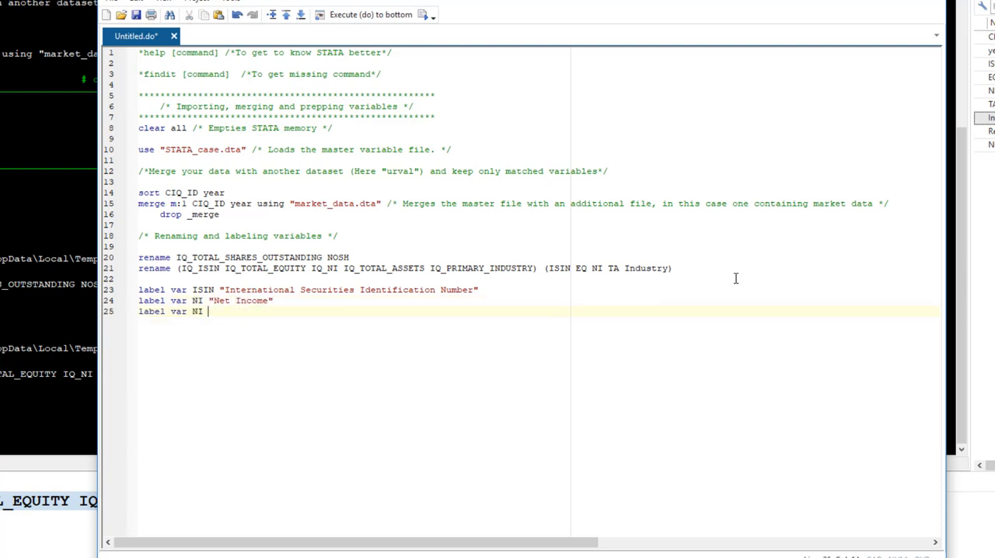
{"action": "key", "text": "BackSpace"}
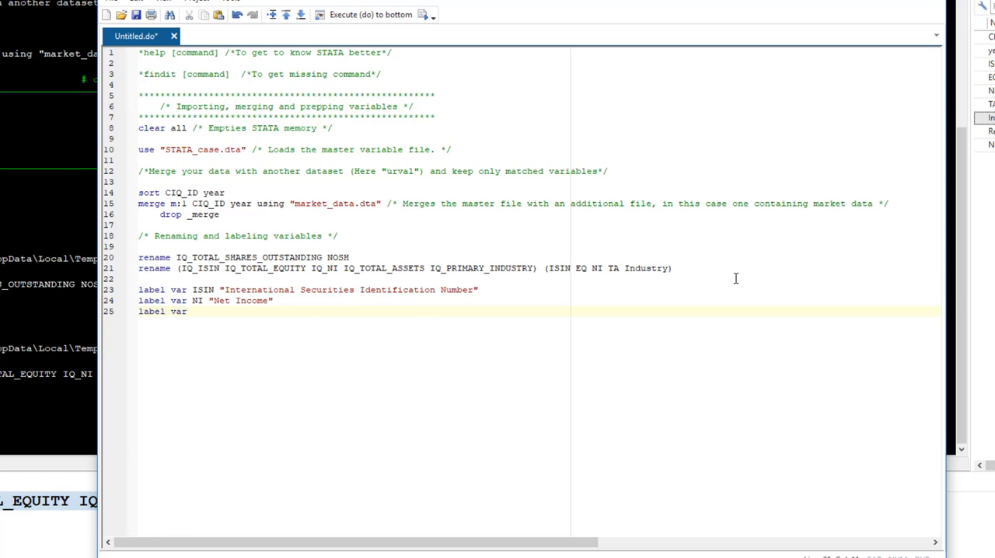
{"action": "type", "text": "TA \""}
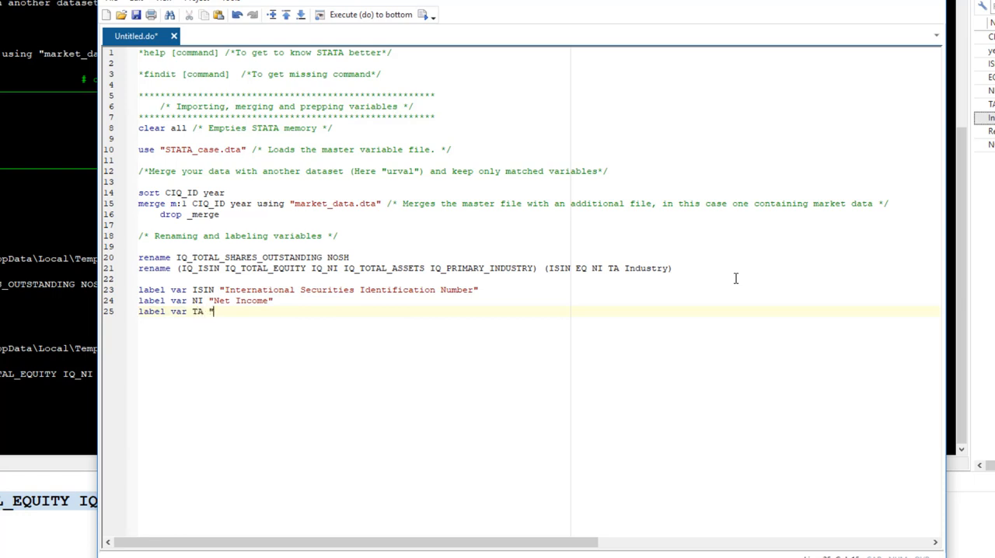
{"action": "type", "text": "Total Assets"}
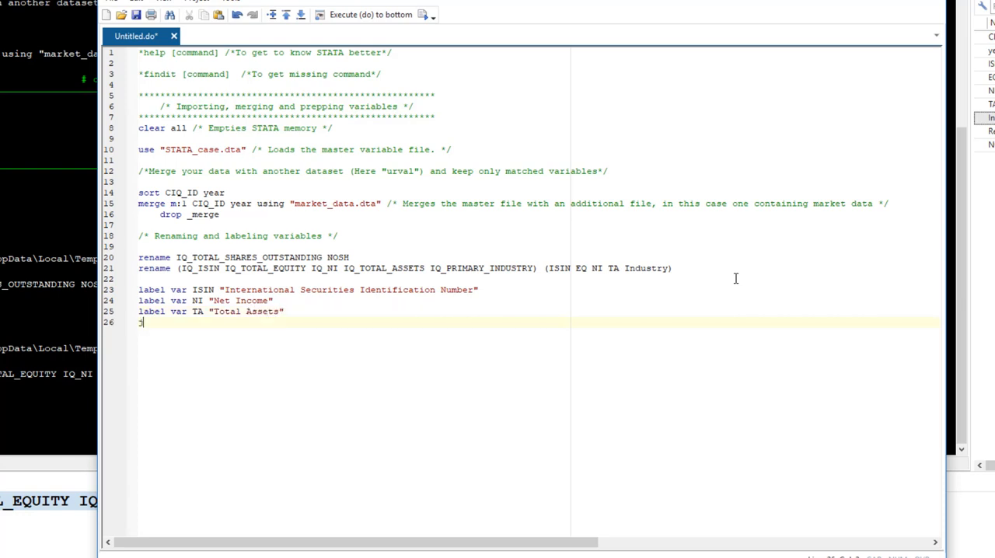
Label EQ as "Book Value of Equity" and NOSH as "Total Number of Shares"
{"action": "type", "text": "jlabel var"}
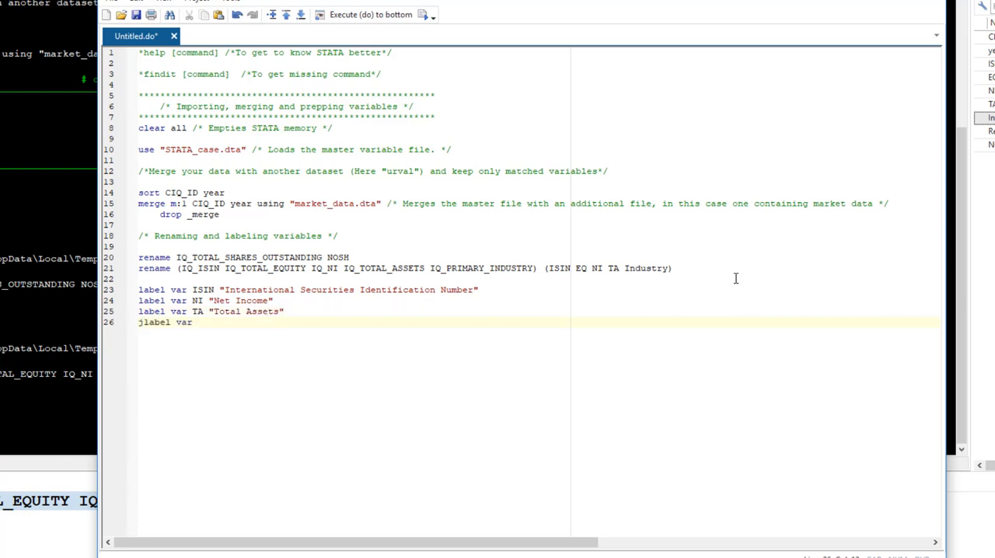
{"action": "type", "text": "label var EQ"}
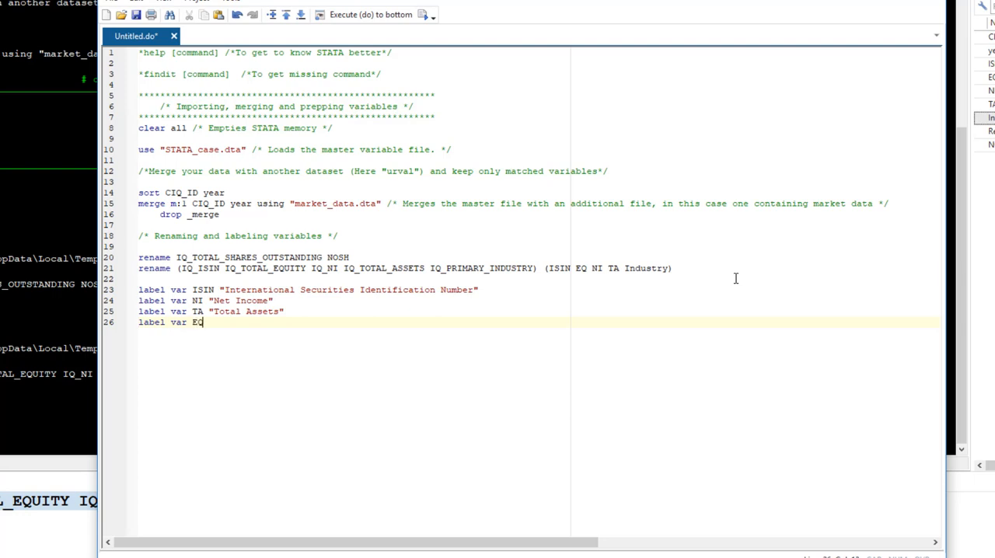
{"action": "type", "text": "\"Book Value o"}
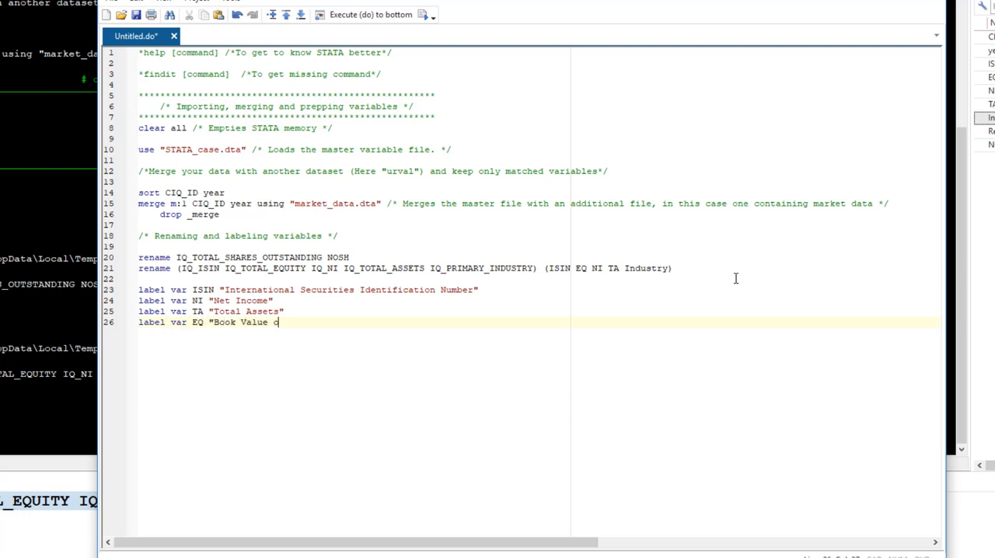
{"action": "type", "text": "of Equity\""}
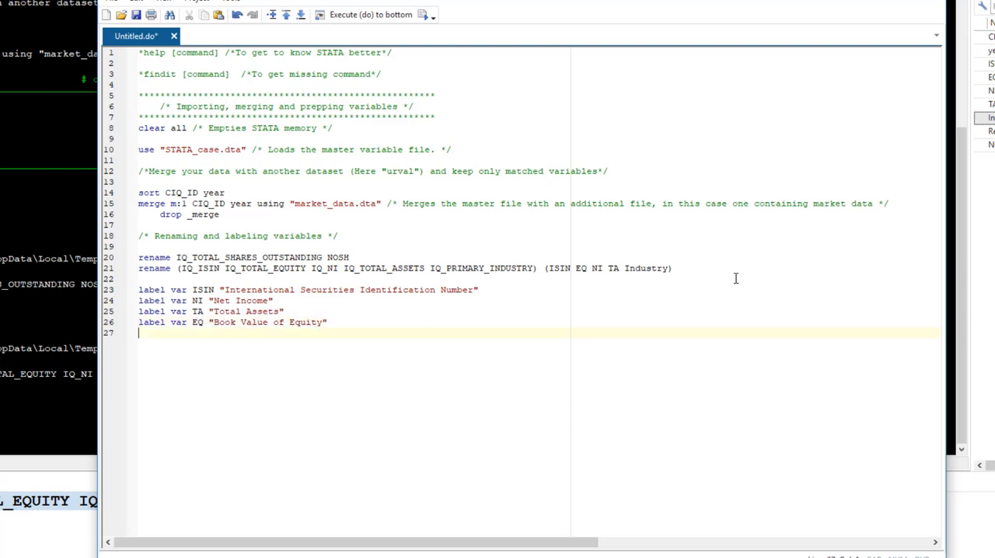
{"action": "type", "text": "label var"}
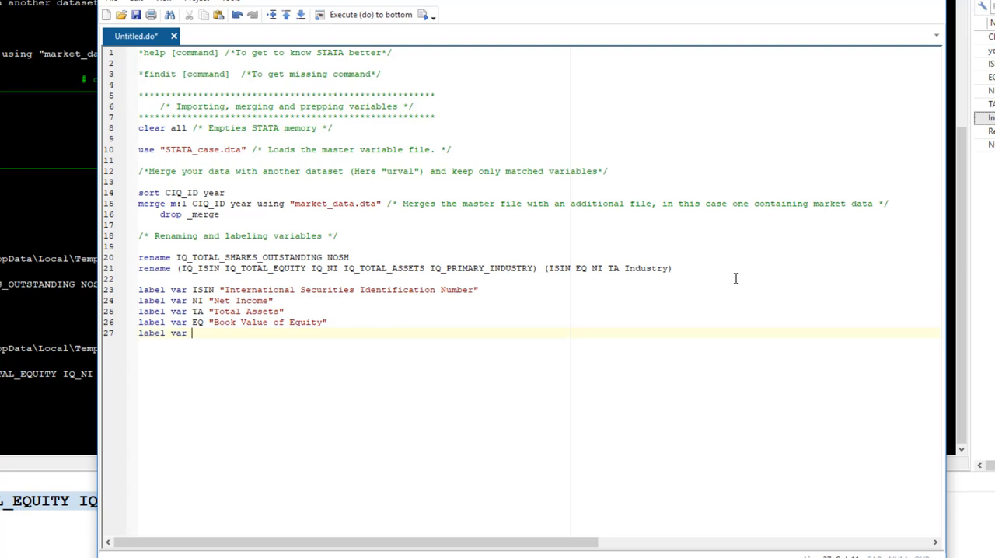
{"action": "type", "text": "NOSH \""}
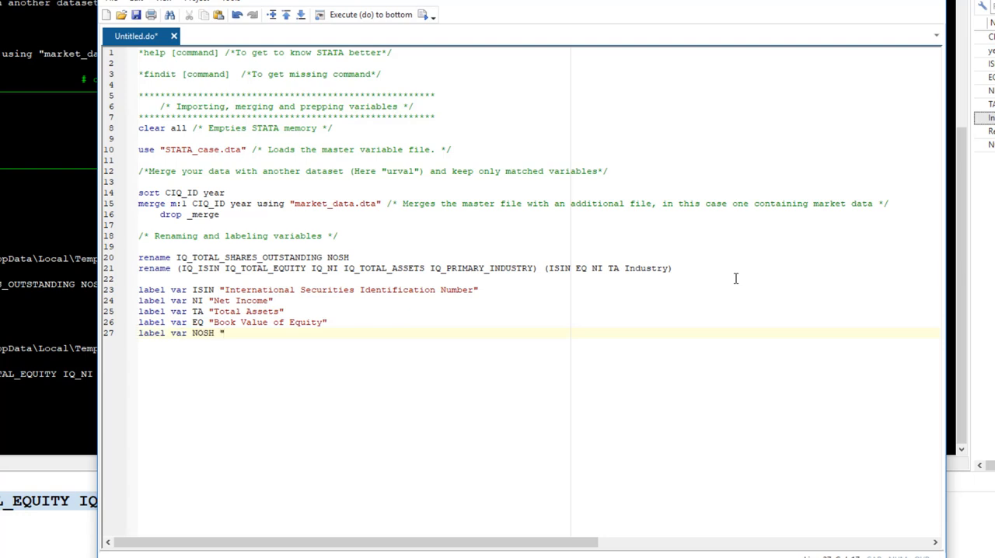
{"action": "type", "text": "Total"}
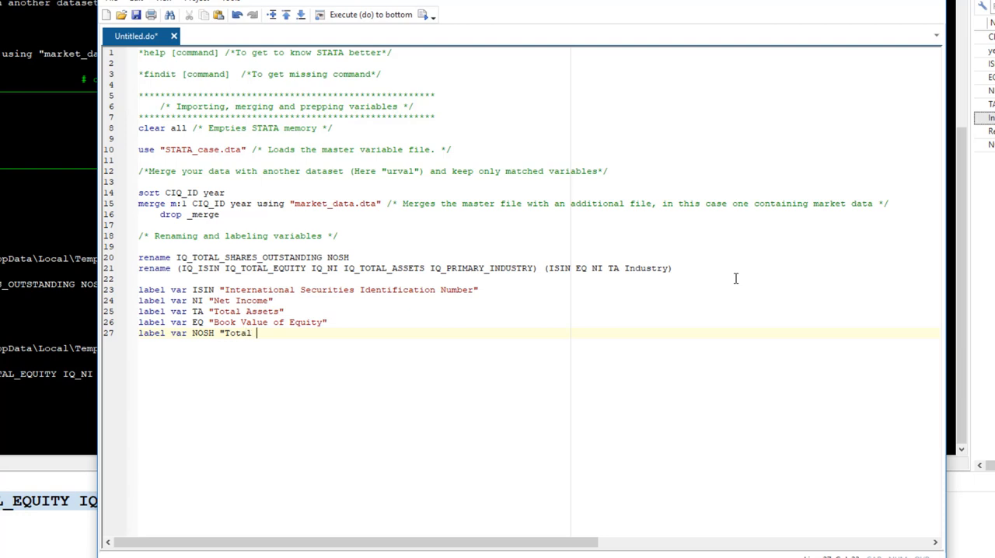
{"action": "type", "text": "Shares"}
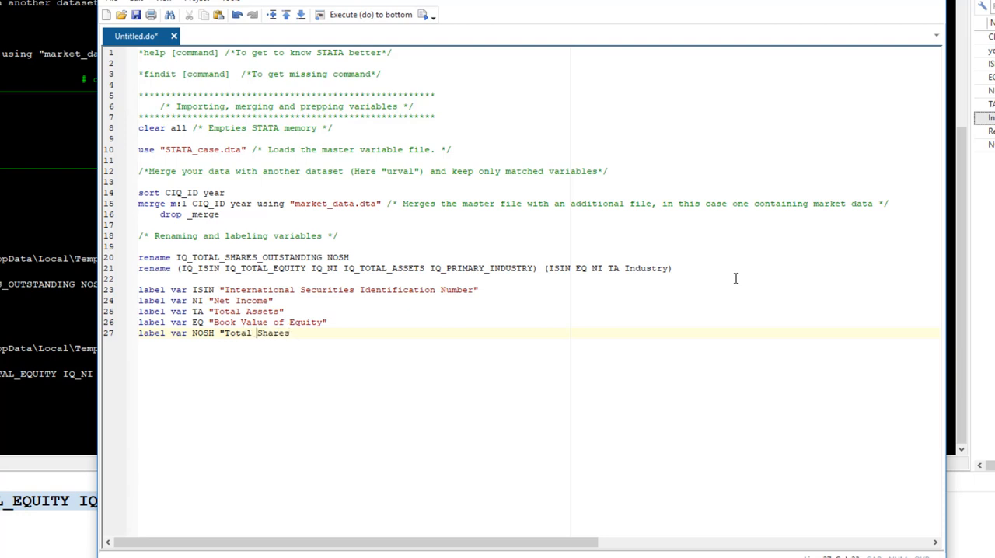
{"action": "type", "text": "Number of"}
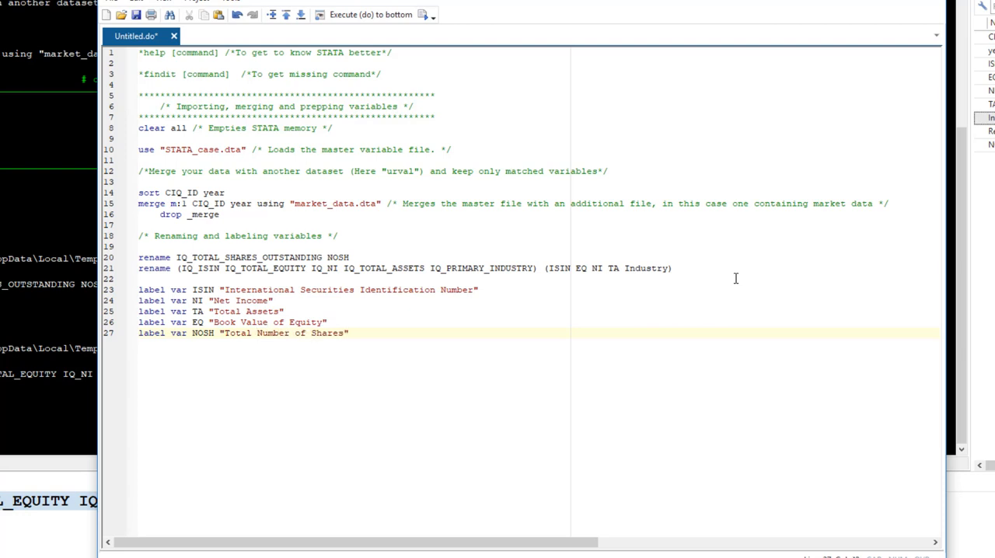
Run the five selected label var lines so the labels apply to the dataset
{"action": "left_click_drag", "start_coordinate": [139, 289], "coordinate": [348, 333]}
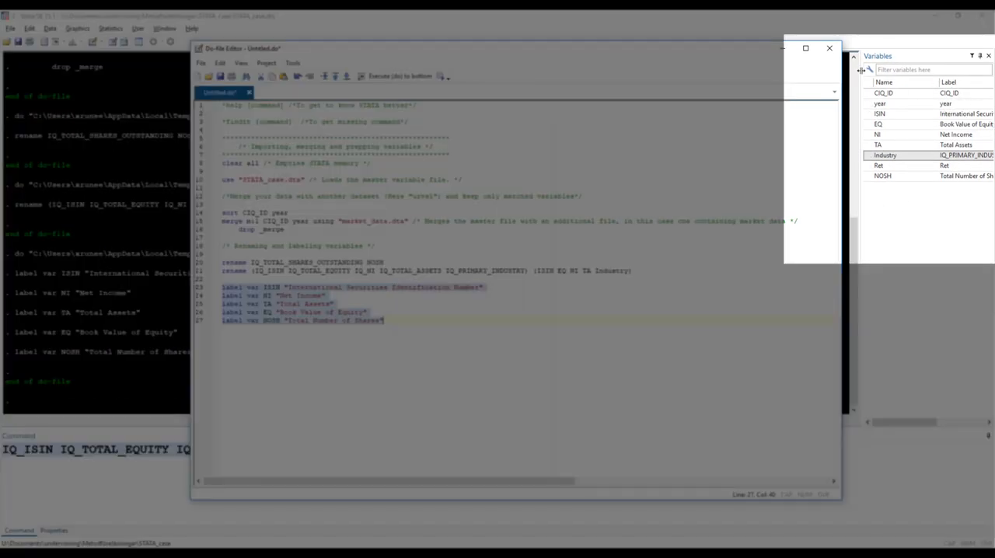
{"action": "left_click", "coordinate": [829, 47]}
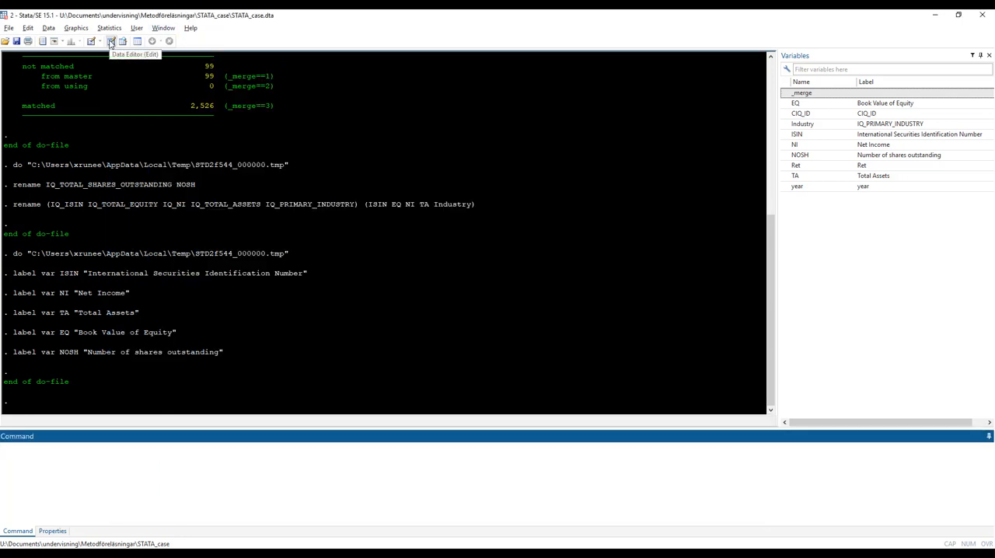
Open the Data Editor to browse CIQ_ID, year, ISIN, EQ, NI, TA and Industry
{"action": "left_click", "coordinate": [112, 40]}
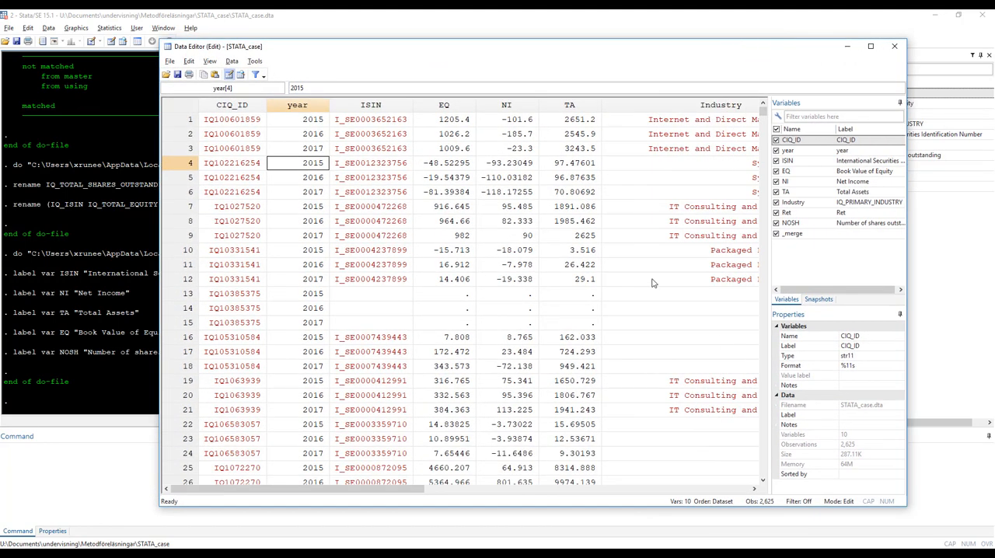
{"action": "mouse_move", "coordinate": [637, 289]}
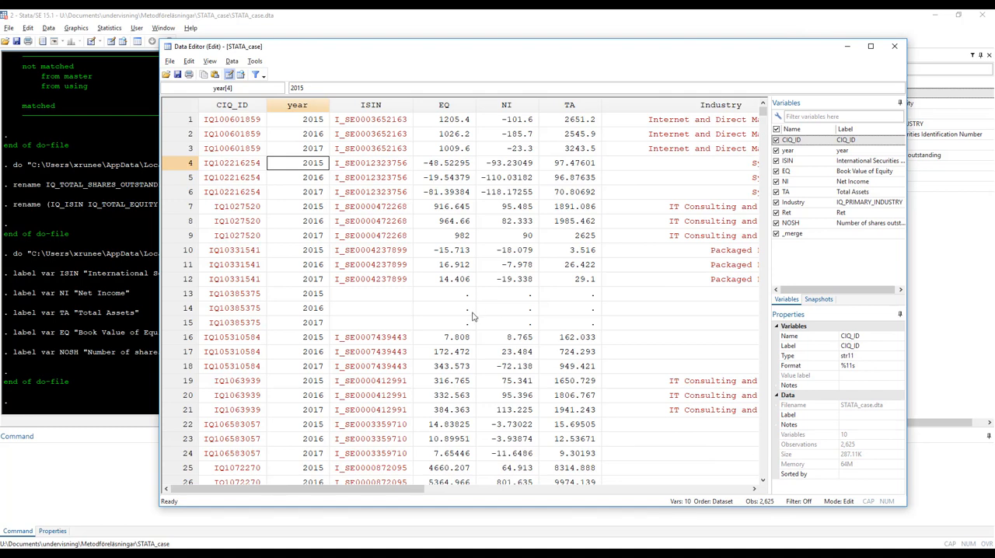
{"action": "mouse_move", "coordinate": [466, 307]}
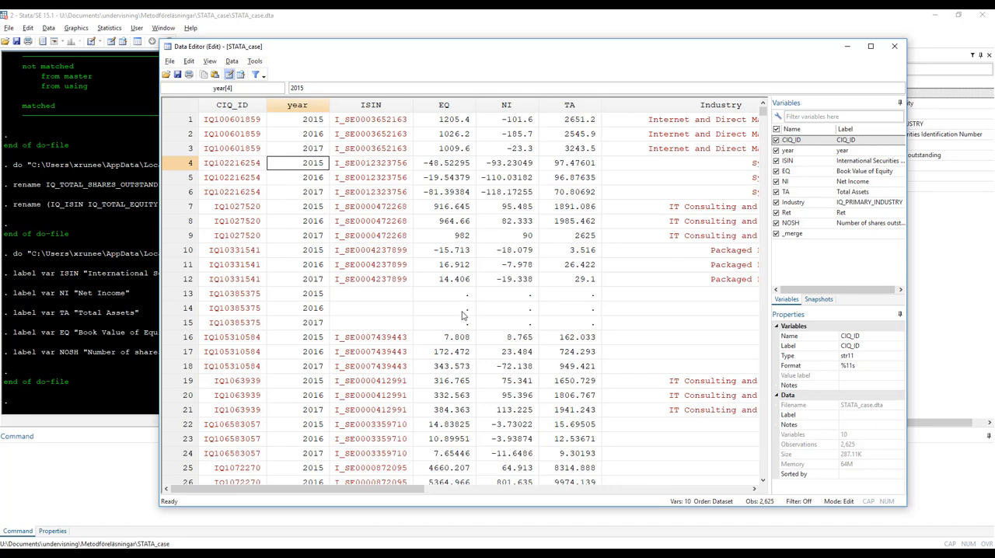
{"action": "mouse_move", "coordinate": [463, 317]}
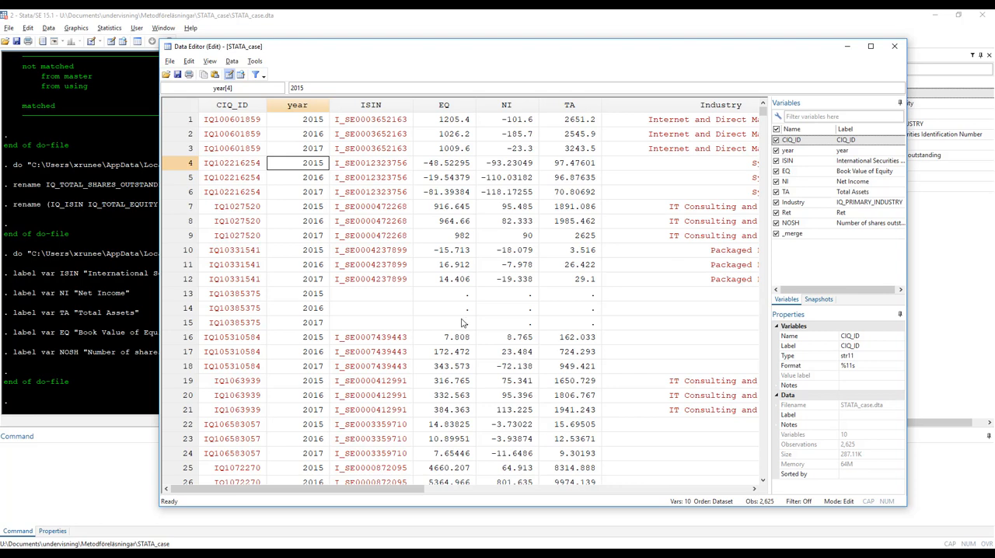
{"action": "mouse_move", "coordinate": [481, 302]}
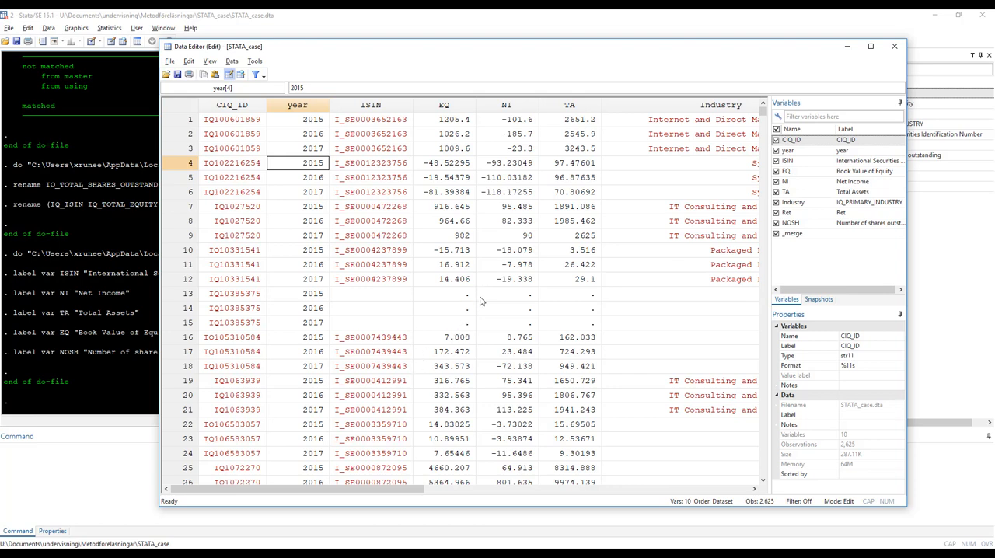
{"action": "mouse_move", "coordinate": [481, 299]}
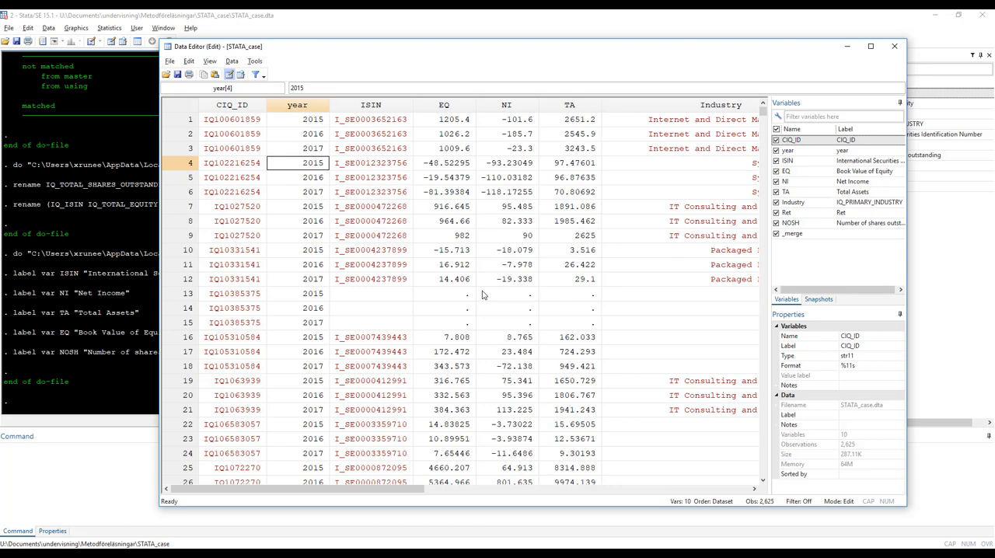
{"action": "mouse_move", "coordinate": [575, 324]}
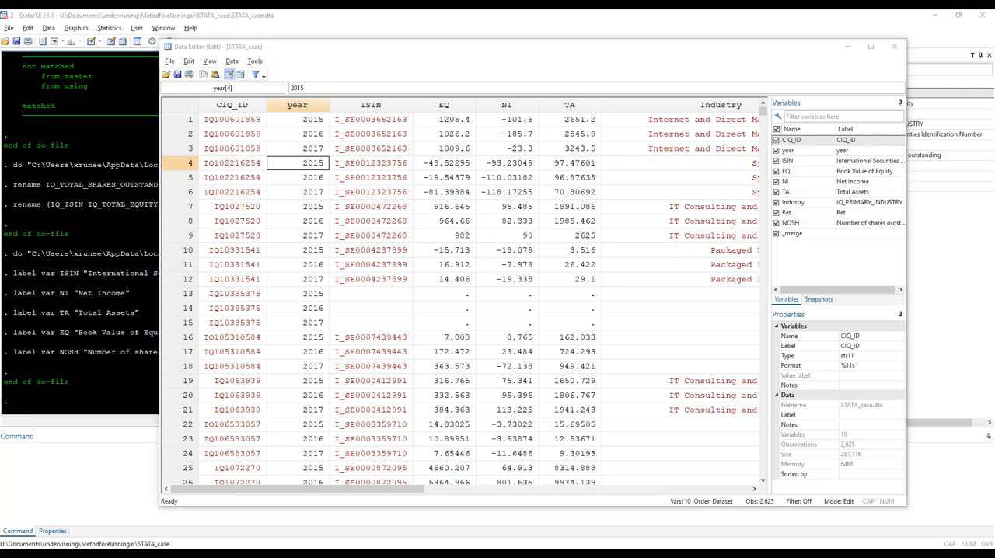
{"action": "mouse_move", "coordinate": [453, 267]}
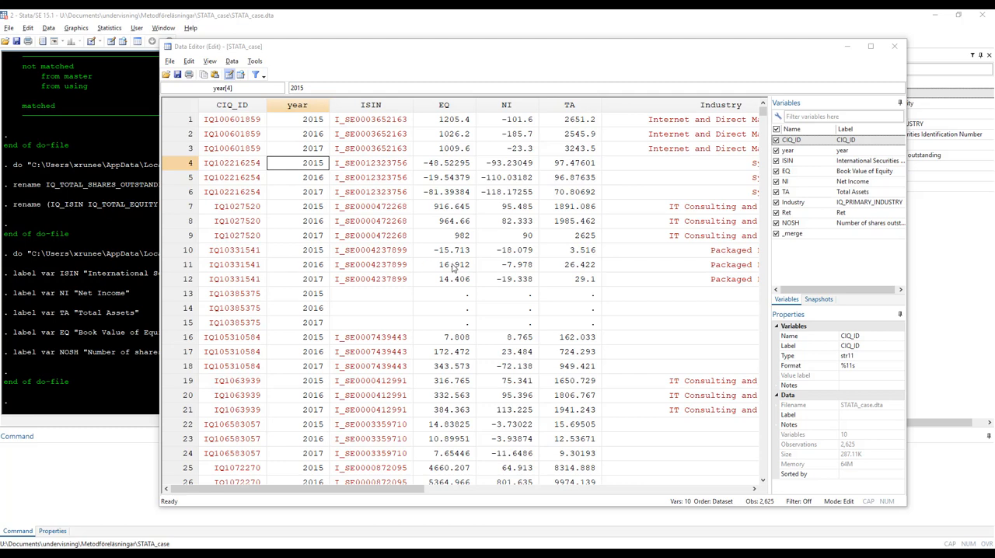
{"action": "mouse_move", "coordinate": [559, 265]}
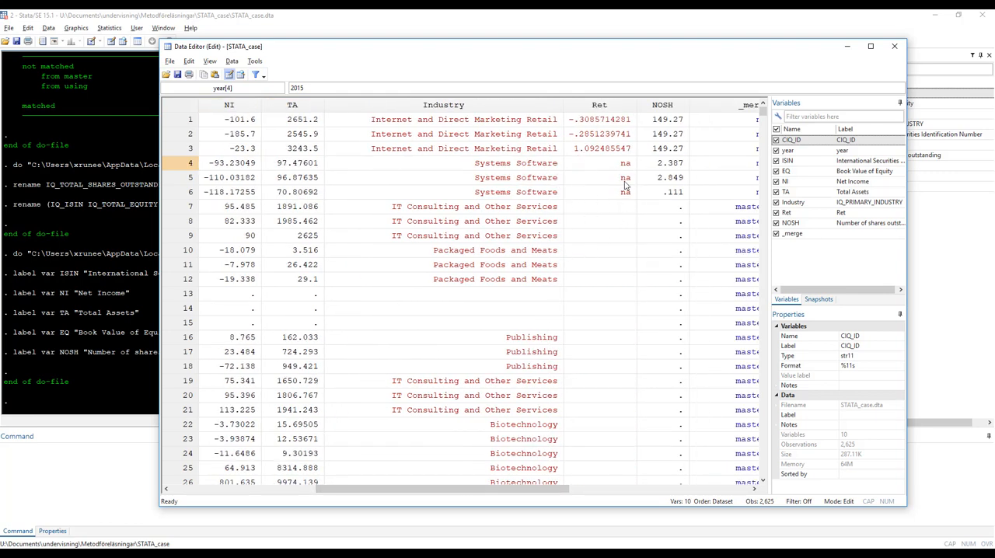
{"action": "mouse_move", "coordinate": [718, 165]}
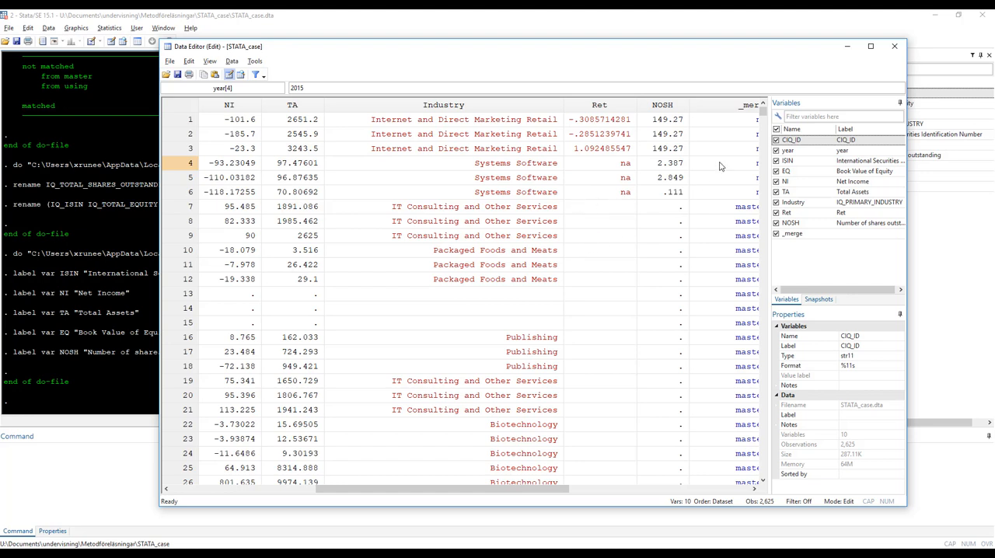
{"action": "mouse_move", "coordinate": [634, 174]}
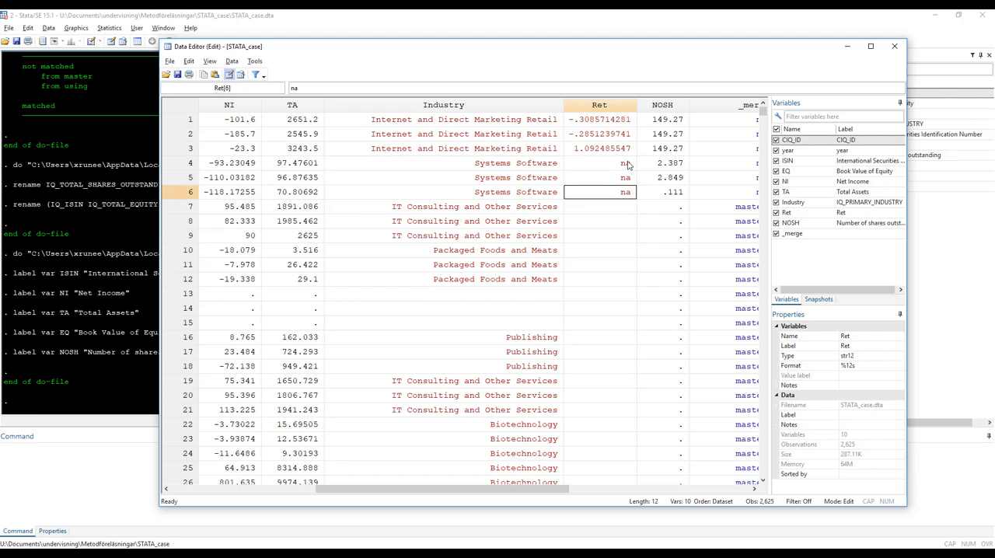
{"action": "left_click", "coordinate": [598, 162]}
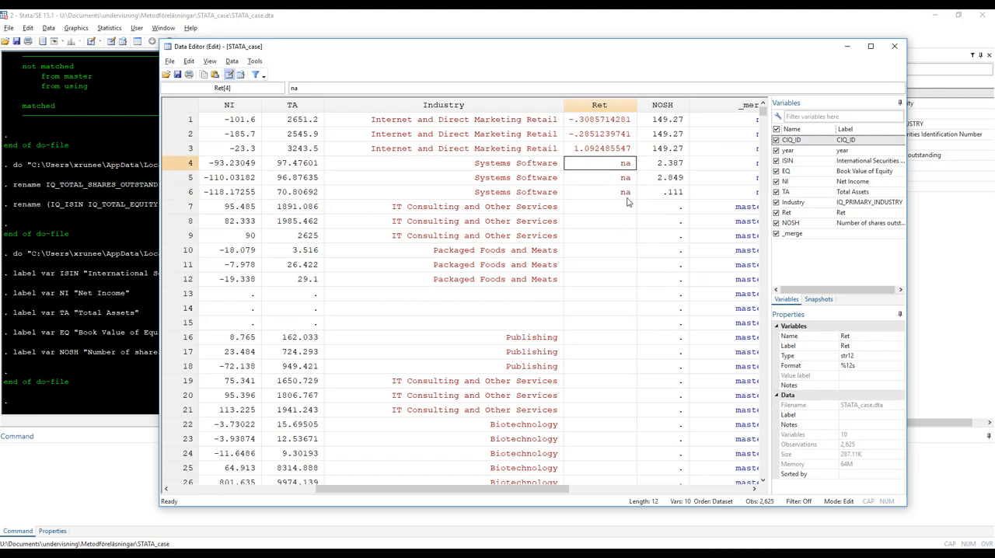
{"action": "mouse_move", "coordinate": [628, 193]}
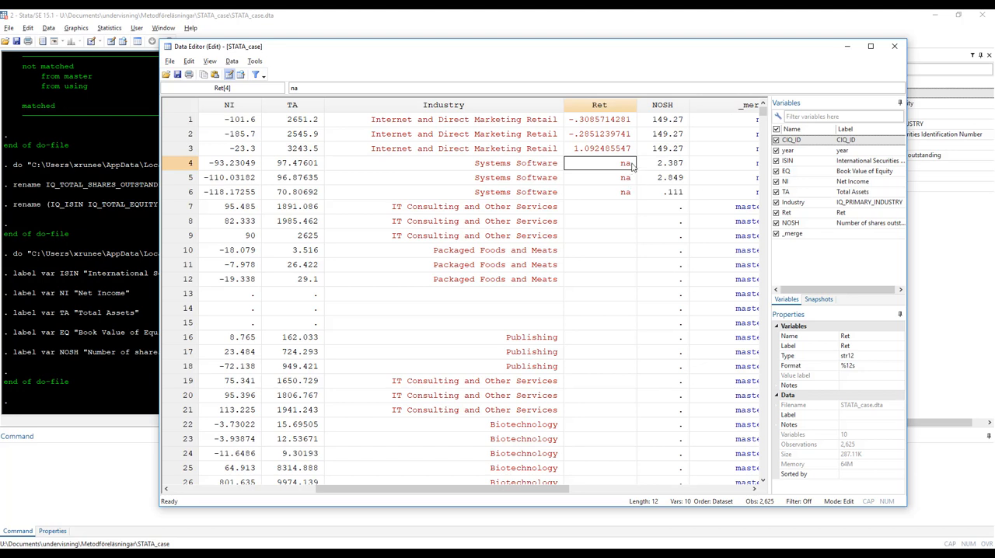
{"action": "mouse_move", "coordinate": [630, 178]}
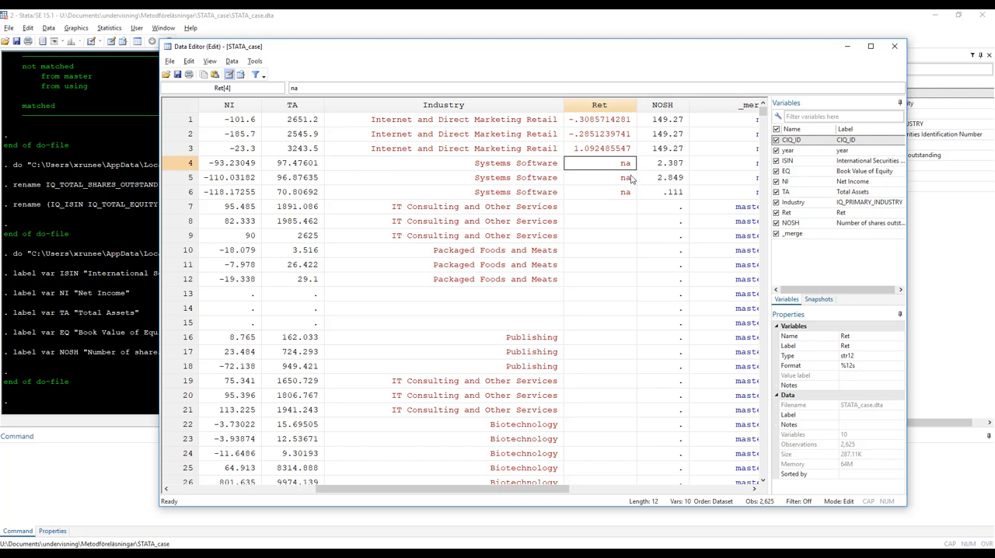
{"action": "mouse_move", "coordinate": [632, 184]}
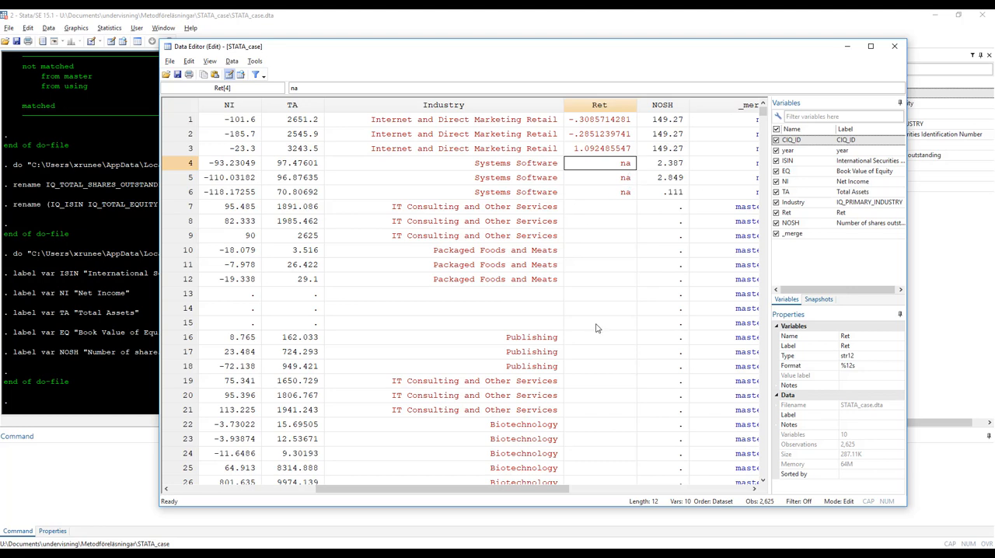
{"action": "mouse_move", "coordinate": [519, 157]}
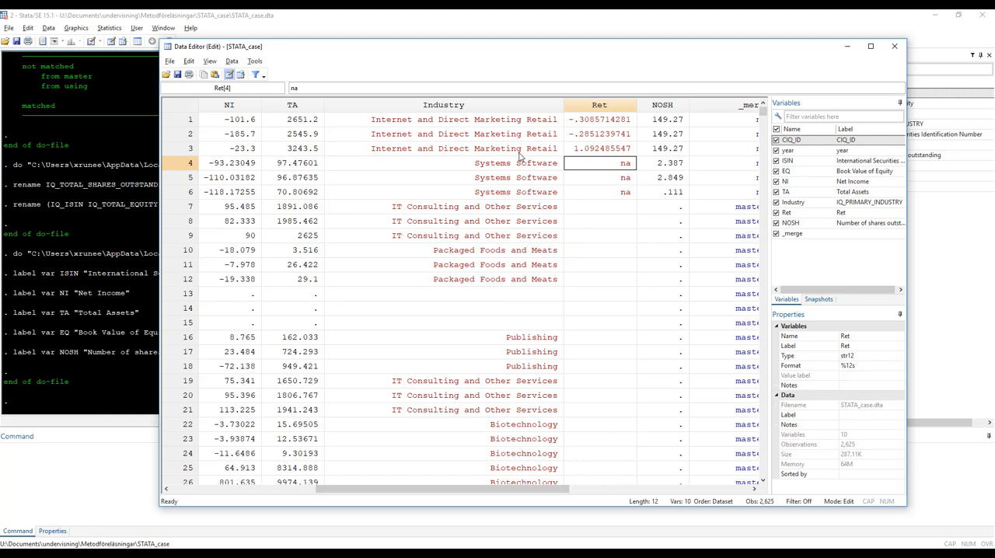
{"action": "mouse_move", "coordinate": [435, 441]}
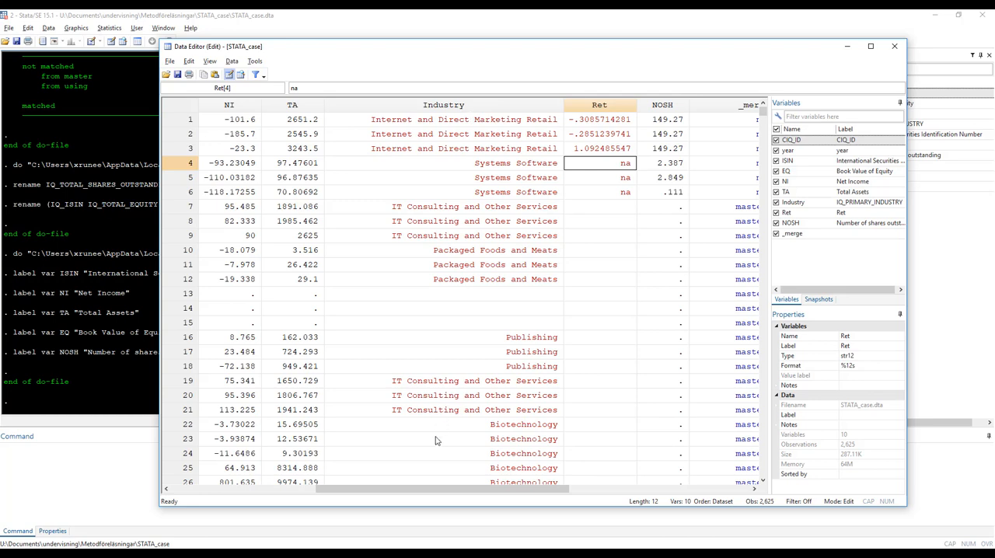
{"action": "scroll", "scroll_direction": "left", "scroll_amount": 3}
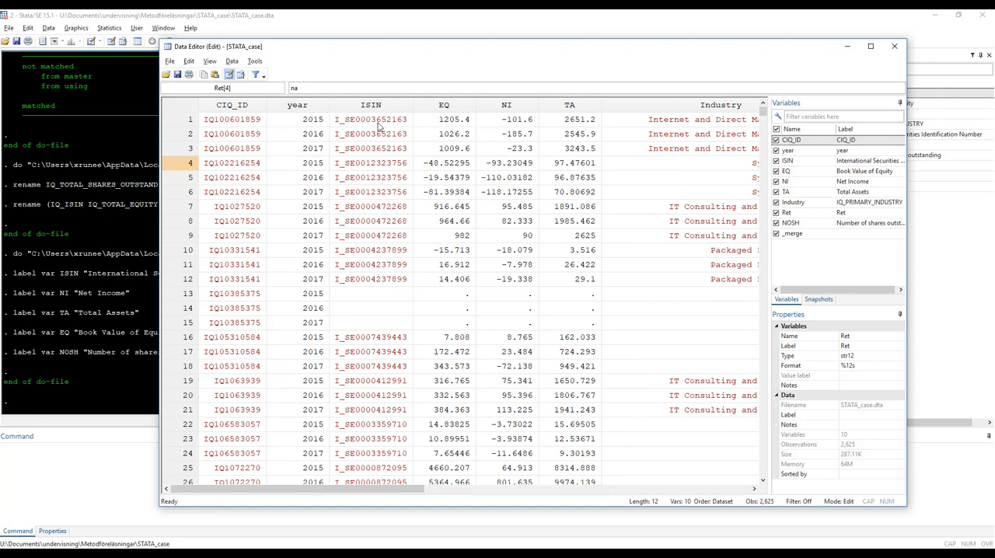
{"action": "mouse_move", "coordinate": [357, 463]}
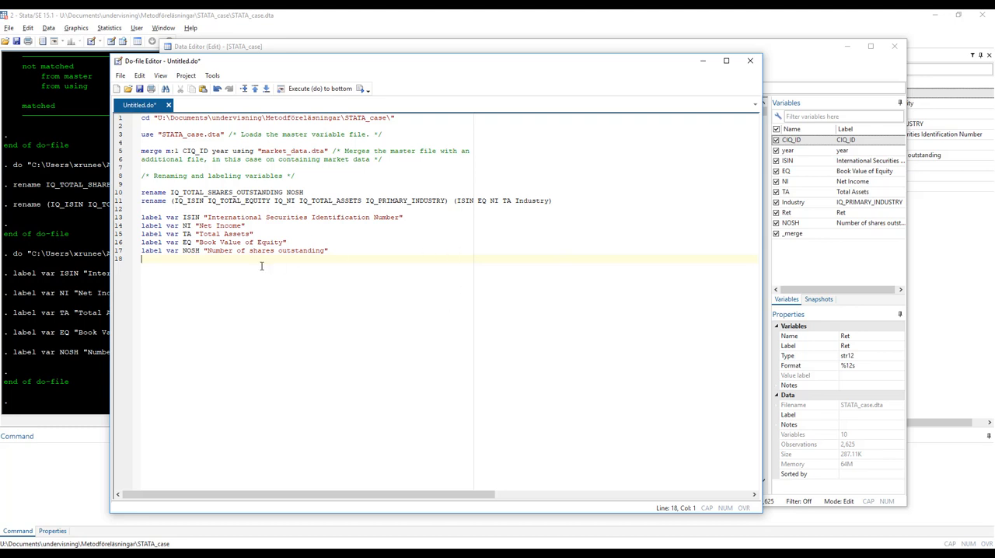
Write destring Ret, replace force and run it to convert Ret to numeric
{"action": "type", "text": "destring"}
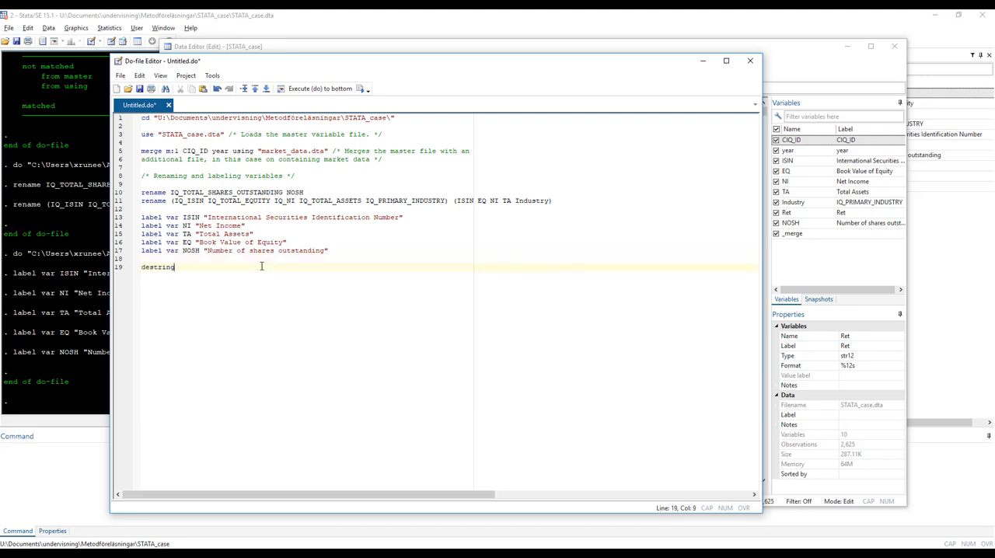
{"action": "type", "text": "Ret"}
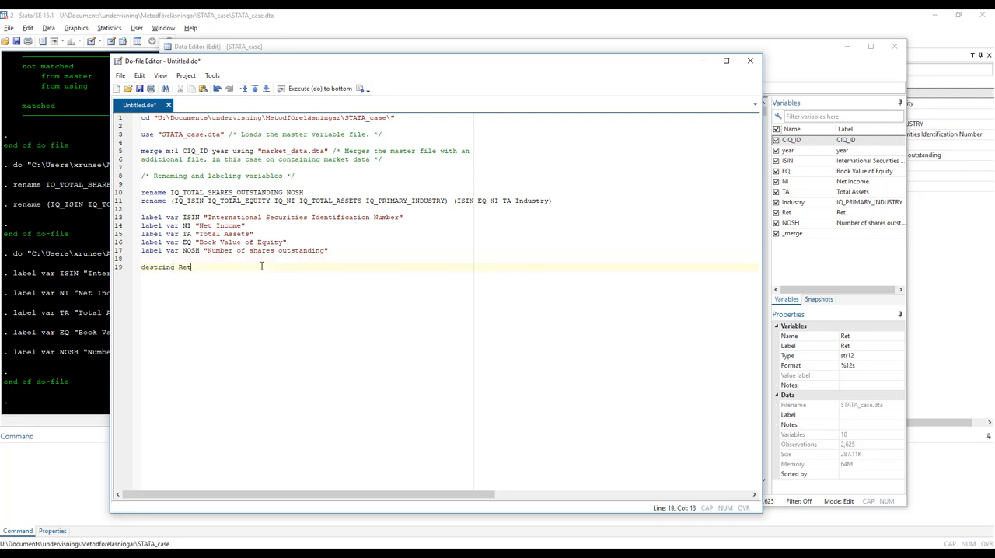
{"action": "type", "text": ", replace"}
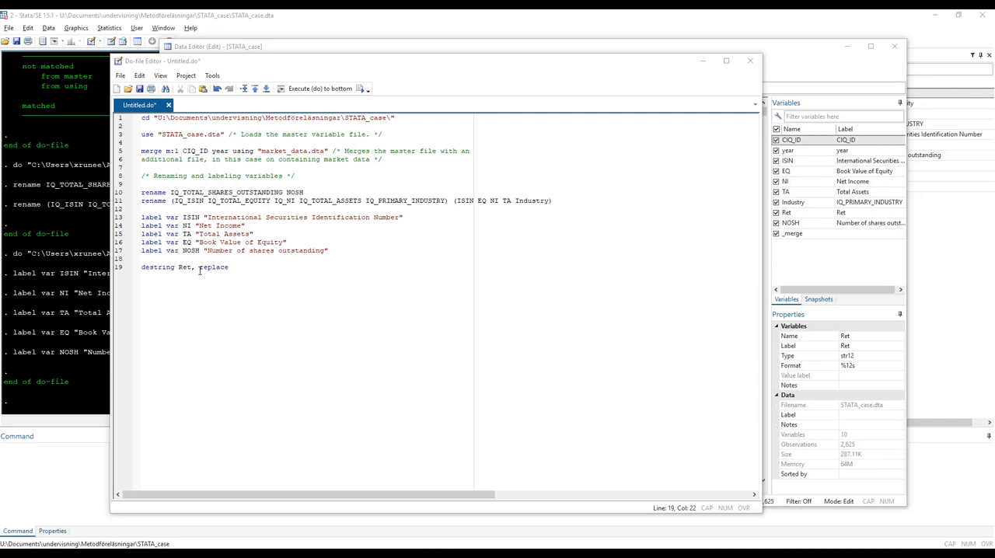
{"action": "left_click", "coordinate": [195, 268]}
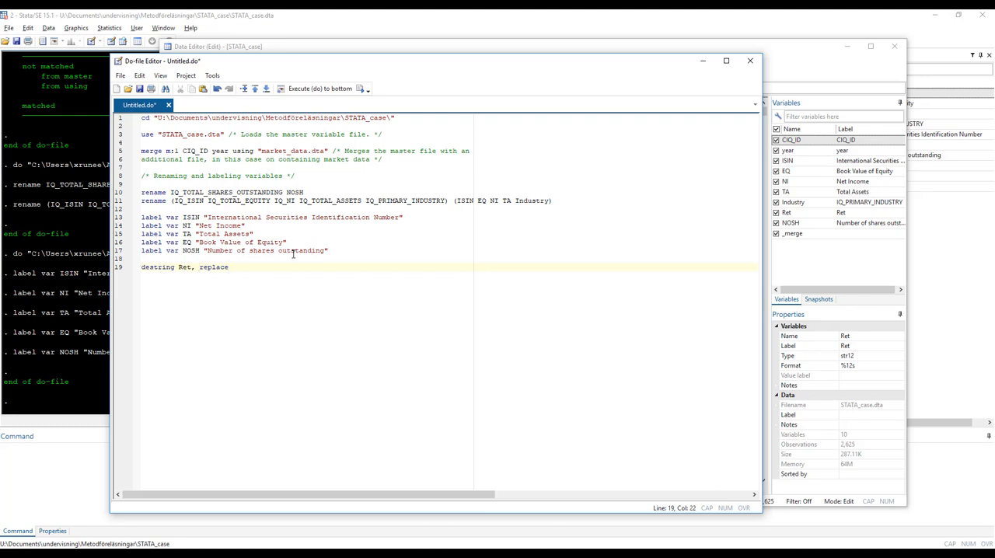
{"action": "type", "text": "force"}
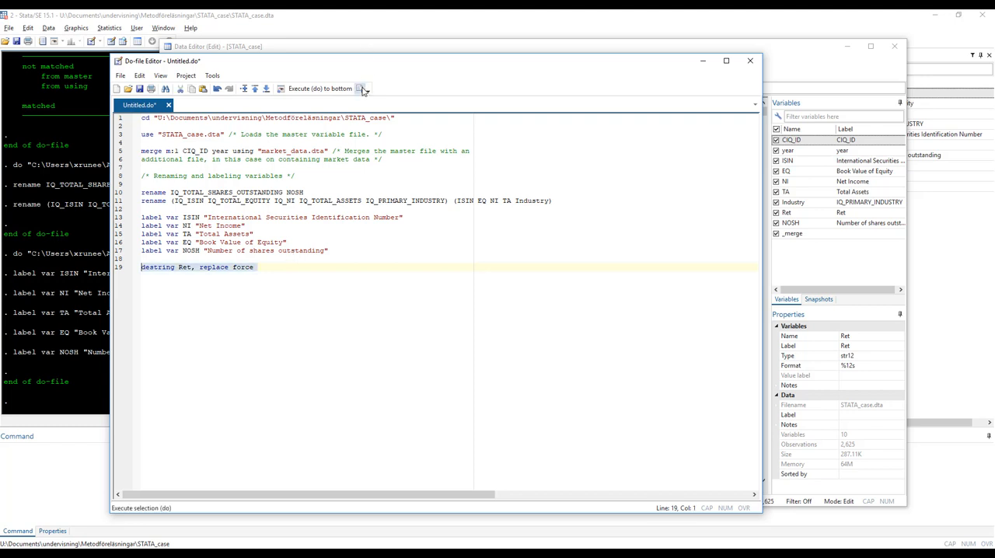
{"action": "left_click", "coordinate": [362, 88]}
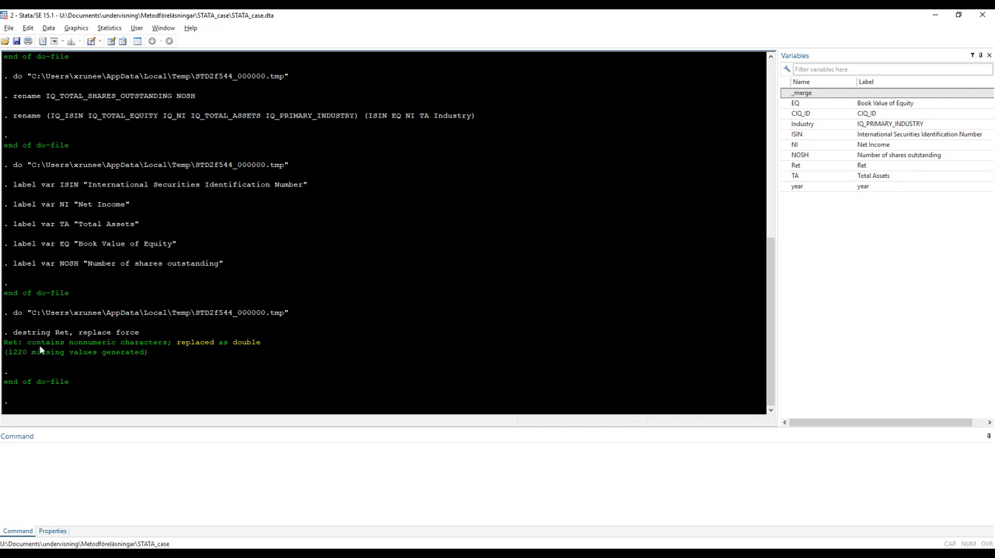
{"action": "mouse_move", "coordinate": [89, 342]}
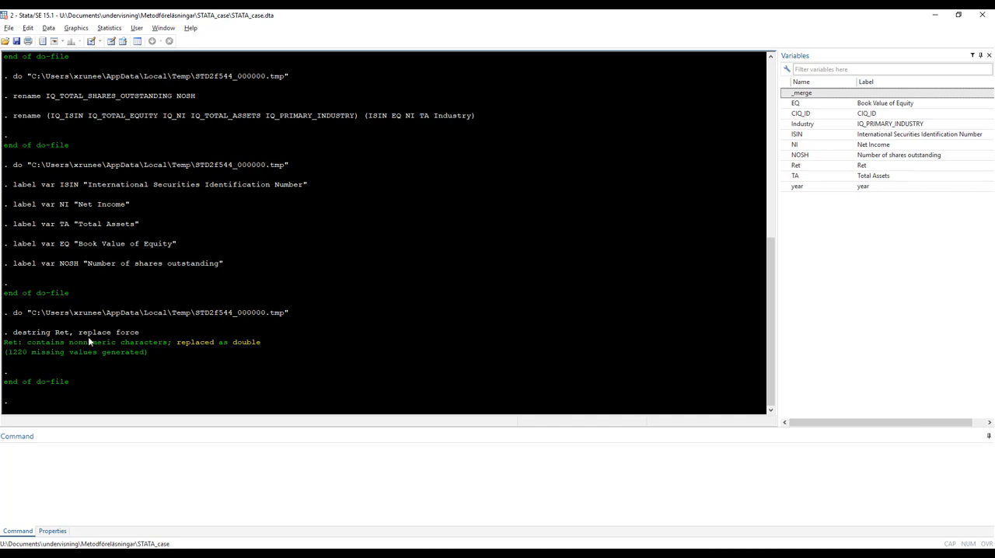
{"action": "mouse_move", "coordinate": [43, 351]}
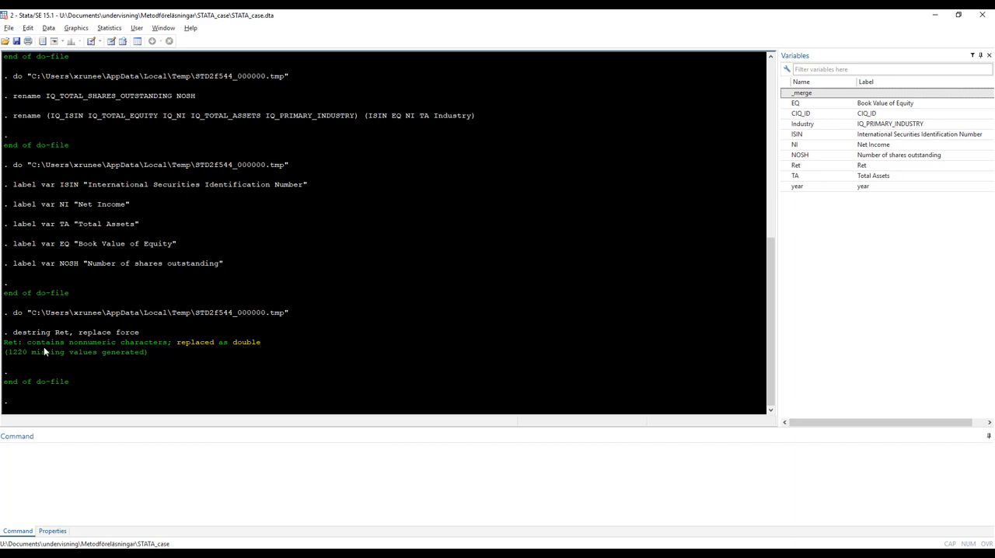
{"action": "mouse_move", "coordinate": [56, 354]}
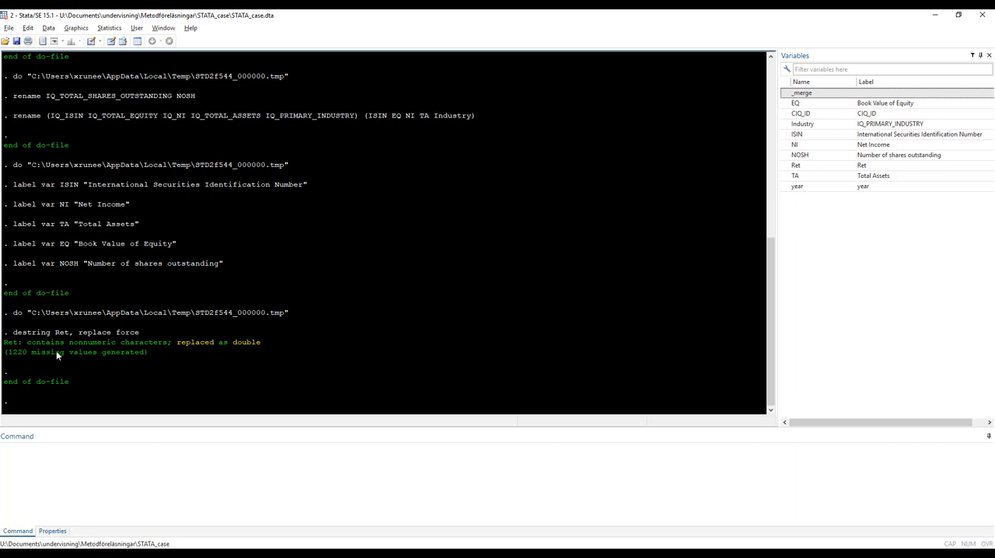
{"action": "mouse_move", "coordinate": [96, 357]}
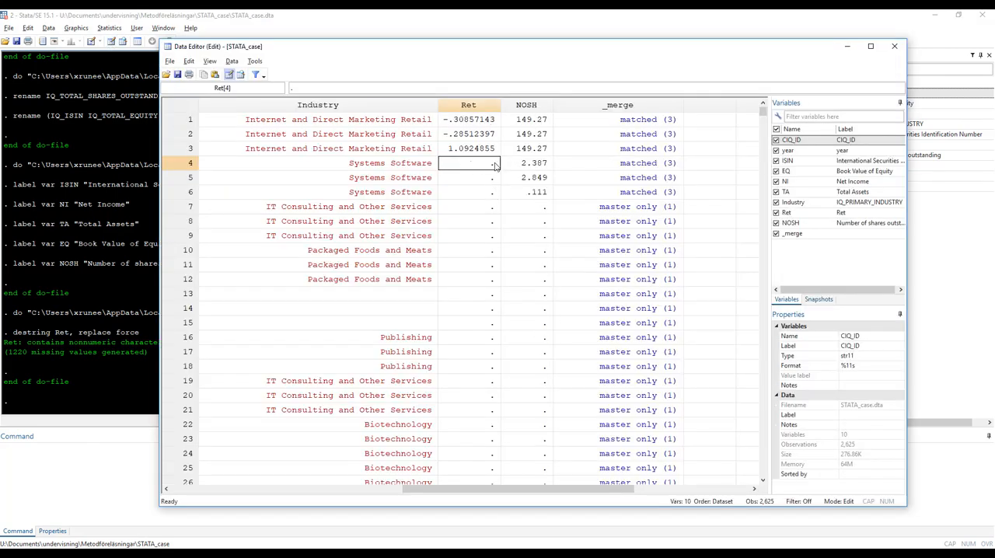
Inspect Ret and NOSH cells to confirm Ret is numeric double with missing former na entries
{"action": "scroll", "scroll_direction": "down", "scroll_amount": 3}
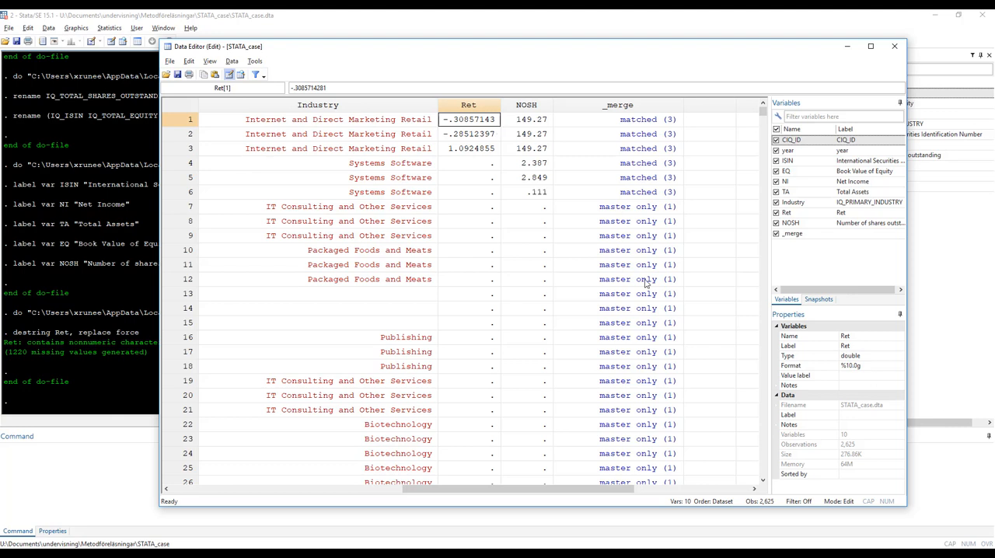
{"action": "left_click", "coordinate": [468, 133]}
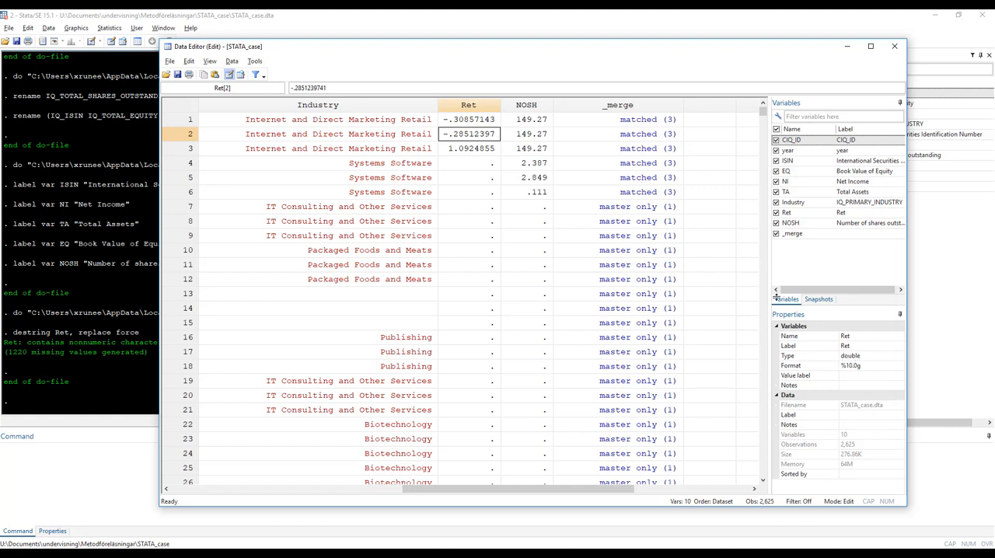
{"action": "left_click", "coordinate": [525, 134]}
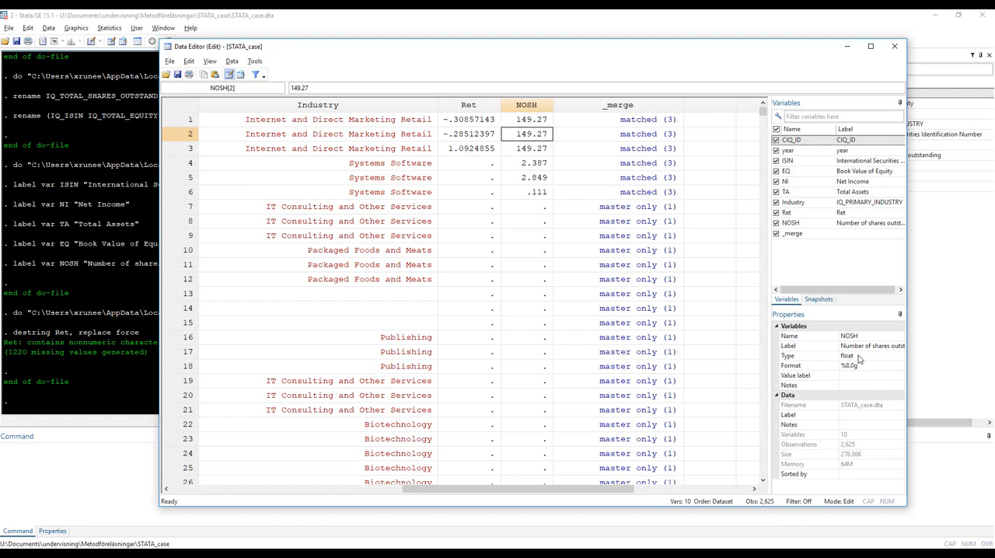
{"action": "left_click", "coordinate": [467, 134]}
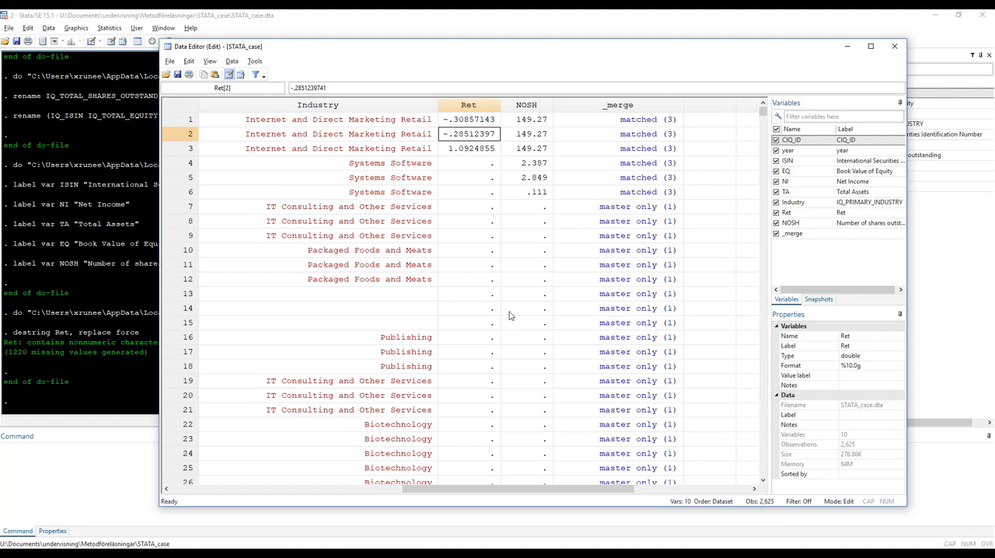
{"action": "mouse_move", "coordinate": [453, 283]}
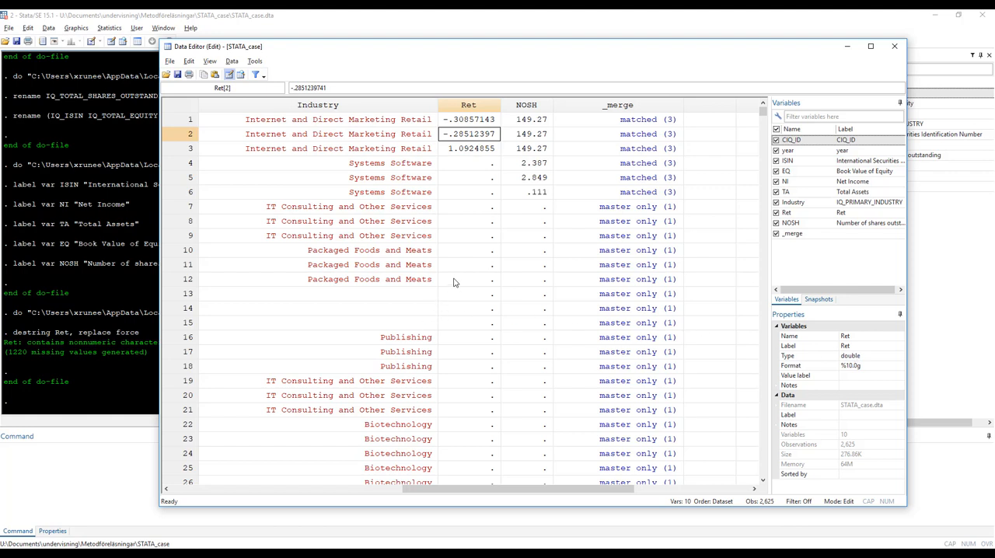
{"action": "mouse_move", "coordinate": [412, 276]}
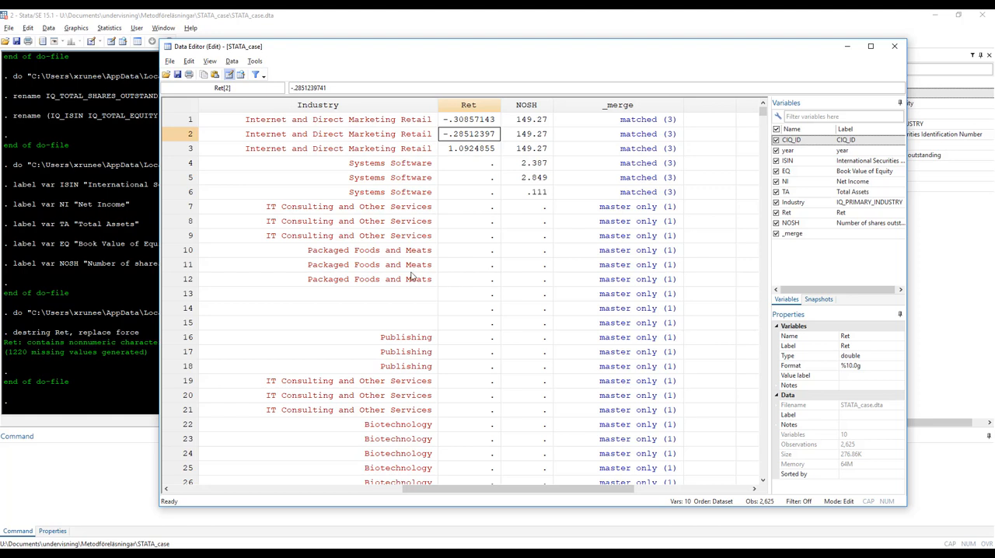
{"action": "mouse_move", "coordinate": [351, 386]}
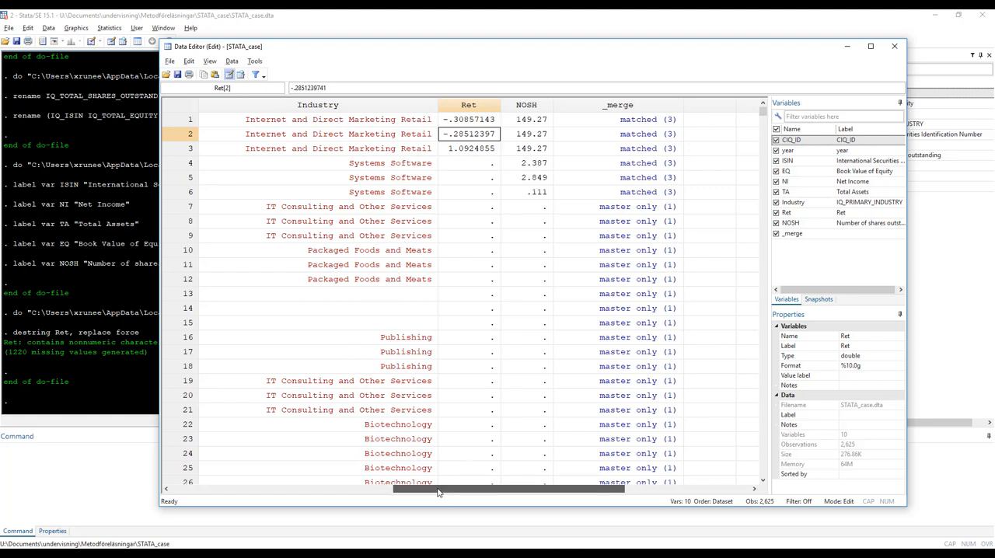
Select the Industry column to see it is a string variable labelled IQ_PRIMARY_INDUSTRY
{"action": "left_click", "coordinate": [317, 104]}
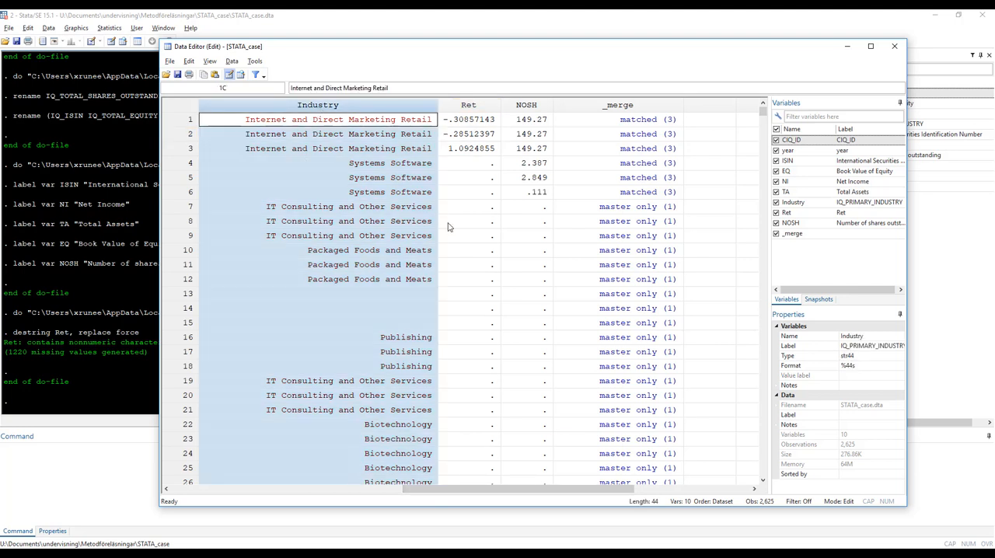
{"action": "mouse_move", "coordinate": [373, 265]}
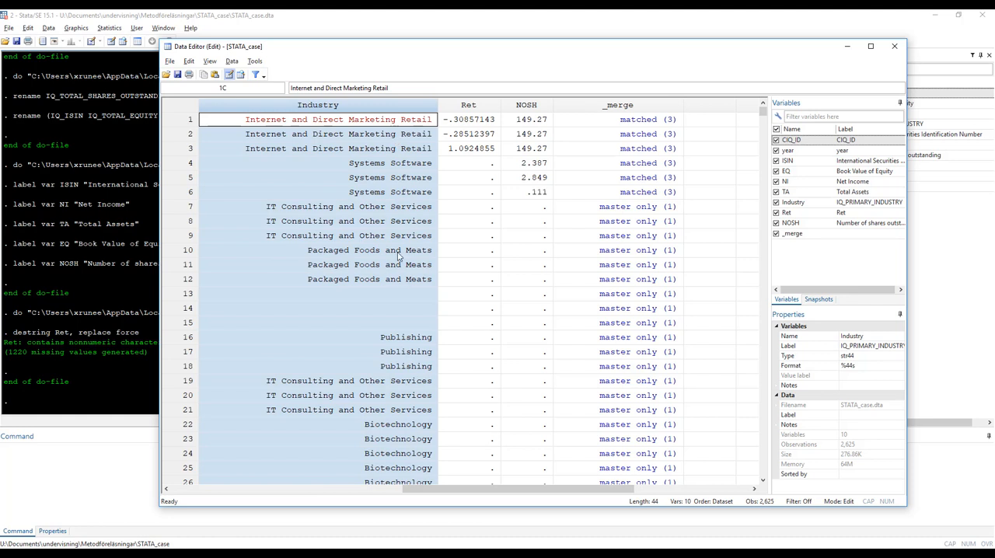
{"action": "mouse_move", "coordinate": [373, 256]}
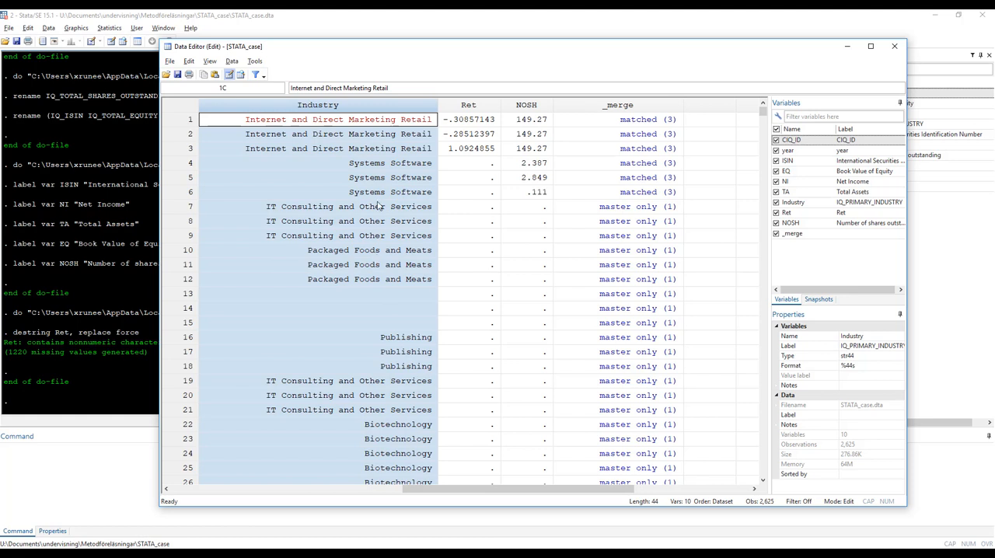
{"action": "mouse_move", "coordinate": [382, 295]}
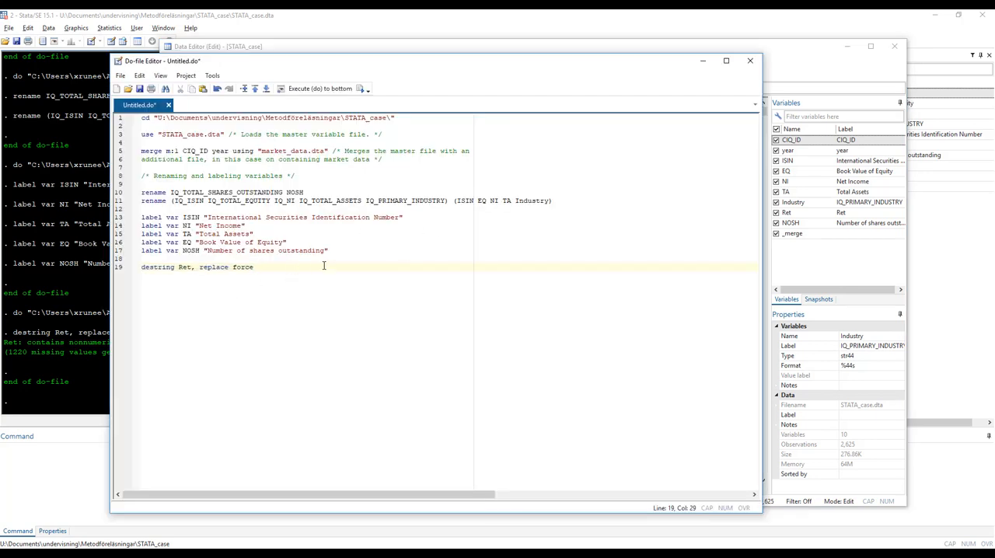
Add 'encode Industry, gen(Ind)' on a new line and run the do-file to create Ind
{"action": "key", "text": "Enter"}
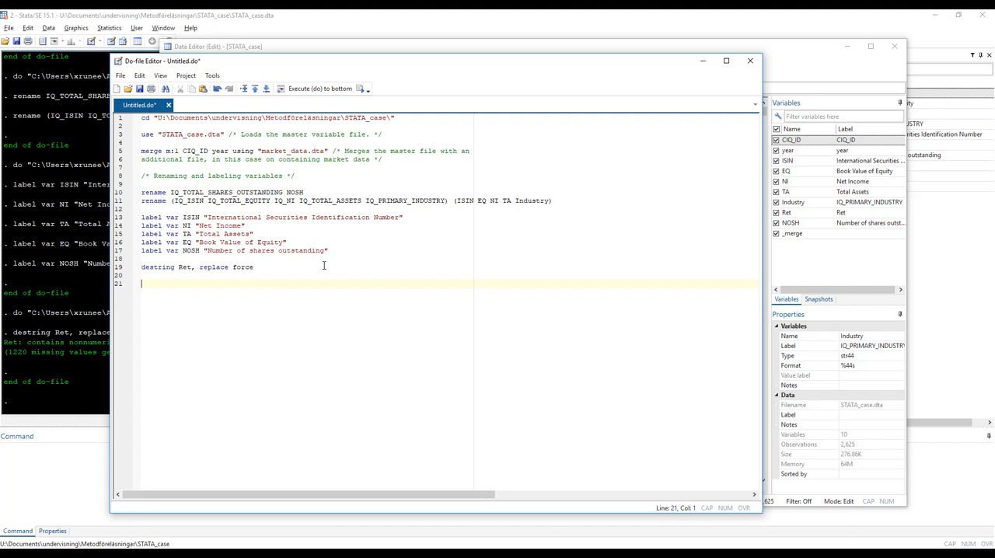
{"action": "type", "text": "ecno"}
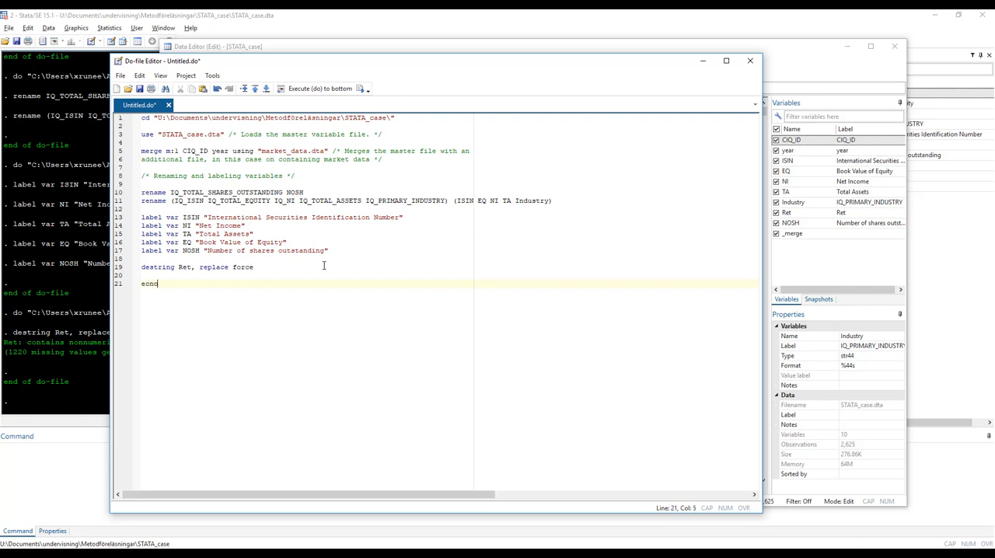
{"action": "key", "text": "Backspace"}
{"action": "type", "text": "ncode Industry"}
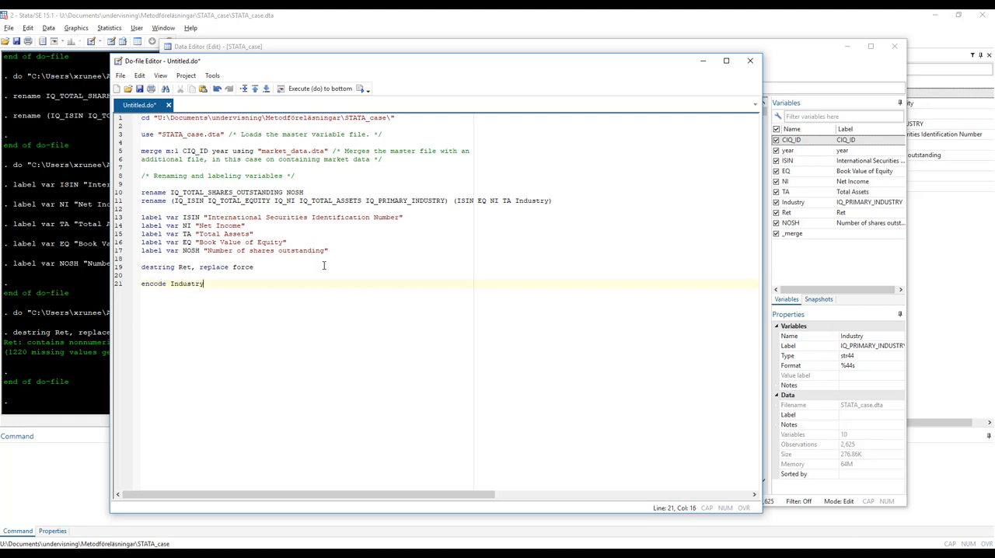
{"action": "type", "text": ", gen"}
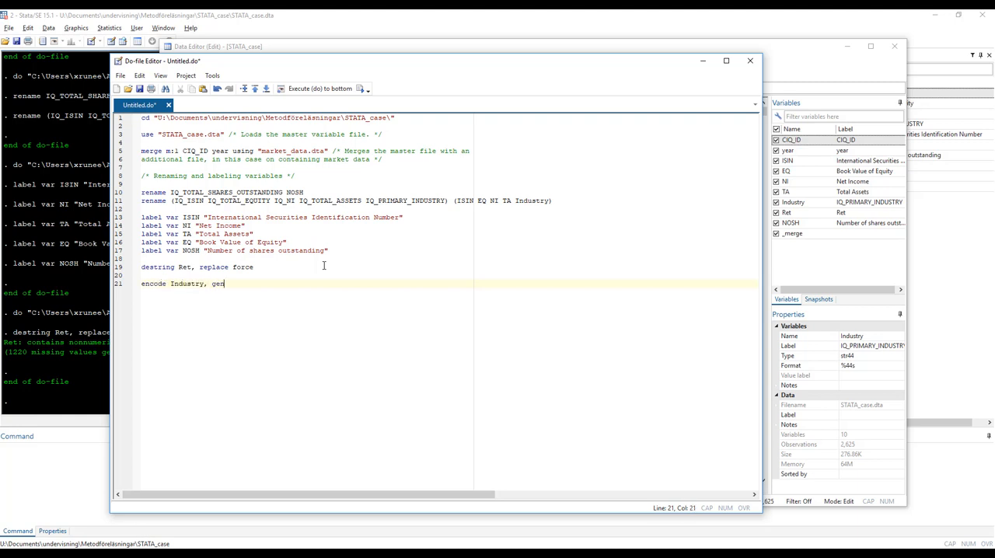
{"action": "type", "text": "("}
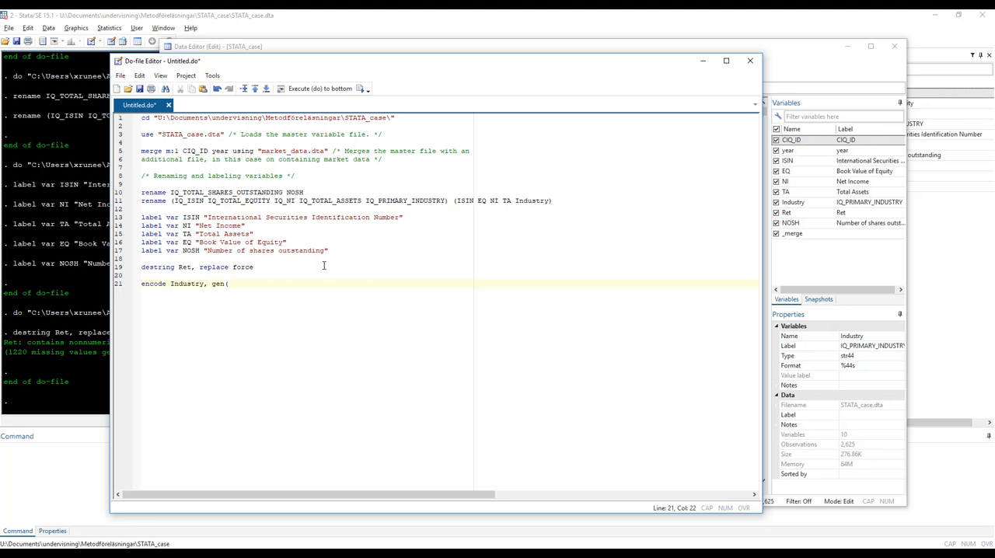
{"action": "type", "text": "In"}
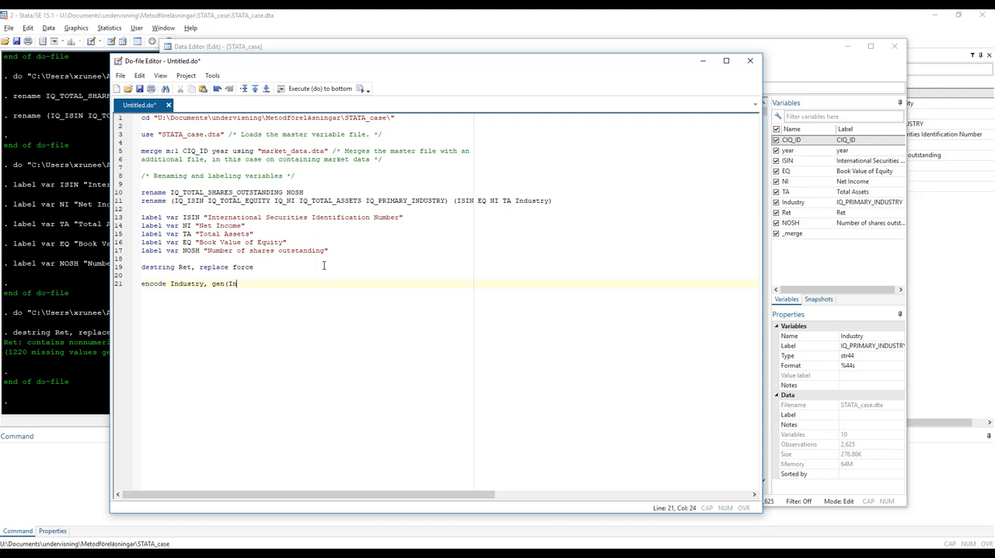
{"action": "type", "text": "d)"}
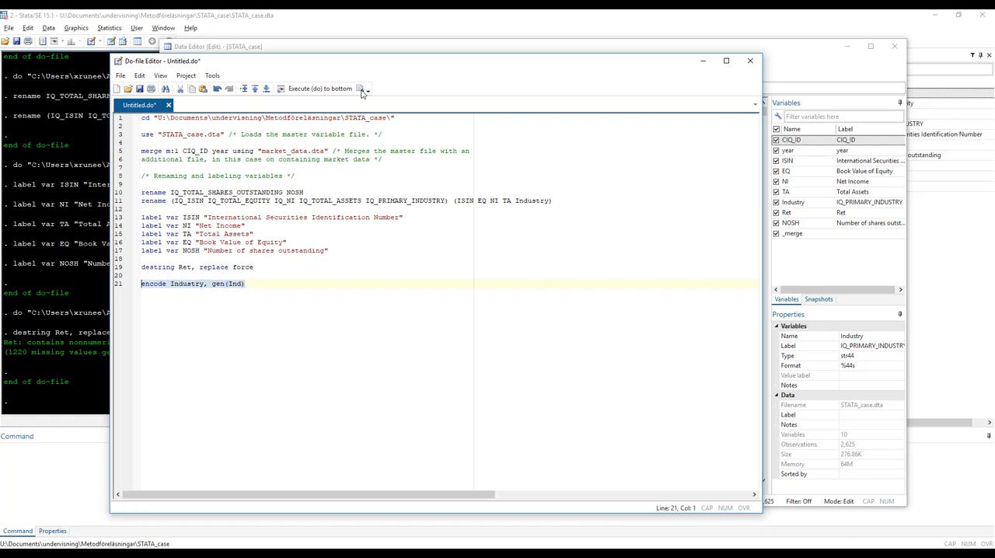
{"action": "left_click", "coordinate": [319, 88]}
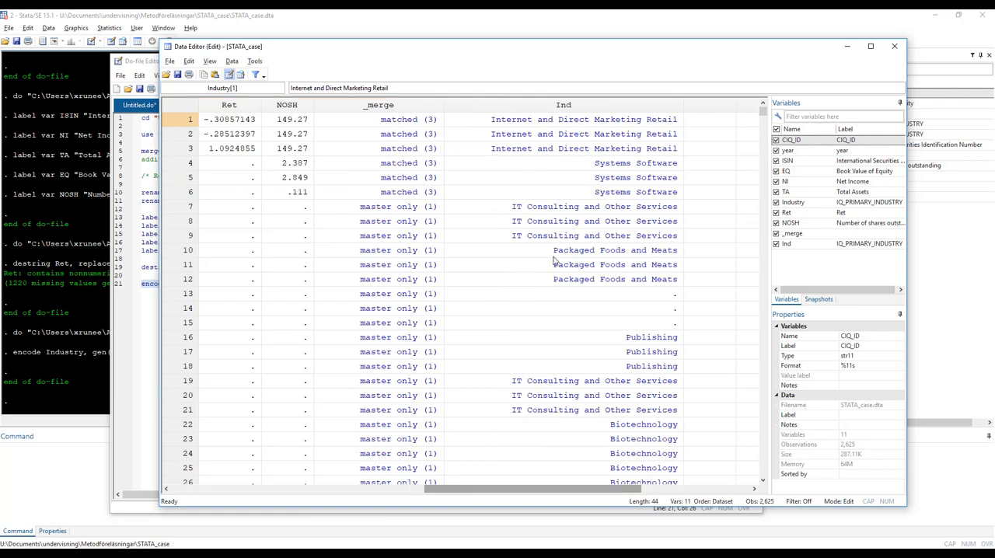
{"action": "mouse_move", "coordinate": [598, 123]}
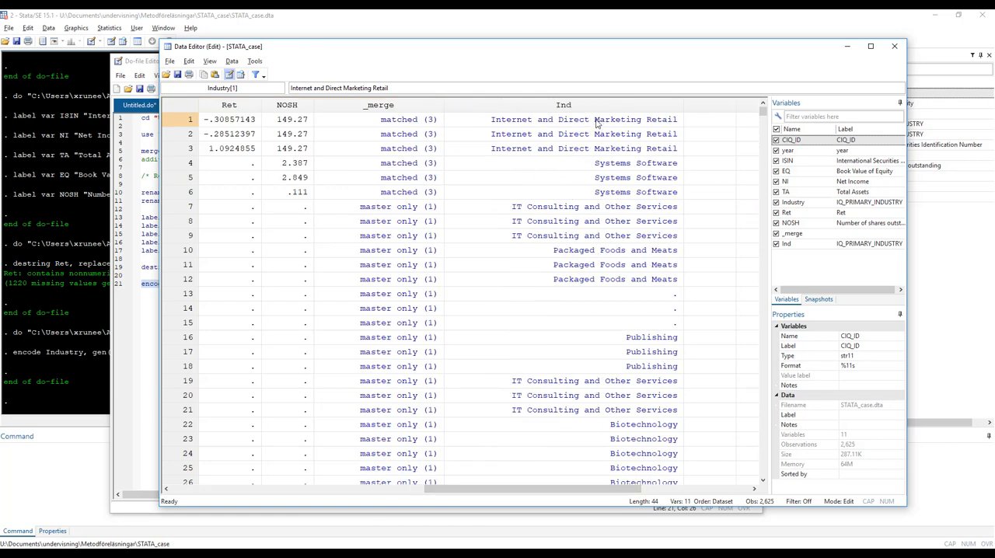
{"action": "left_click", "coordinate": [563, 118]}
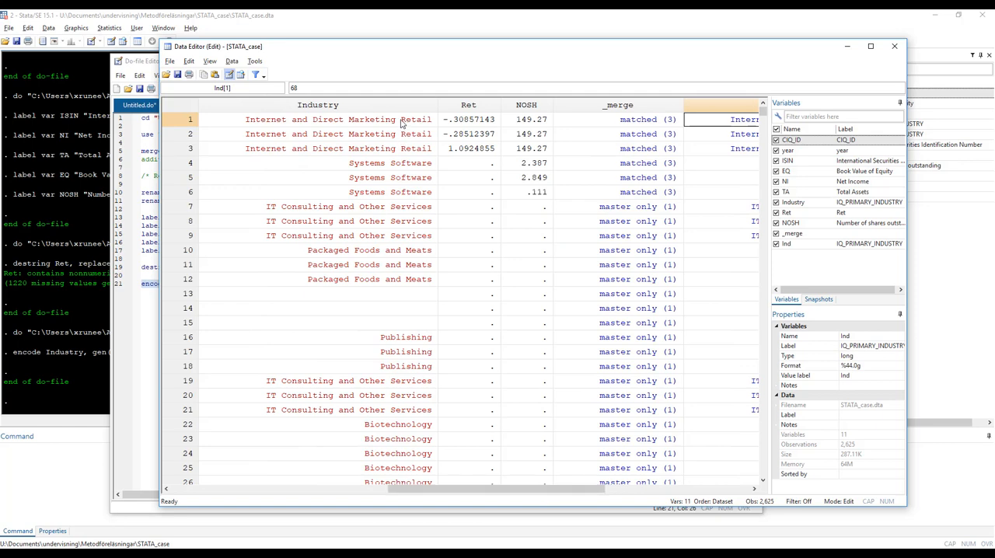
{"action": "left_click", "coordinate": [317, 119]}
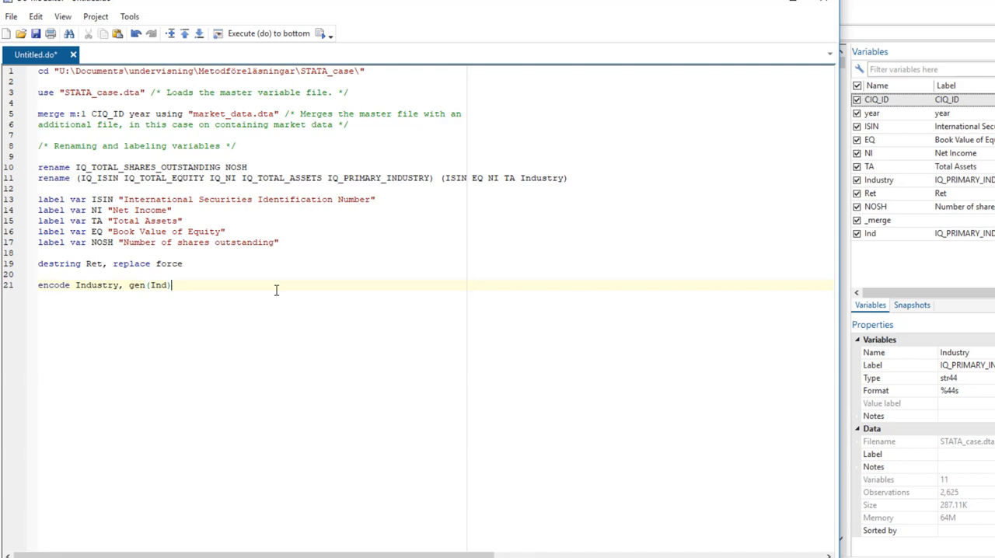
Write 'gen lnTA = ln(TA)' on a new line with tidied spacing
{"action": "type", "text": "gen"}
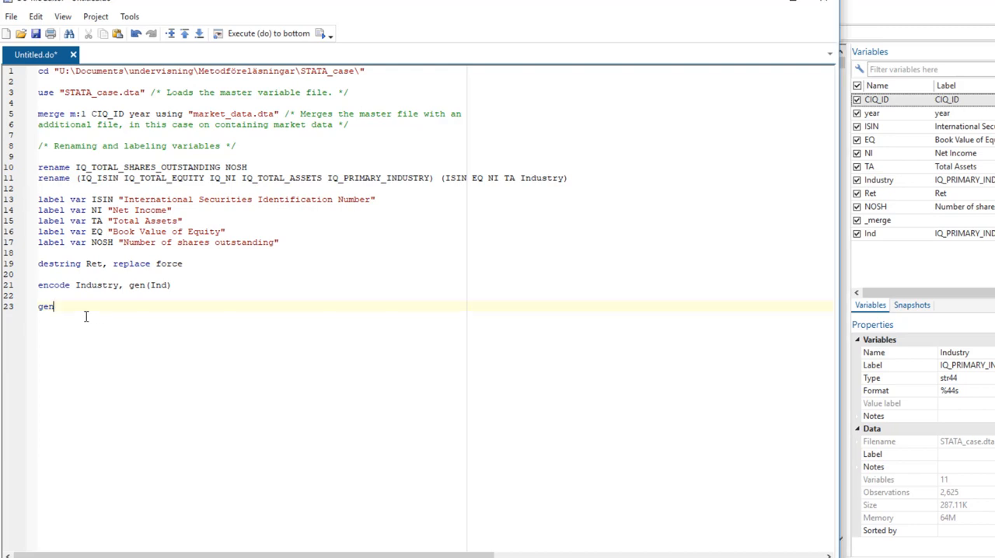
{"action": "key", "text": "enter"}
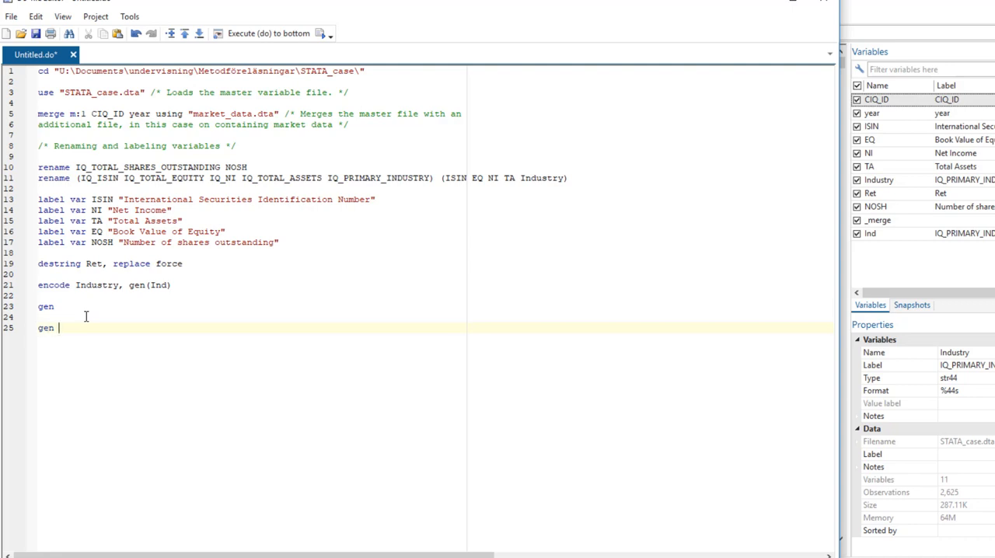
{"action": "type", "text": "lnTA"}
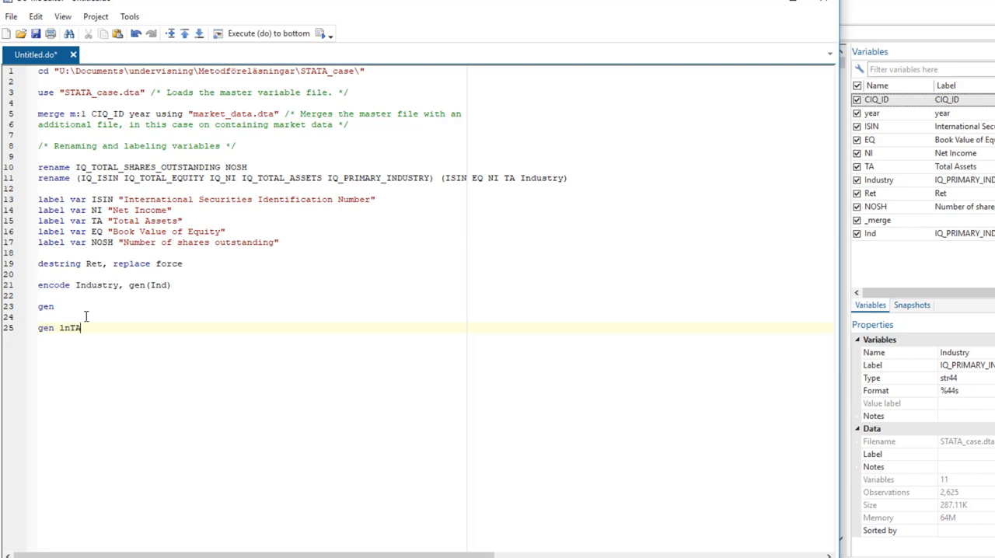
{"action": "type", "text": "= ("}
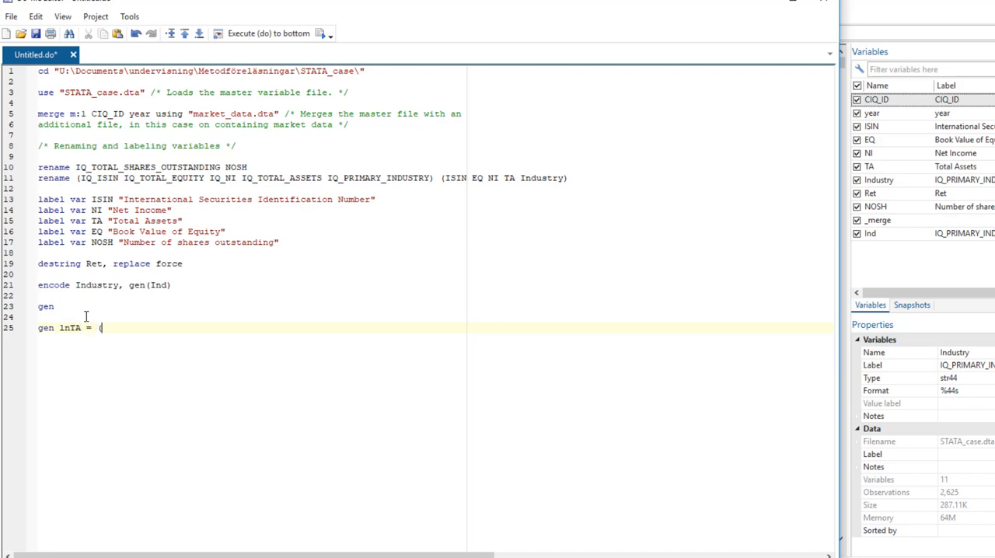
{"action": "type", "text": "lnT"}
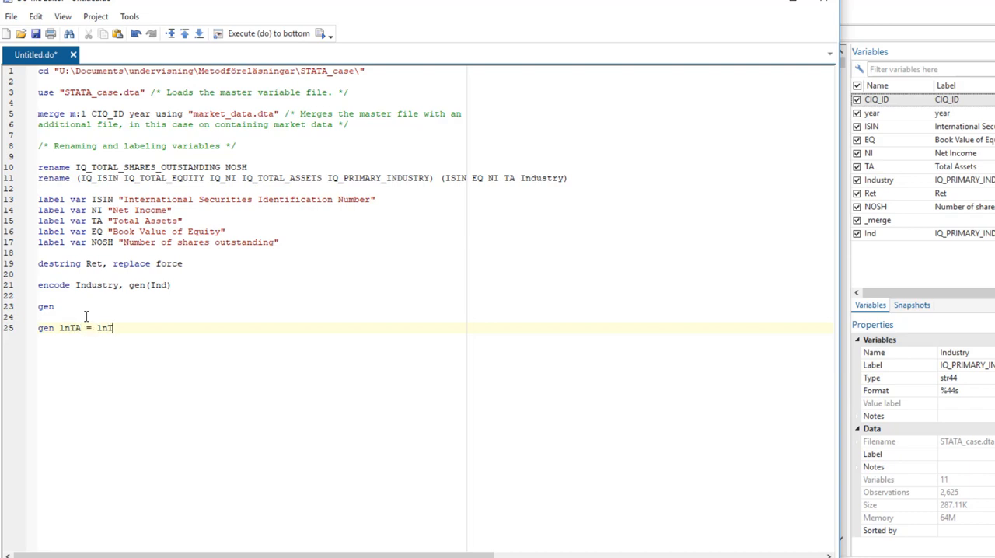
{"action": "type", "text": "(TA)"}
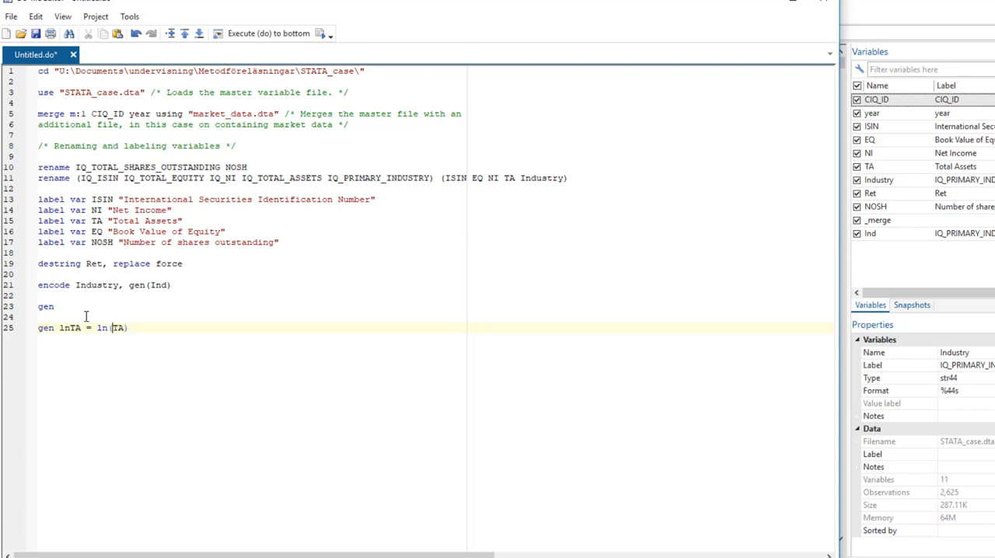
{"action": "double_click", "coordinate": [101, 326]}
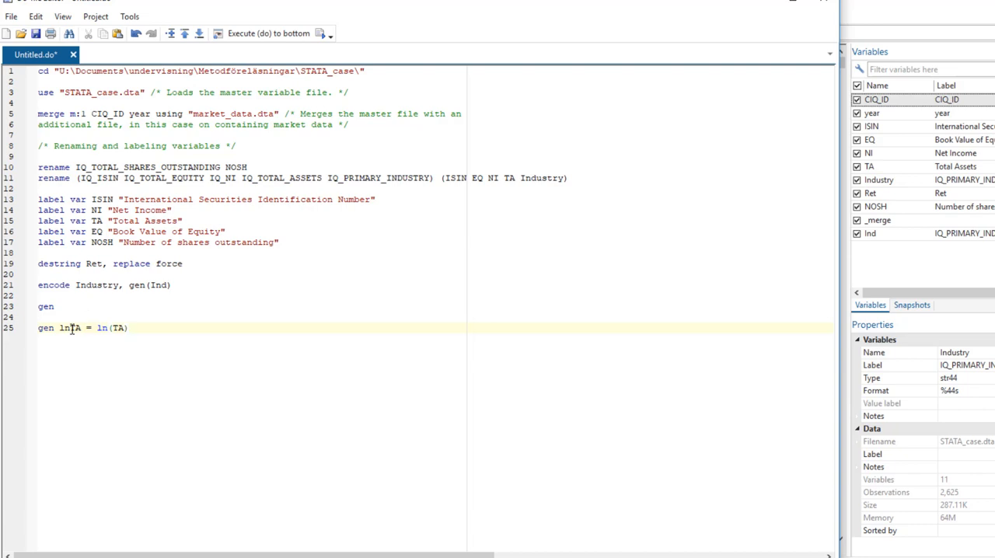
{"action": "double_click", "coordinate": [69, 326]}
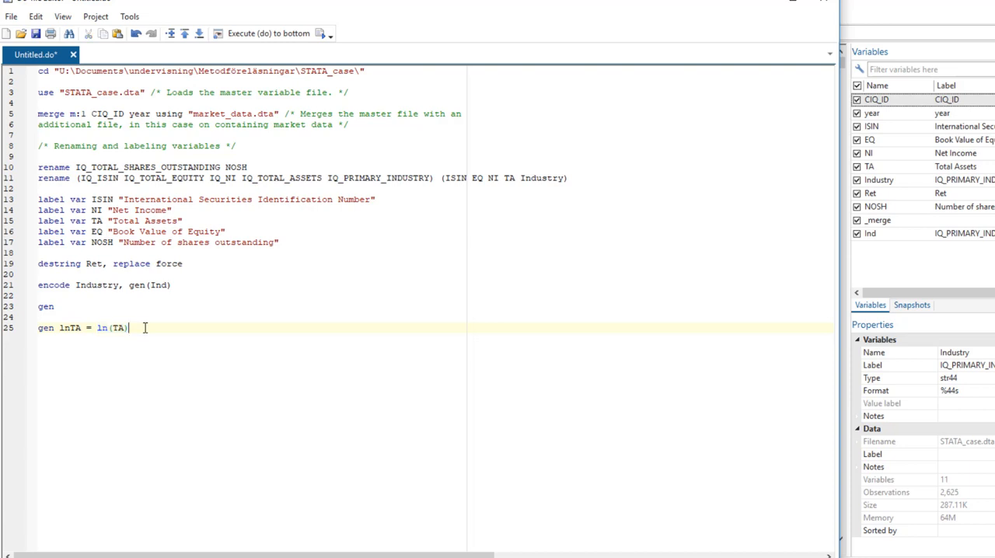
Append the '/* Transform variable */' comment and begin the 'gen BVE' line
{"action": "type", "text": "/* Trans"}
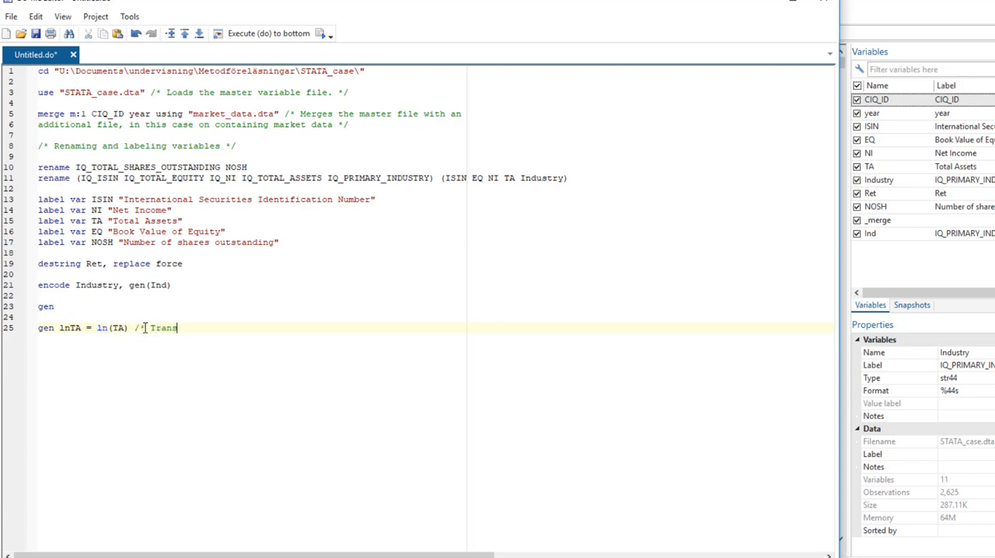
{"action": "type", "text": "form vari"}
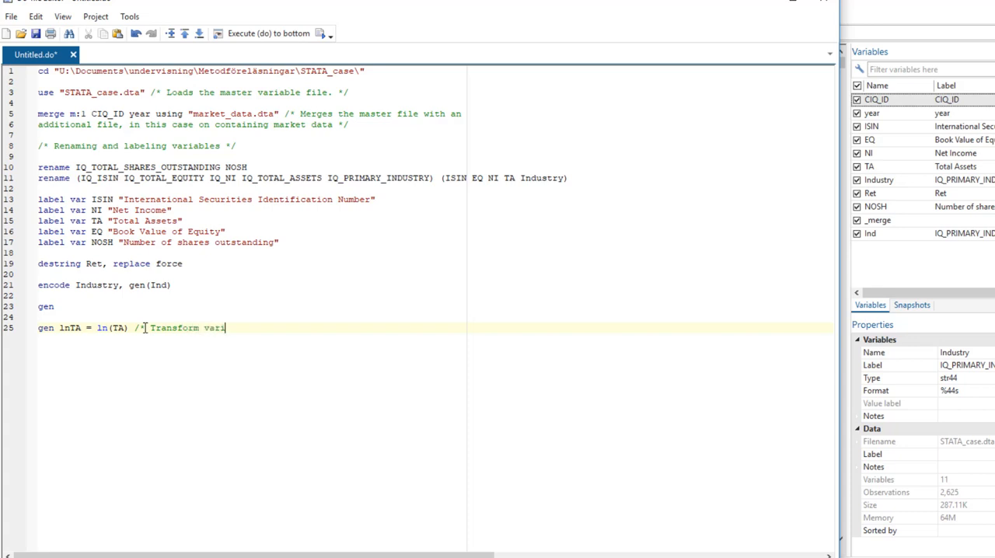
{"action": "type", "text": "able */"}
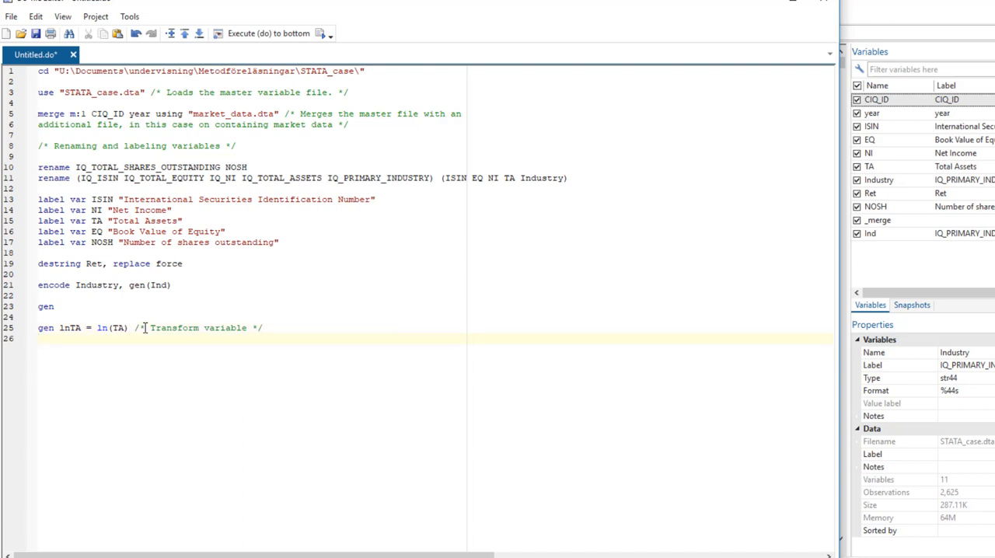
{"action": "type", "text": "gen BVE"}
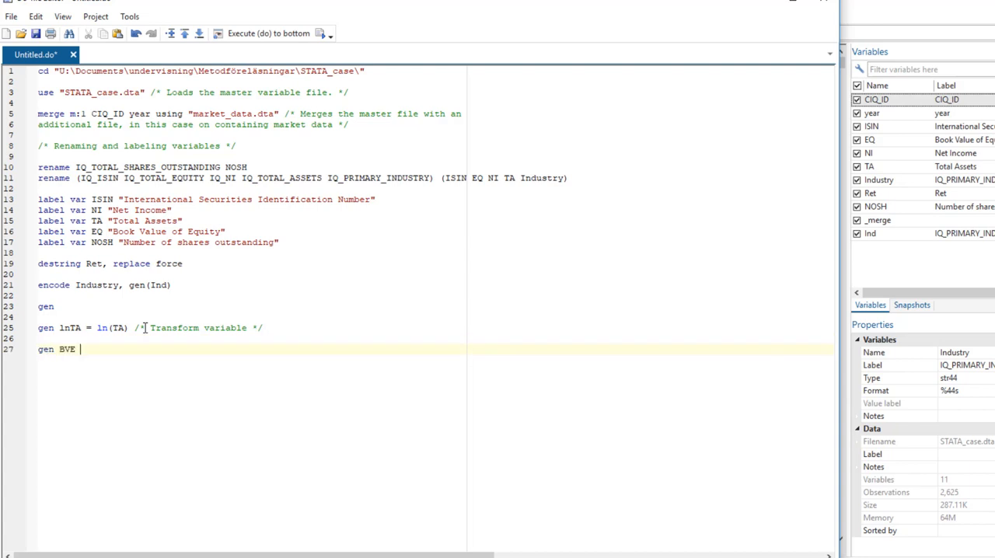
Complete 'gen BVE = EQ/NOSH' and 'gen EPS = NI/NOSH' commented as generate ratios
{"action": "type", "text": "= EQ"}
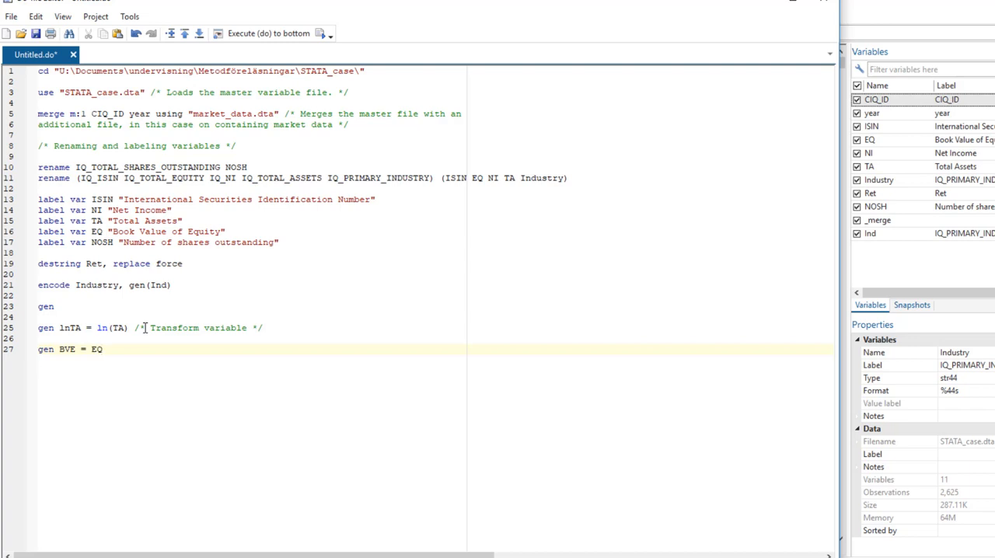
{"action": "type", "text": "/"}
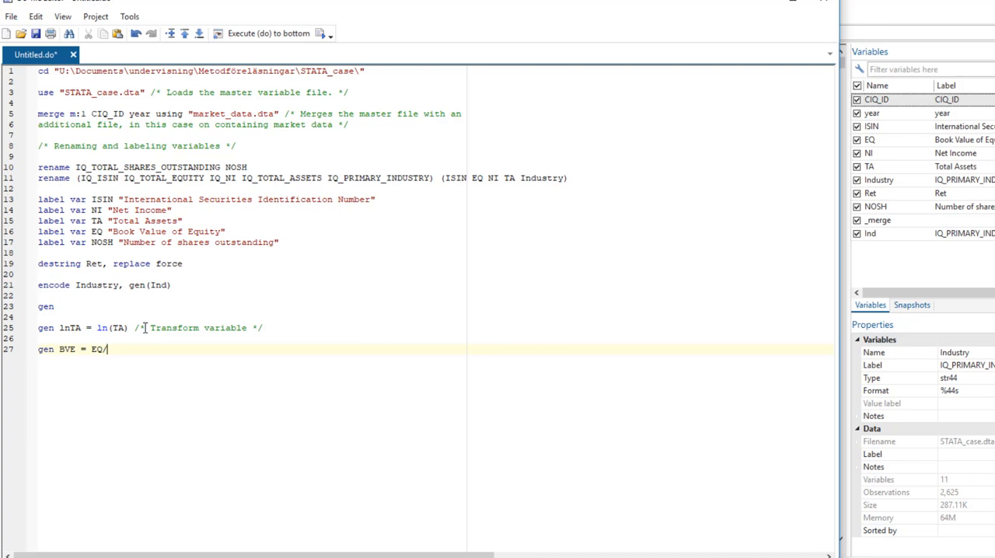
{"action": "type", "text": "NOSH"}
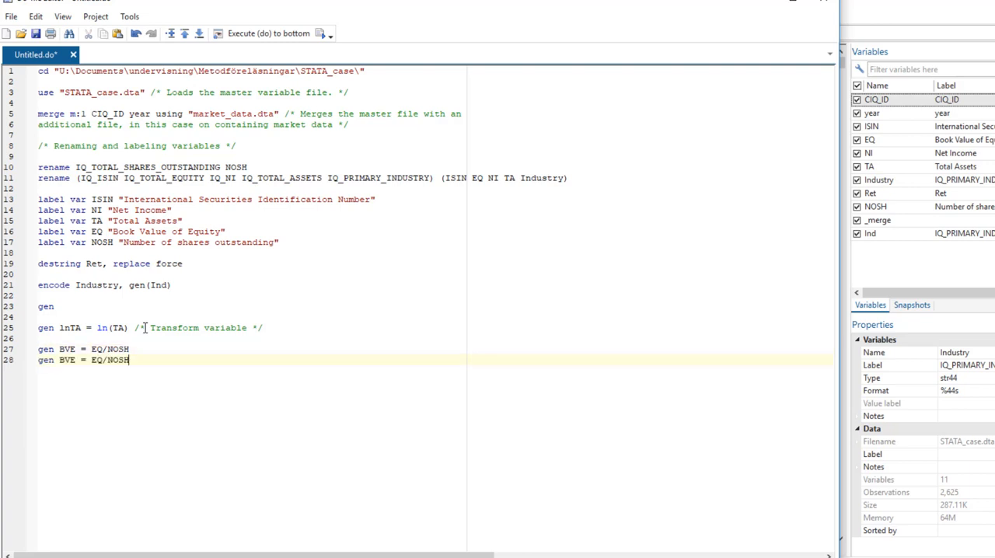
{"action": "type", "text": "E"}
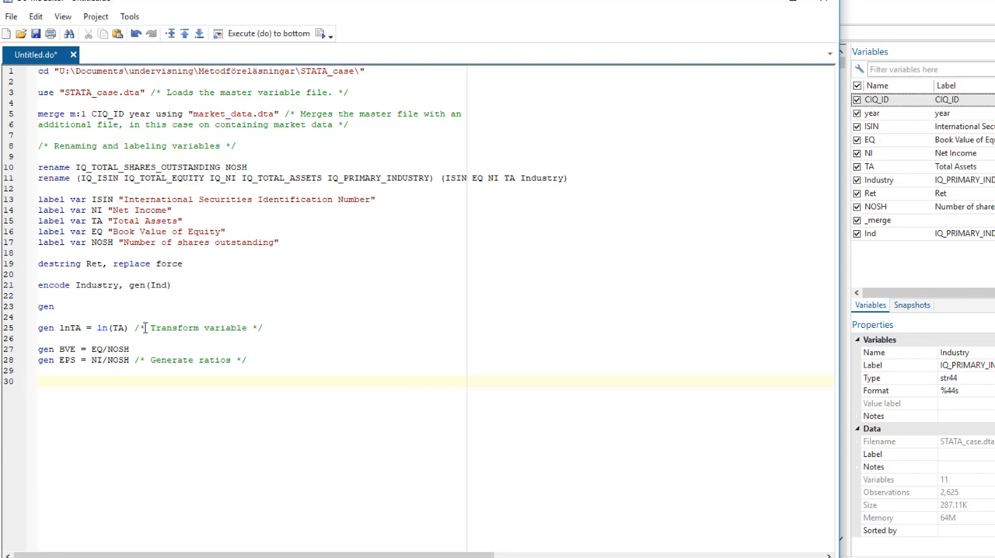
{"action": "left_click", "coordinate": [40, 381]}
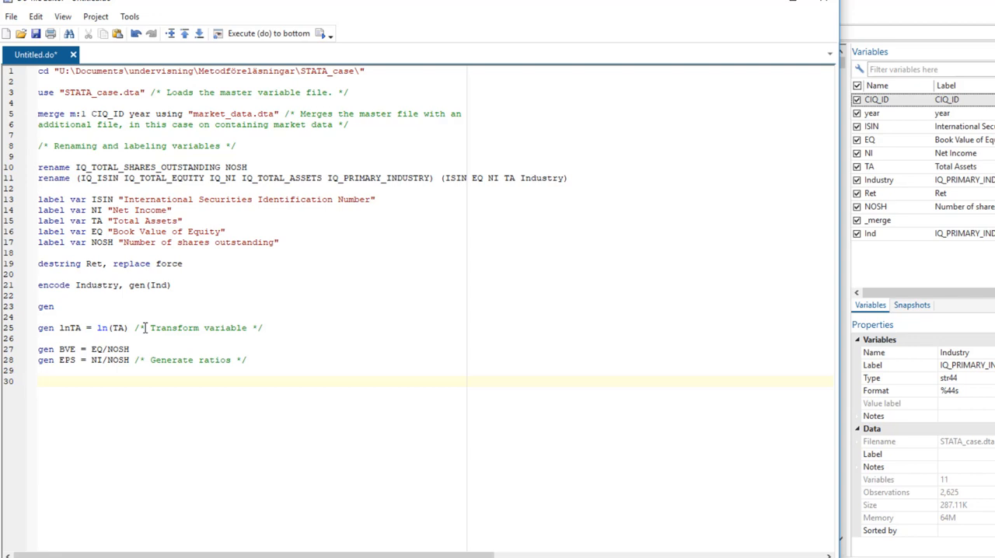
Write 'gen Dloss = 0' and run the lnTA, BVE and EPS generate lines
{"action": "type", "text": "gen"}
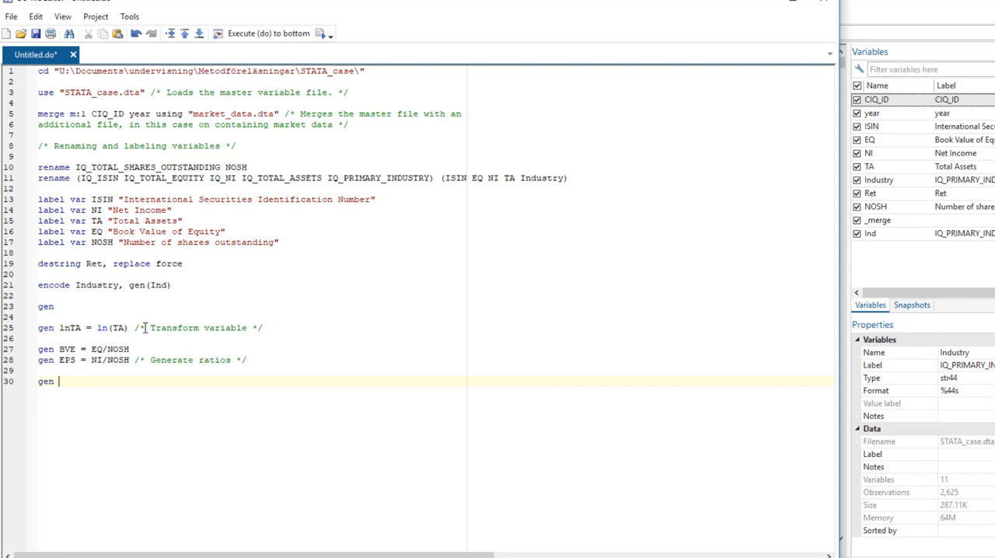
{"action": "type", "text": "D"}
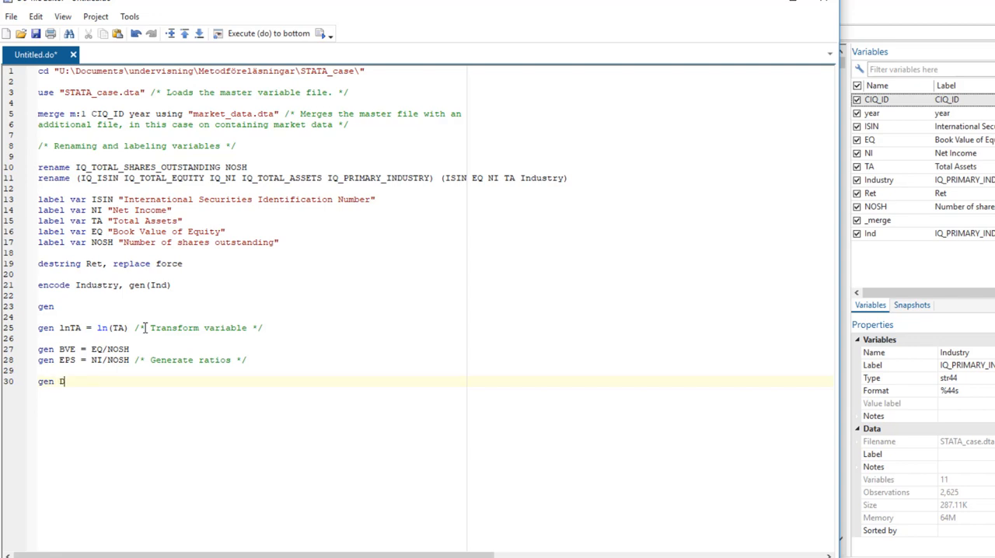
{"action": "type", "text": "loss = 0"}
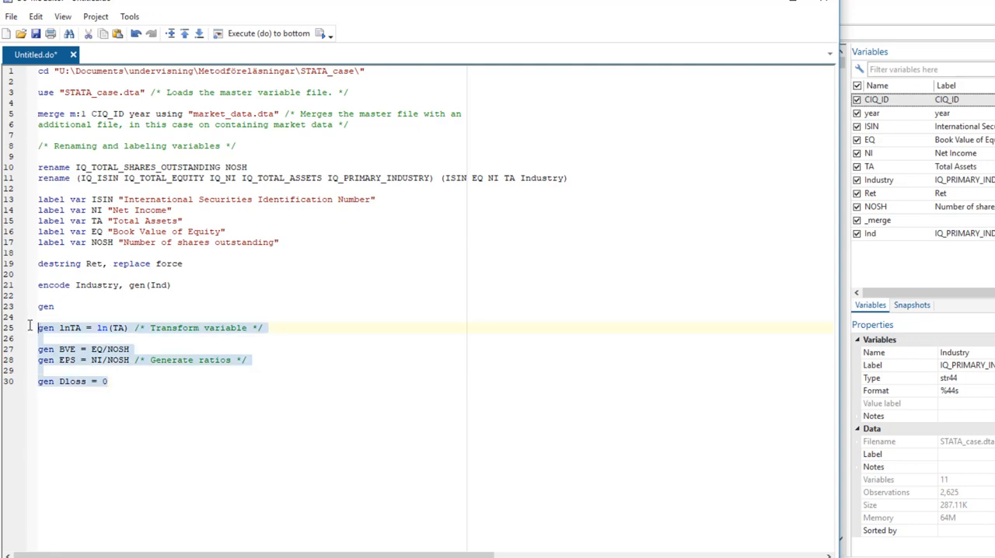
{"action": "left_click", "coordinate": [271, 33]}
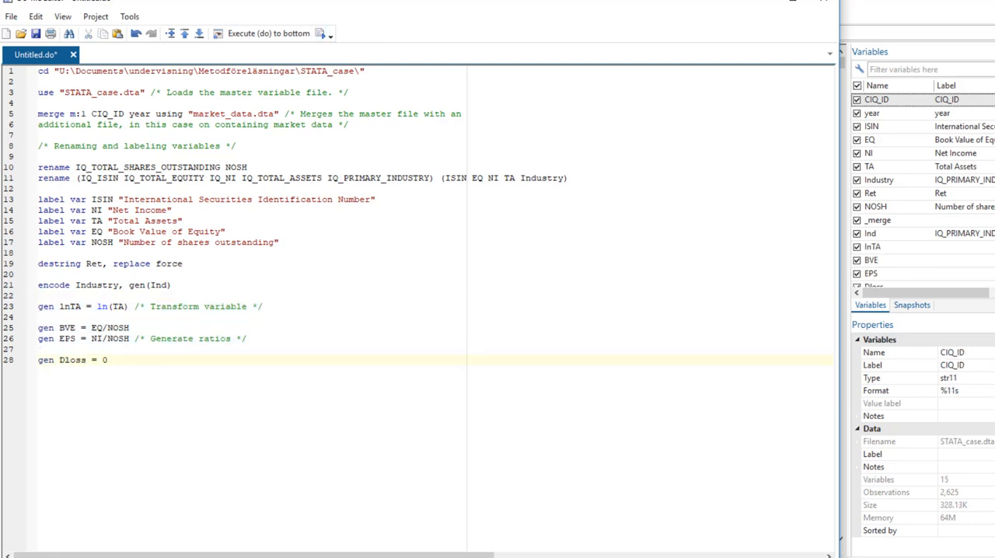
{"action": "left_click", "coordinate": [268, 32]}
{"action": "type", "text": "replace"}
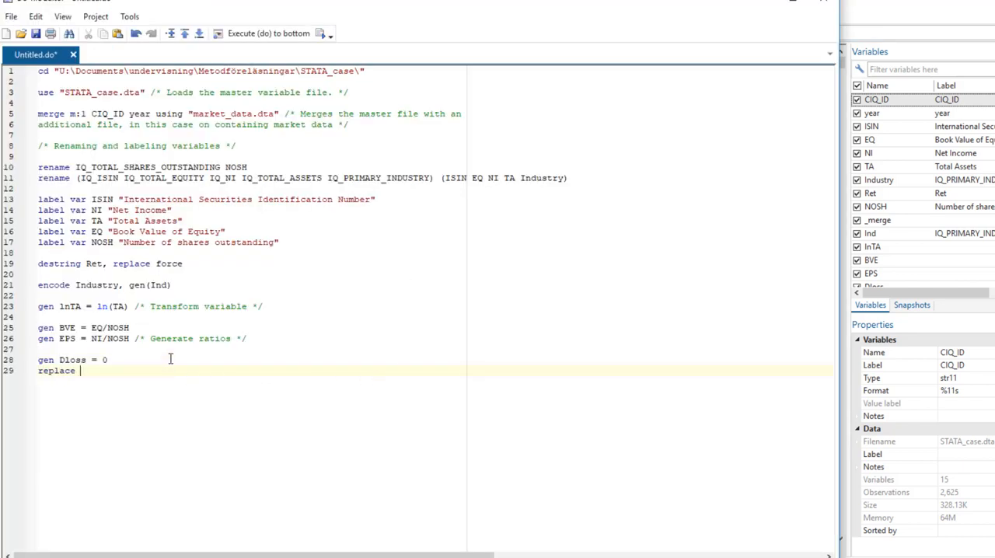
Write 'replace Dloss = 1 if NI<0' with a '/* Generate a dummy variable */' comment
{"action": "type", "text": "D"}
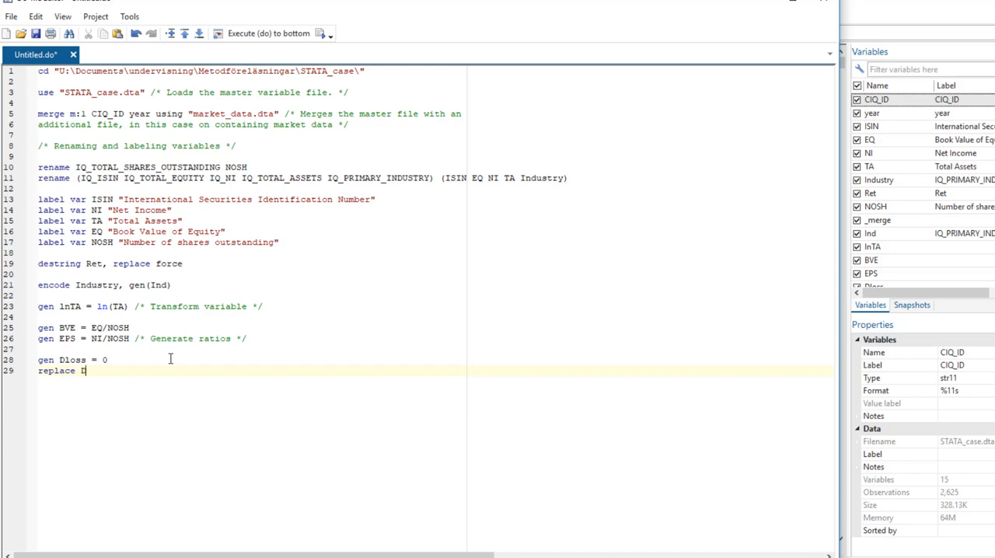
{"action": "type", "text": "loss ="}
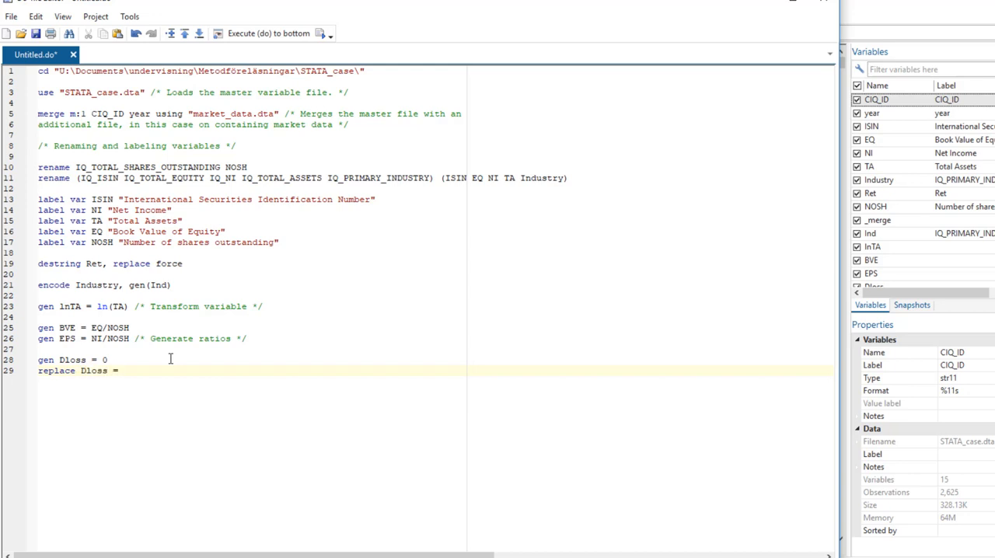
{"action": "type", "text": "1"}
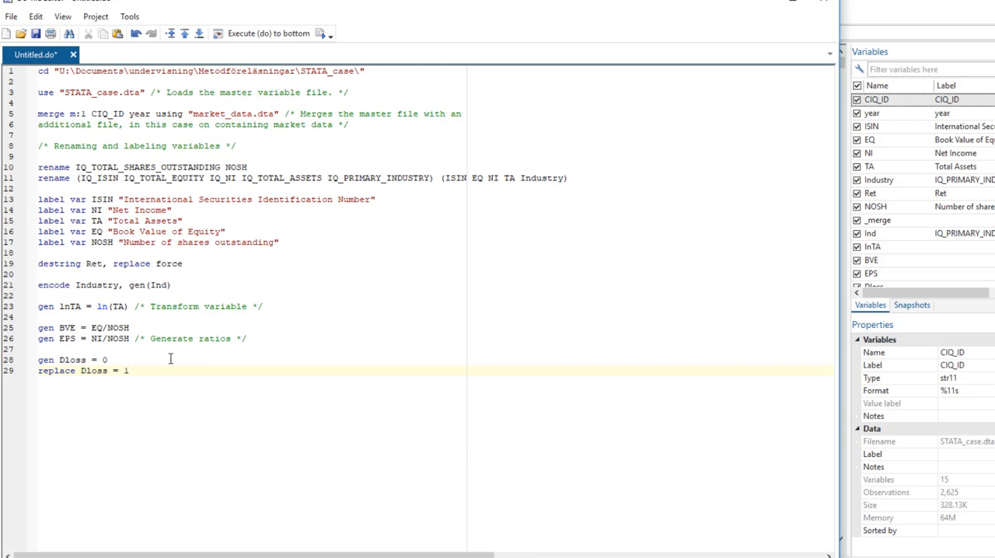
{"action": "type", "text": "if"}
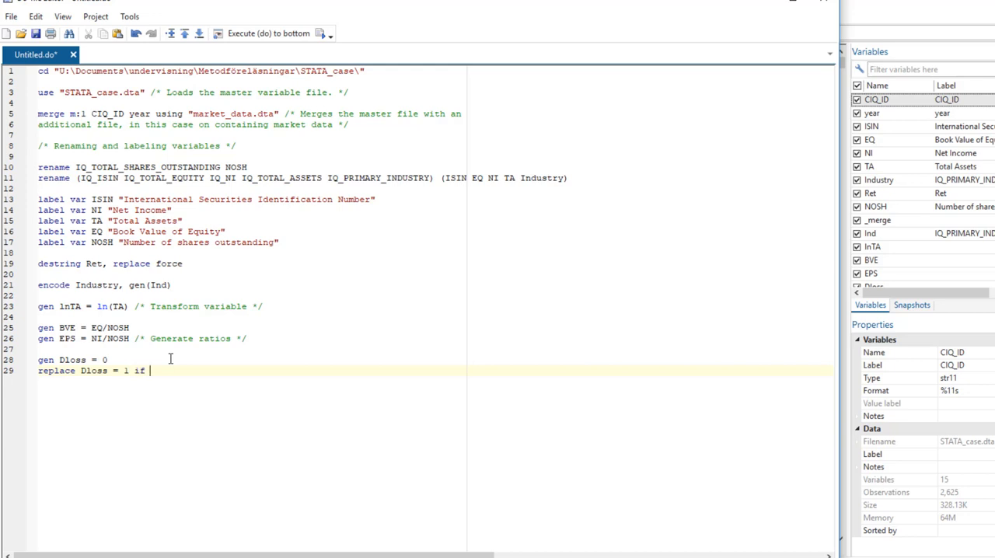
{"action": "type", "text": "NI<0"}
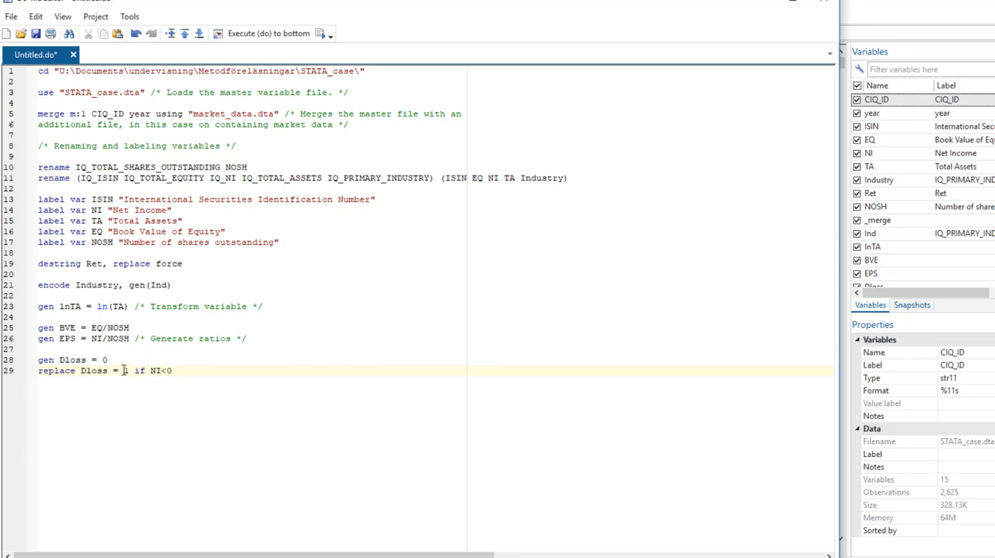
{"action": "type", "text": "1"}
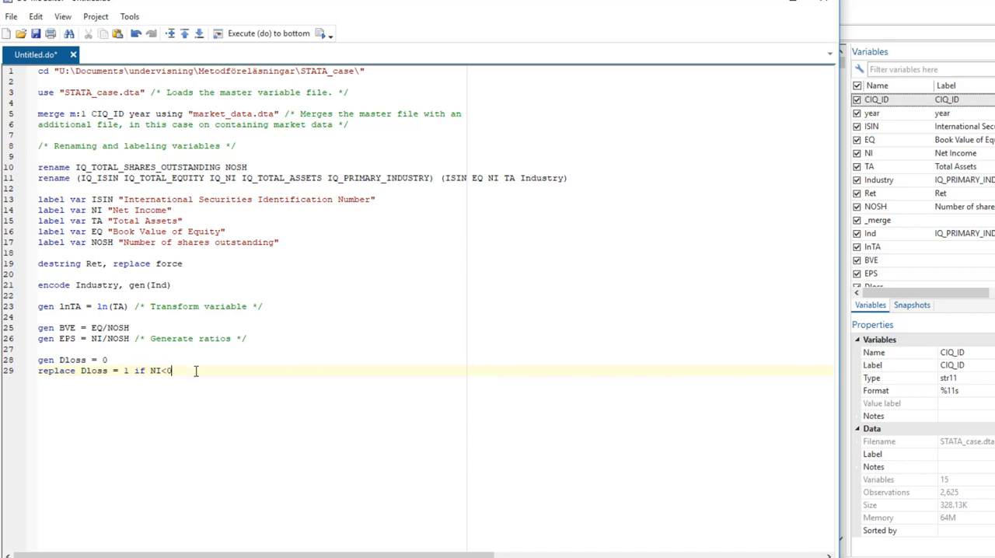
{"action": "type", "text": "/* Gener"}
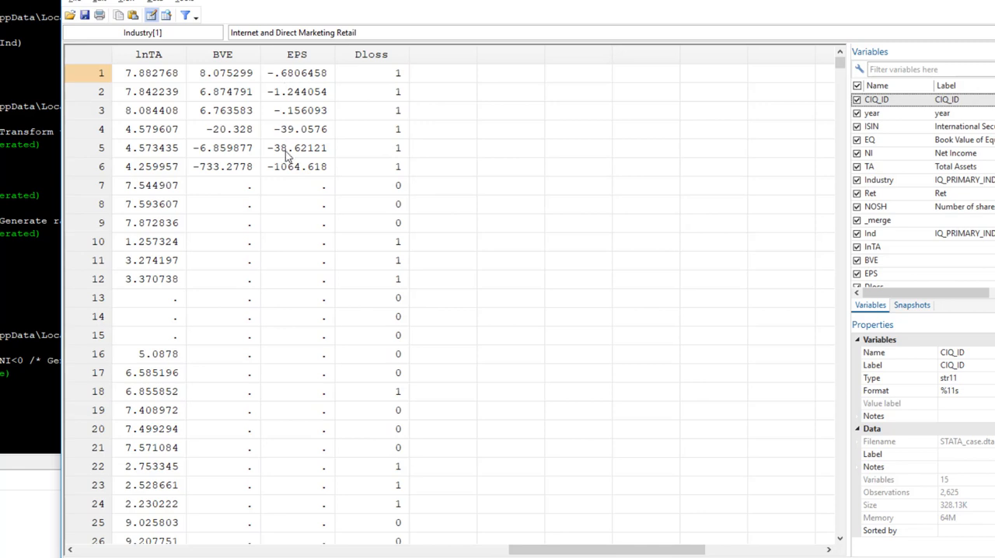
{"action": "mouse_move", "coordinate": [404, 227]}
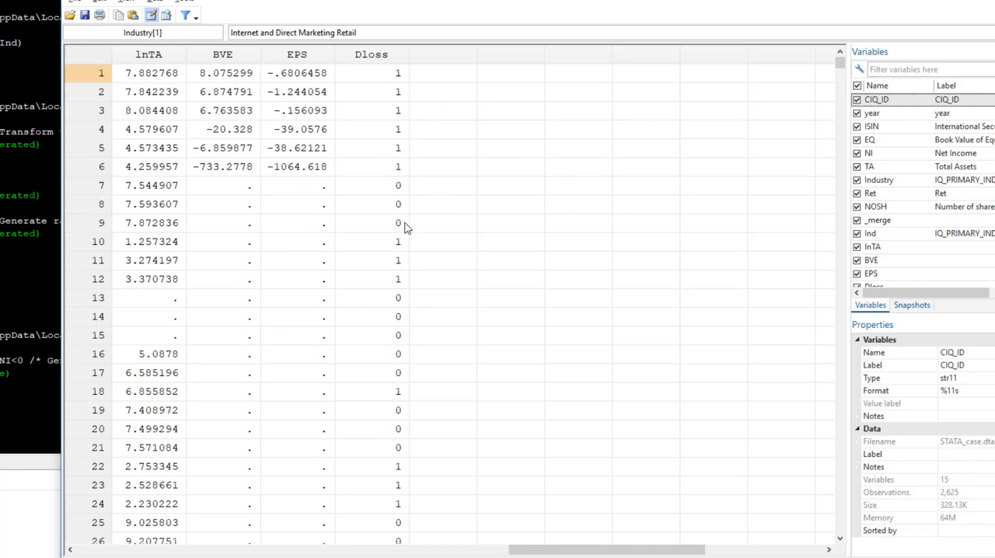
Scroll down the Data Browser through the Dloss column of ones and zeros
{"action": "scroll", "scroll_direction": "down", "scroll_amount": 3}
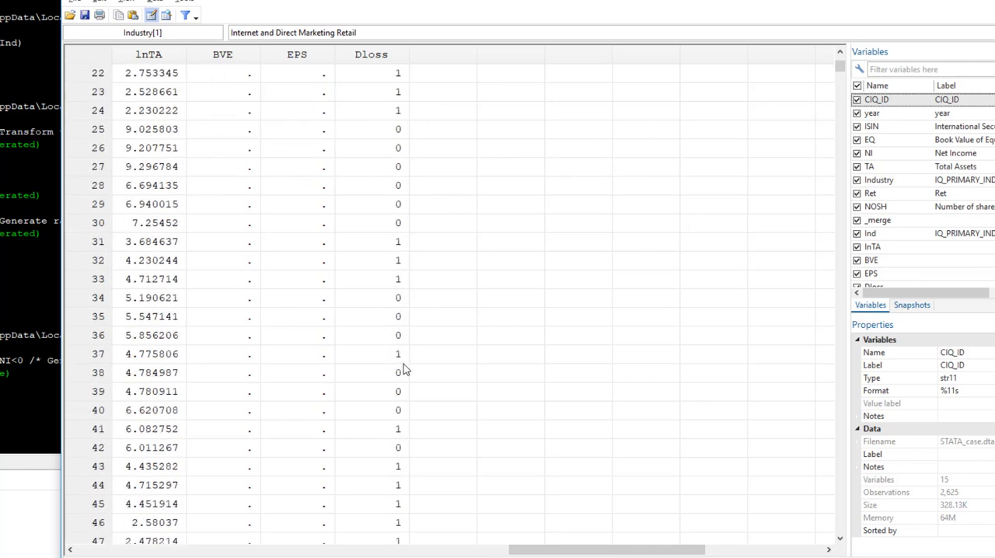
{"action": "scroll", "scroll_direction": "down", "scroll_amount": 3}
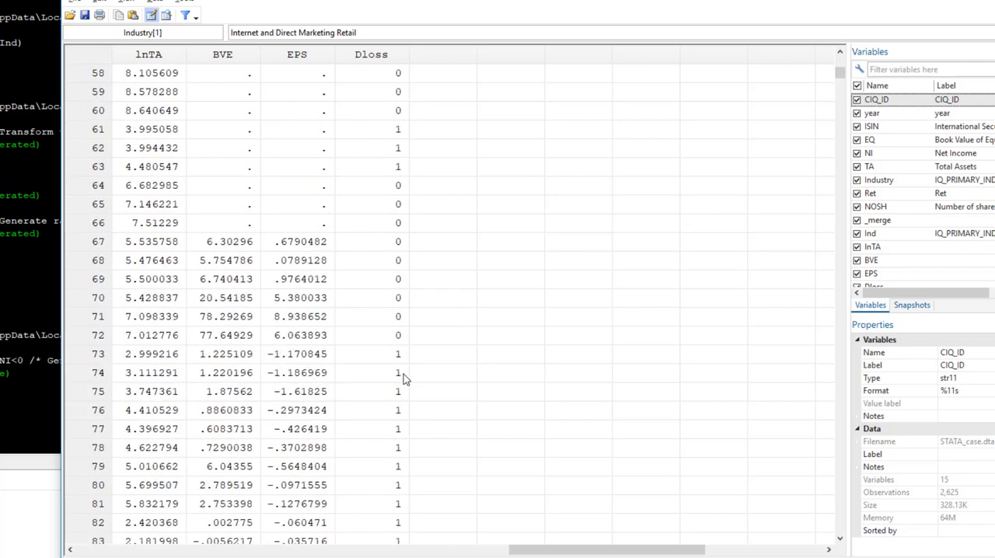
{"action": "scroll", "scroll_direction": "down", "scroll_amount": 3}
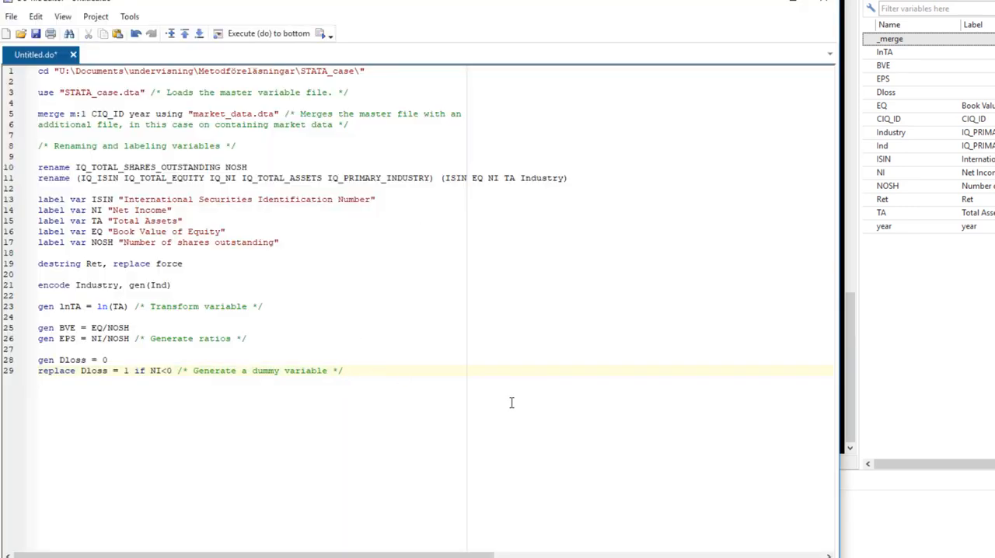
Write 'replace Dloss = . if missing(NI)' on a new do-file line
{"action": "key", "text": "enter"}
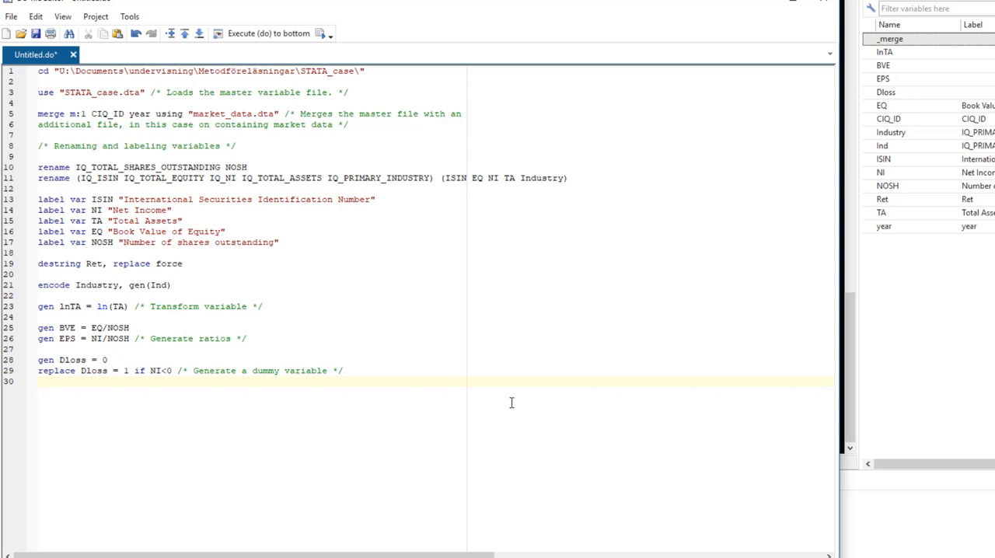
{"action": "type", "text": "replace"}
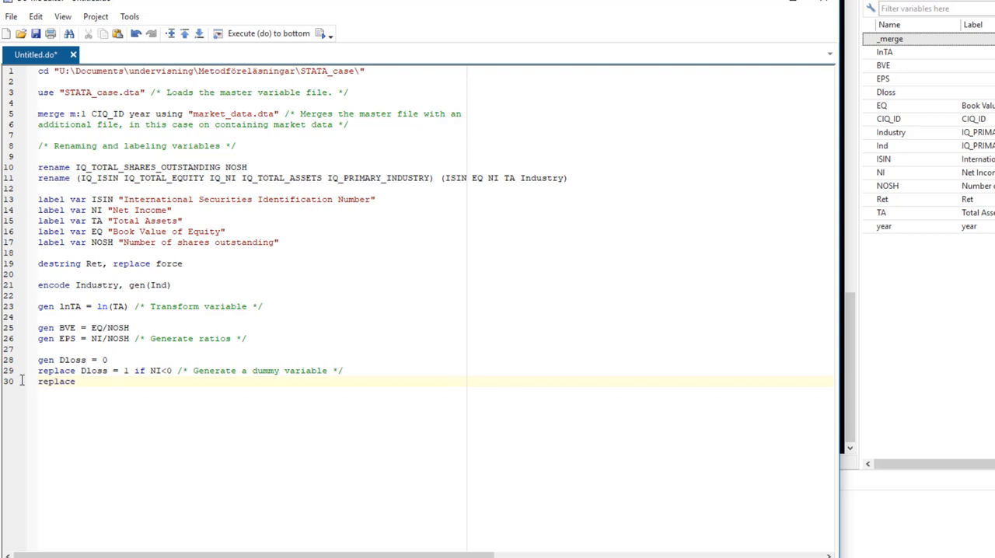
{"action": "type", "text": "Dloss"}
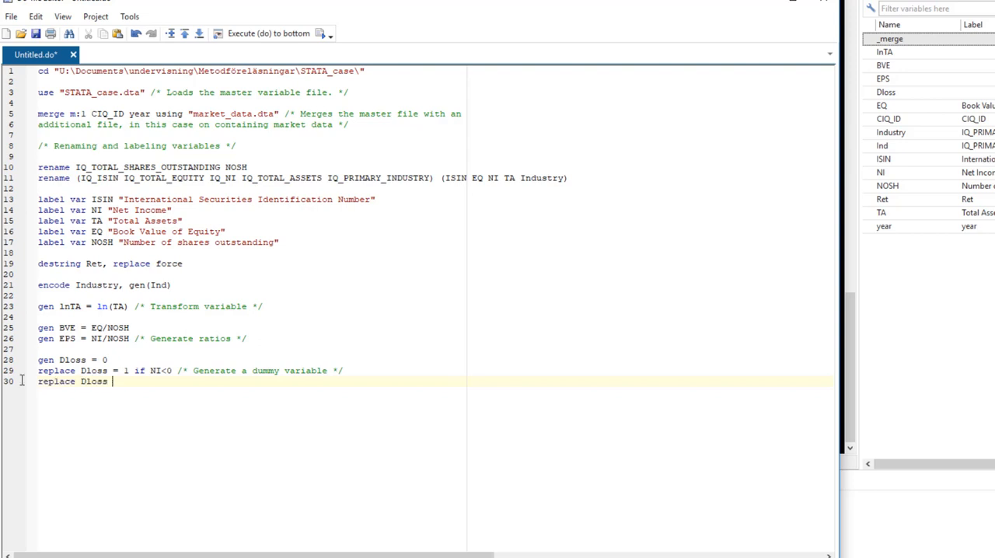
{"action": "type", "text": "= . if mi"}
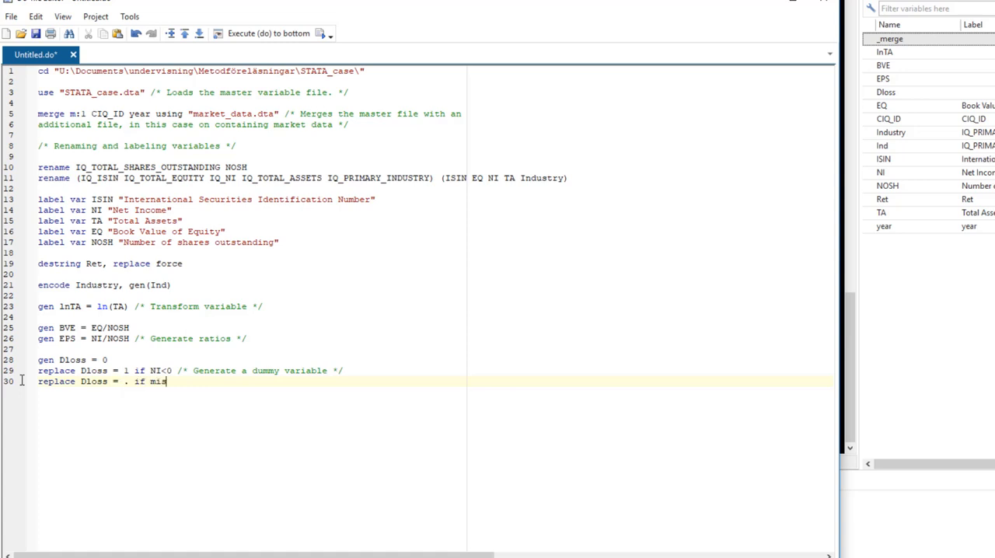
{"action": "type", "text": "sing(NI)"}
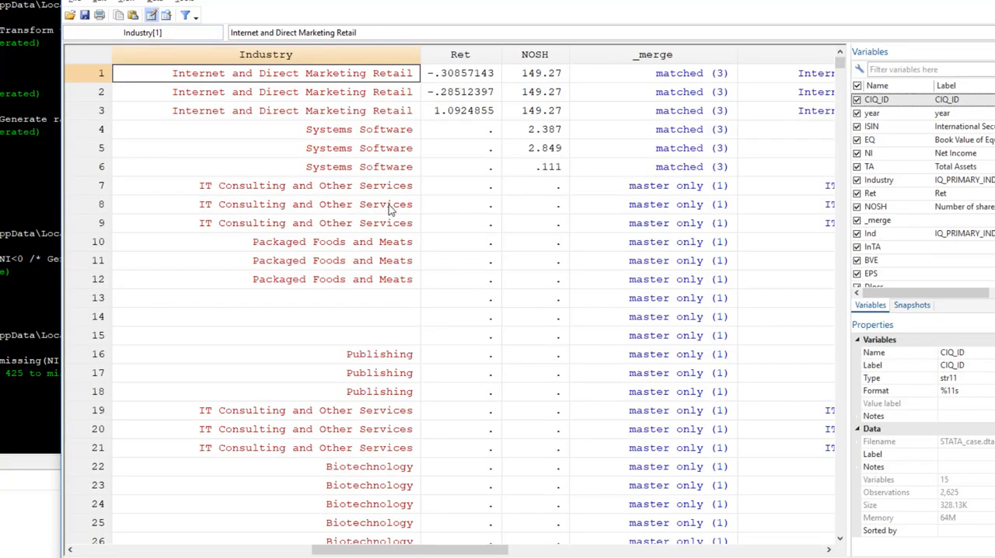
Scroll the Data Browser to inspect Dloss and EPS in rows lacking NI, then close it
{"action": "scroll", "scroll_direction": "right", "scroll_amount": 3}
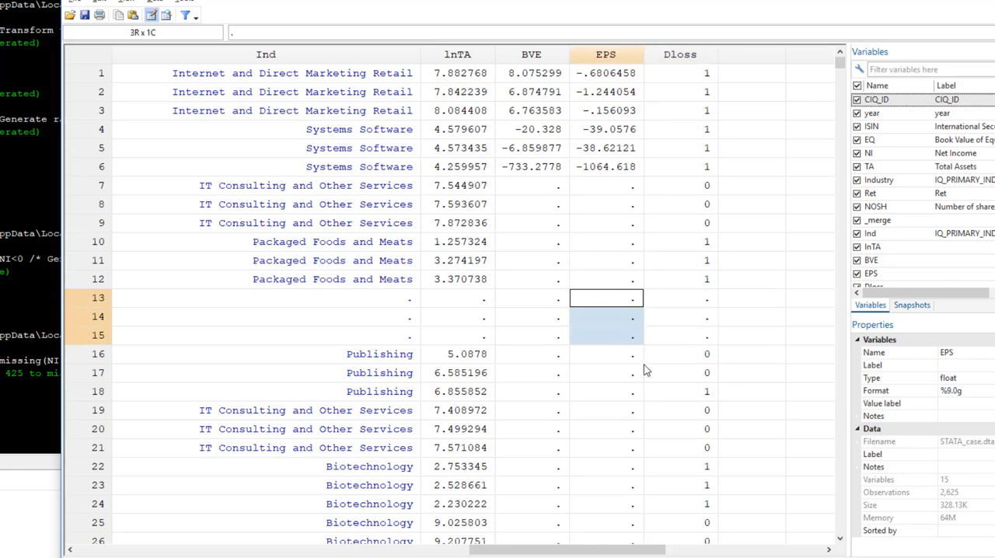
{"action": "scroll", "scroll_direction": "left", "scroll_amount": 3}
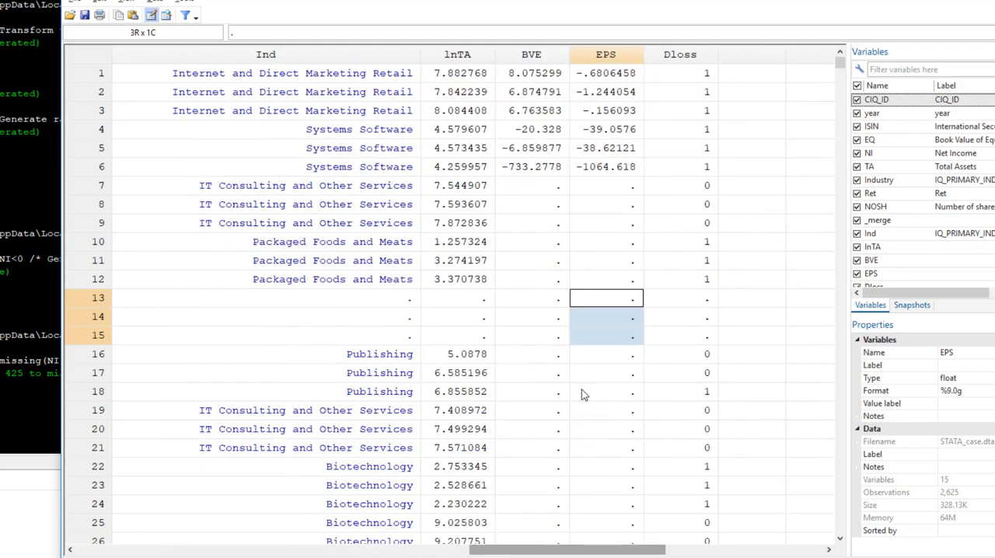
{"action": "left_click", "coordinate": [681, 298]}
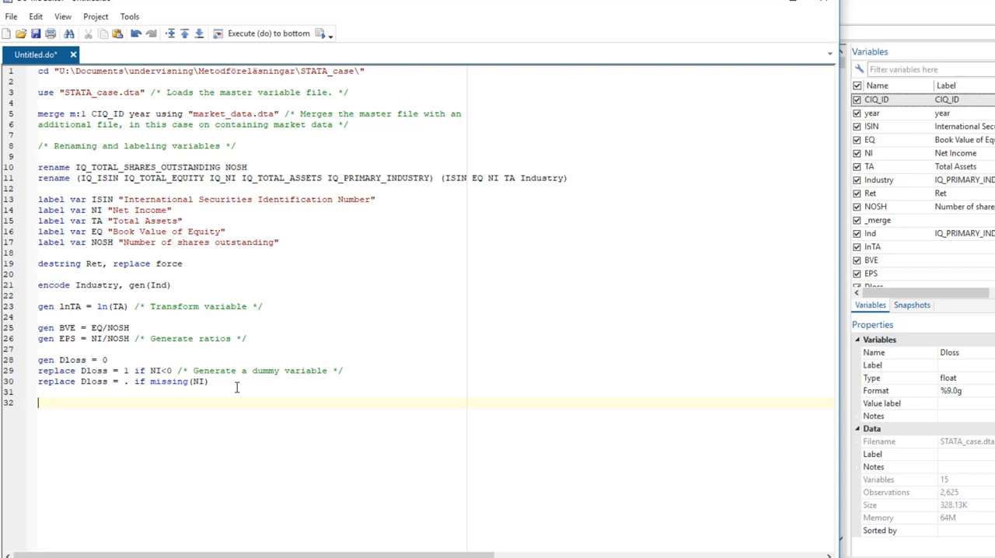
Add a 'winsor' line and a 'histogram EPS' line to the do-file
{"action": "type", "text": "winsor"}
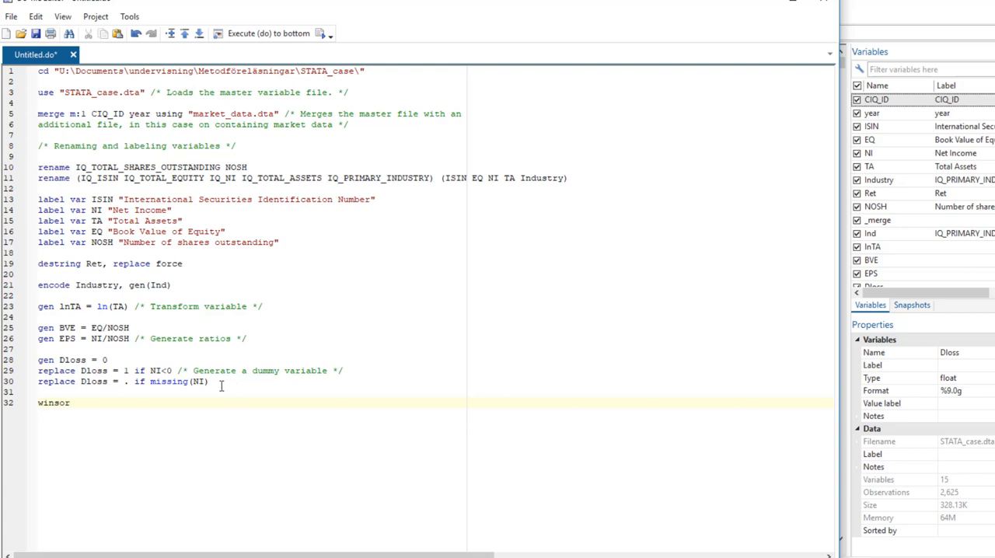
{"action": "left_click", "coordinate": [131, 403]}
{"action": "type", "text": "histogram"}
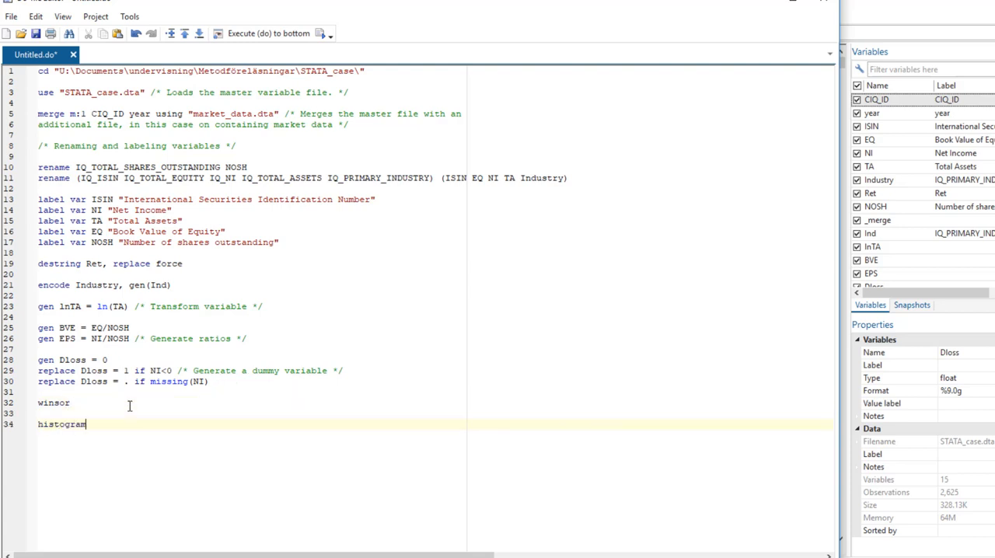
{"action": "type", "text": "EPS"}
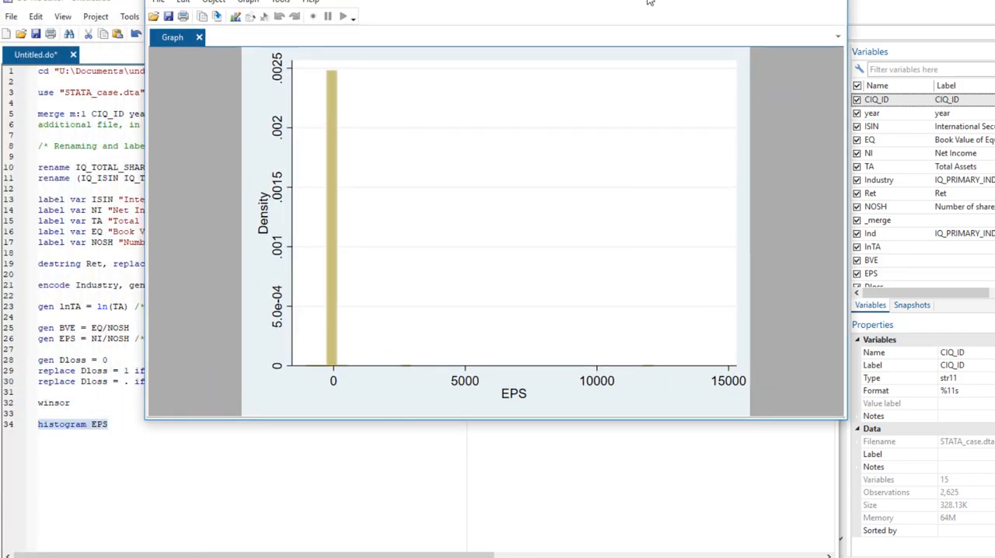
{"action": "mouse_move", "coordinate": [348, 111]}
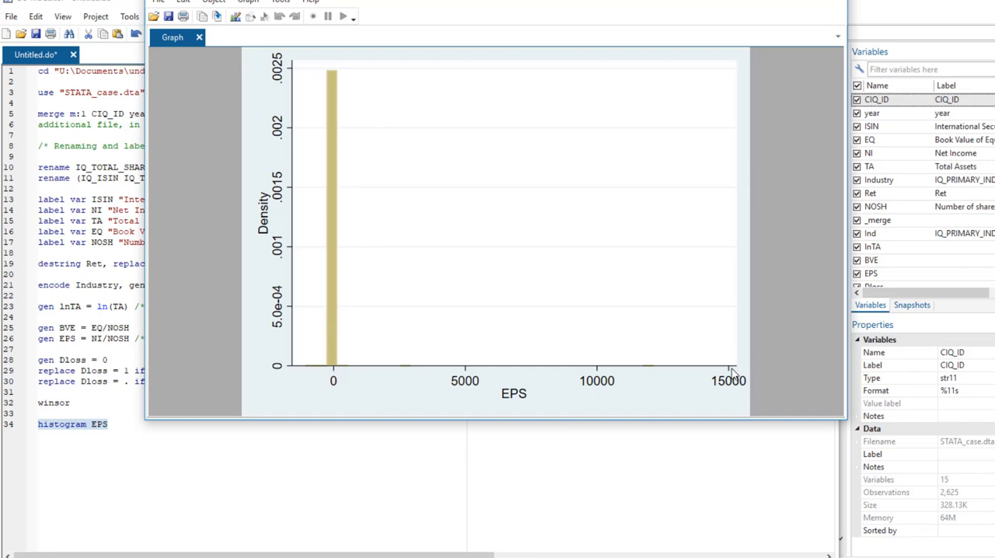
{"action": "mouse_move", "coordinate": [612, 390]}
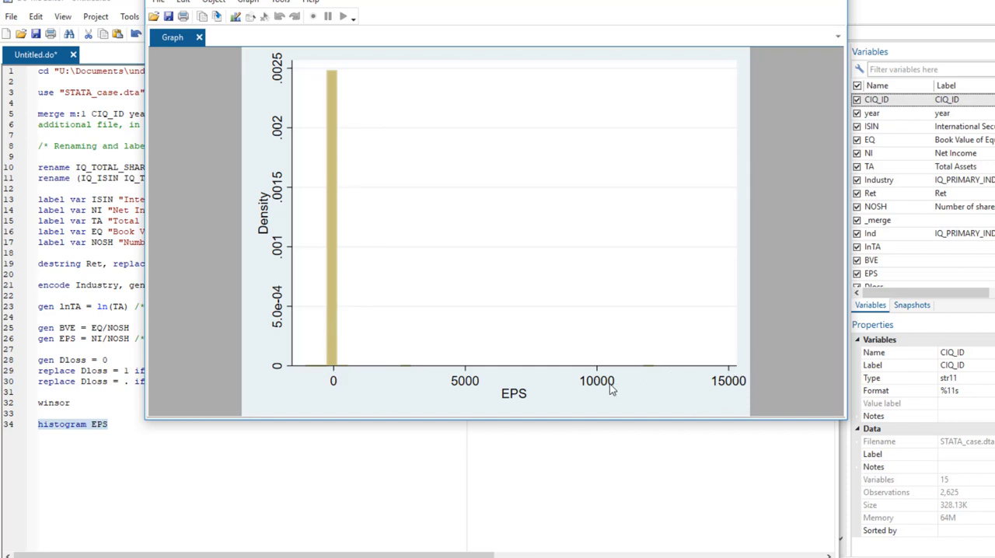
{"action": "mouse_move", "coordinate": [660, 375]}
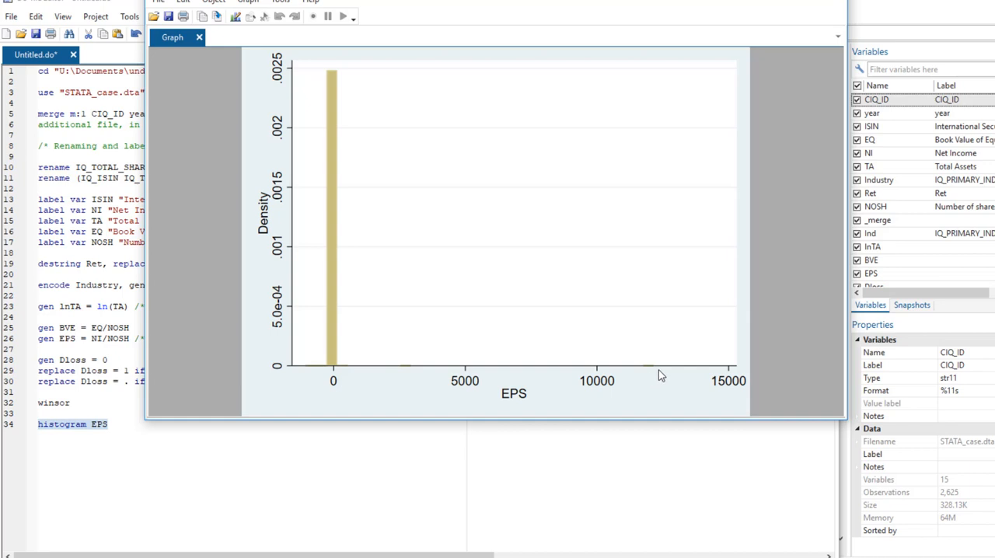
{"action": "mouse_move", "coordinate": [715, 373]}
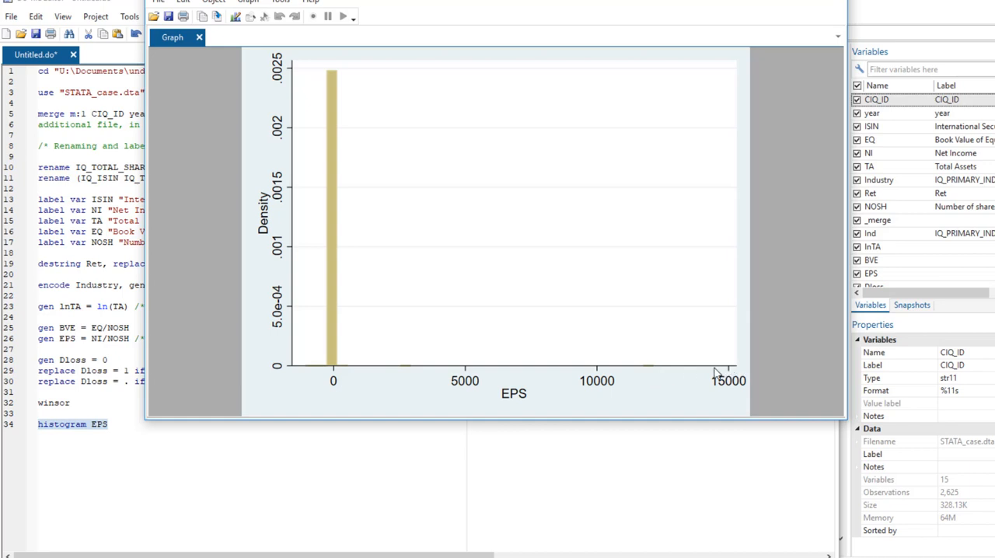
{"action": "mouse_move", "coordinate": [723, 379]}
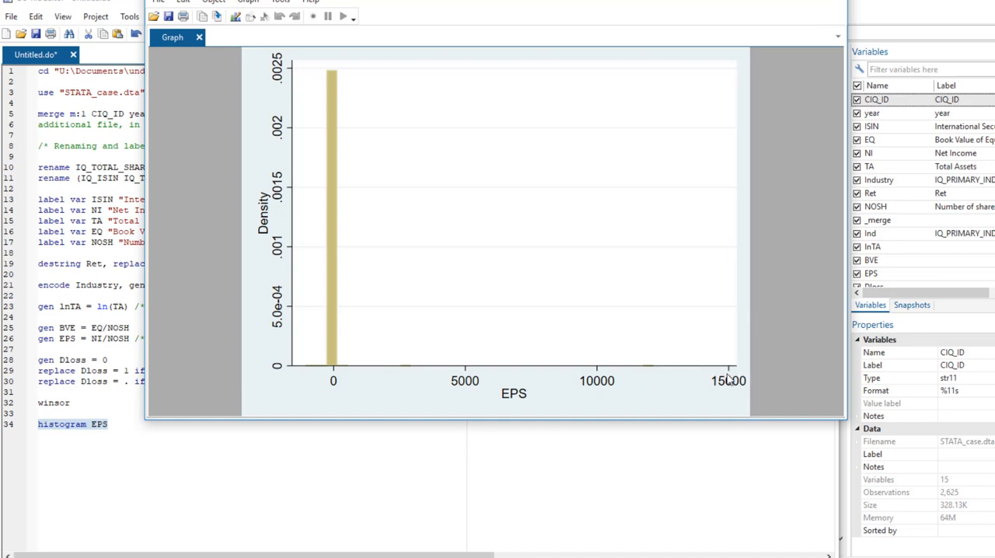
{"action": "mouse_move", "coordinate": [774, 362]}
{"action": "type", "text": " E"}
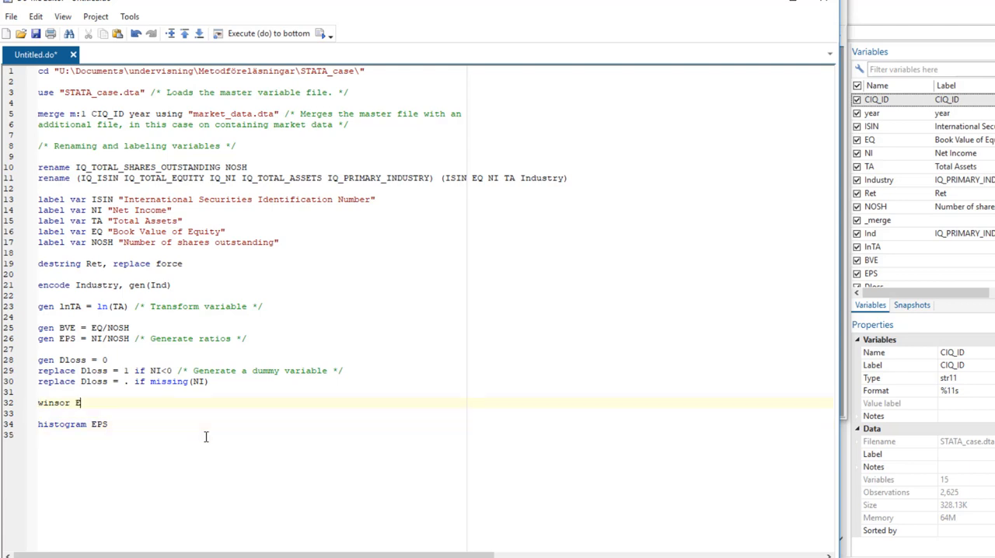
Run 'winsor EPS, gen(WEPS) p(0.01)' and select the histogram WEPS line to run
{"action": "type", "text": "PS,"}
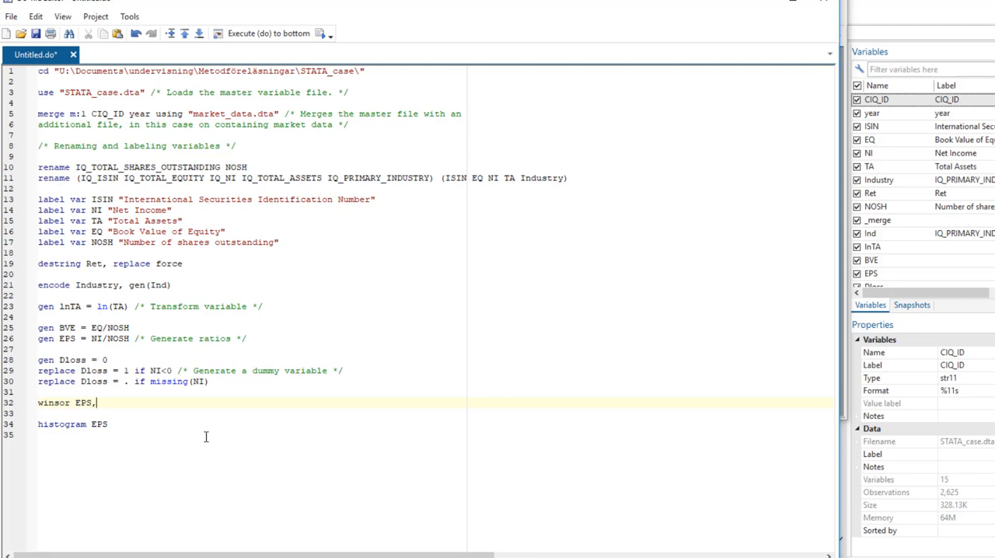
{"action": "type", "text": "gen(WE"}
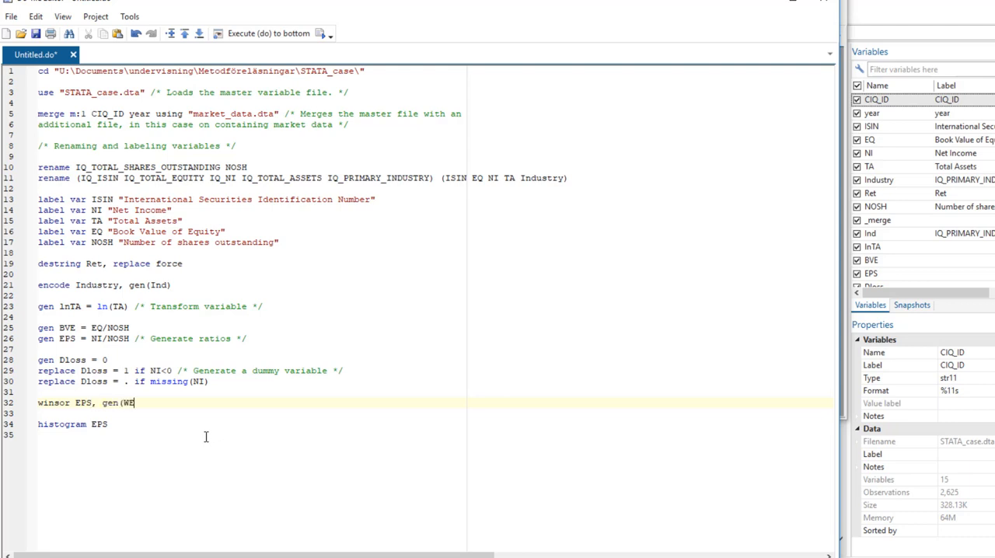
{"action": "type", "text": "PS)"}
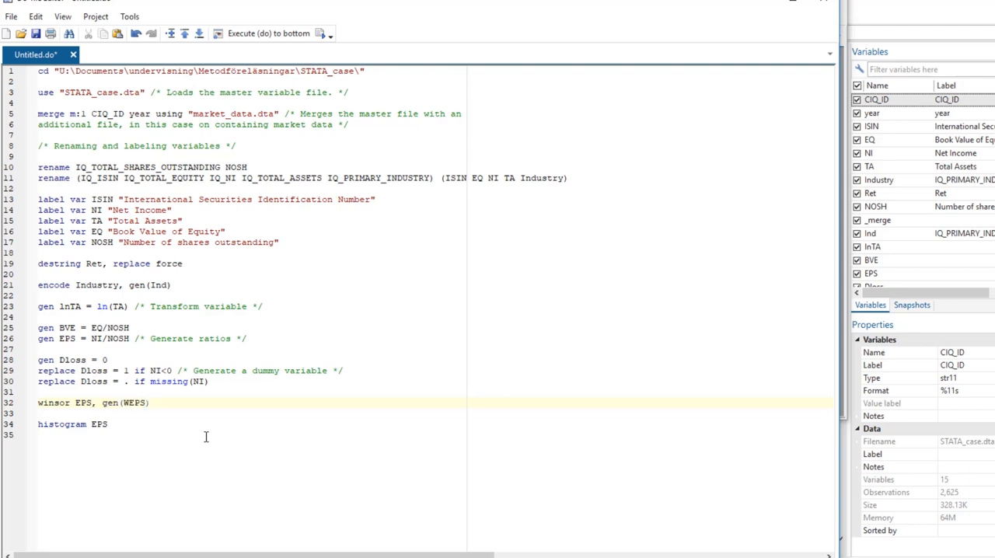
{"action": "type", "text": "p("}
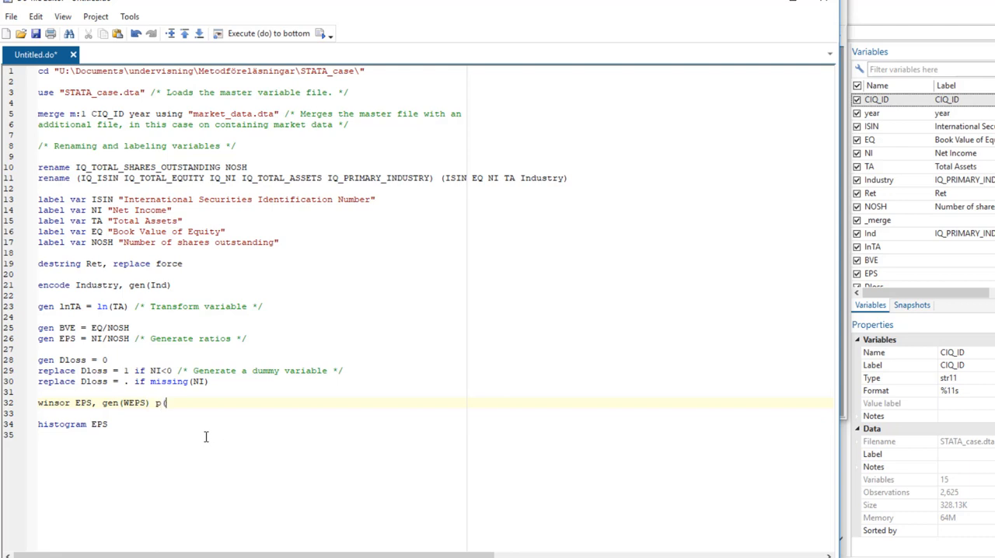
{"action": "type", "text": "0.01)"}
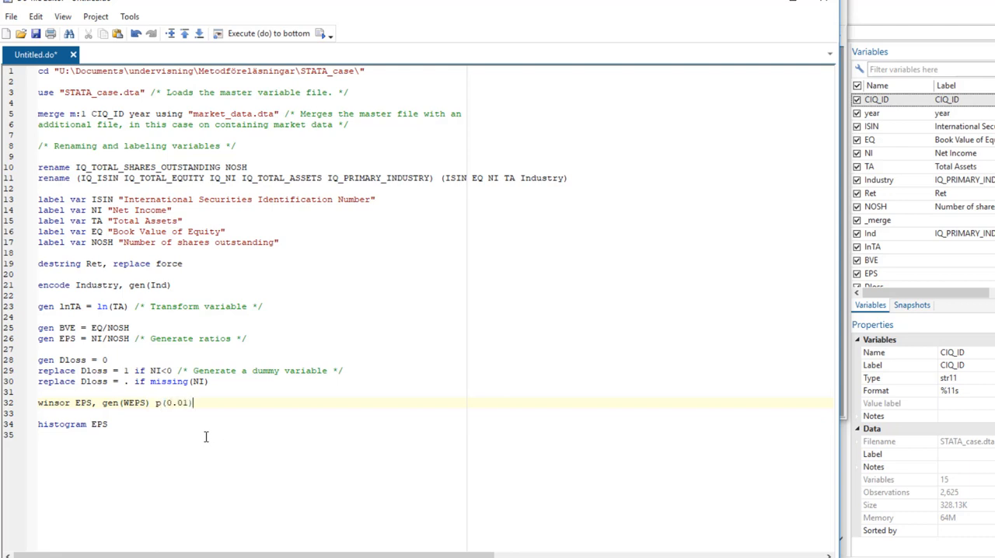
{"action": "triple_click", "coordinate": [117, 402]}
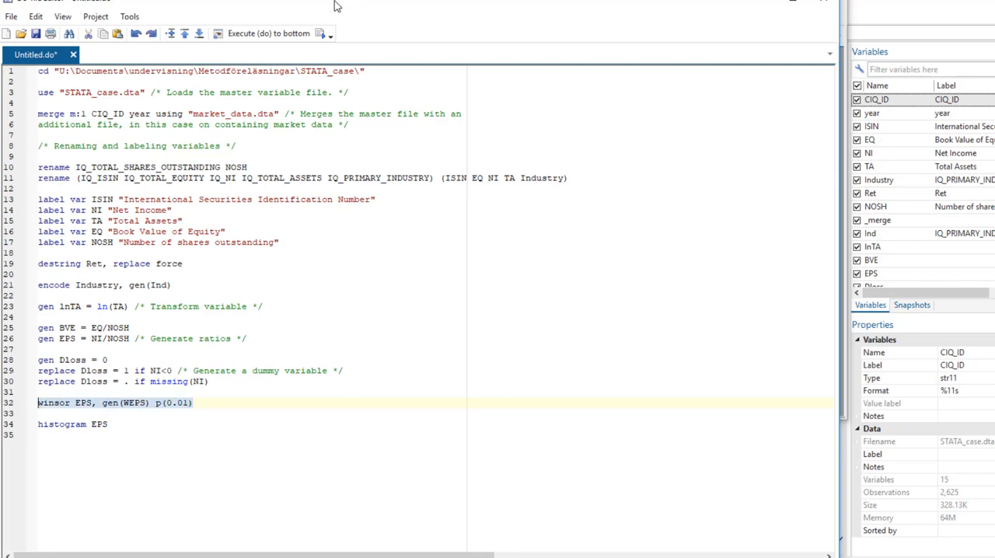
{"action": "left_click", "coordinate": [320, 32]}
{"action": "type", "text": "W"}
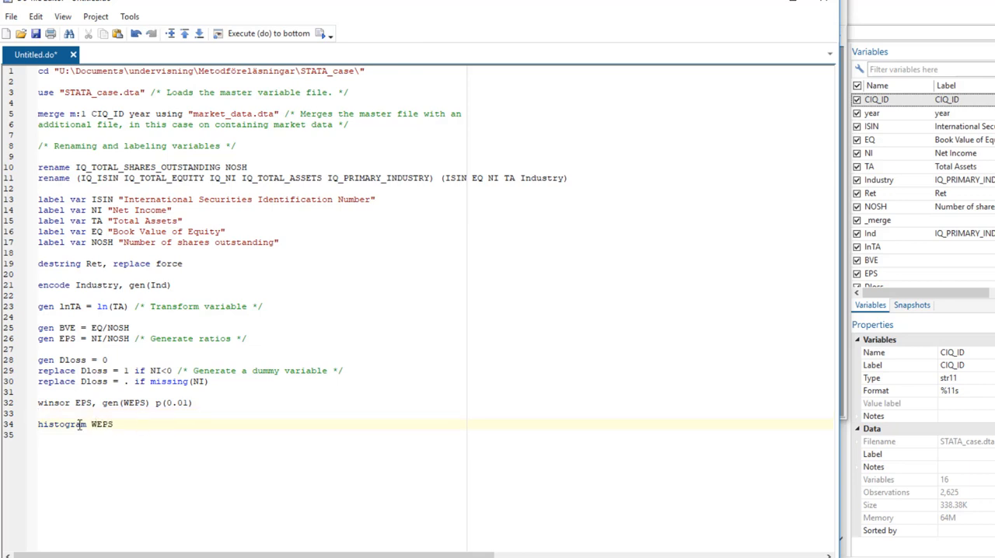
{"action": "triple_click", "coordinate": [75, 422]}
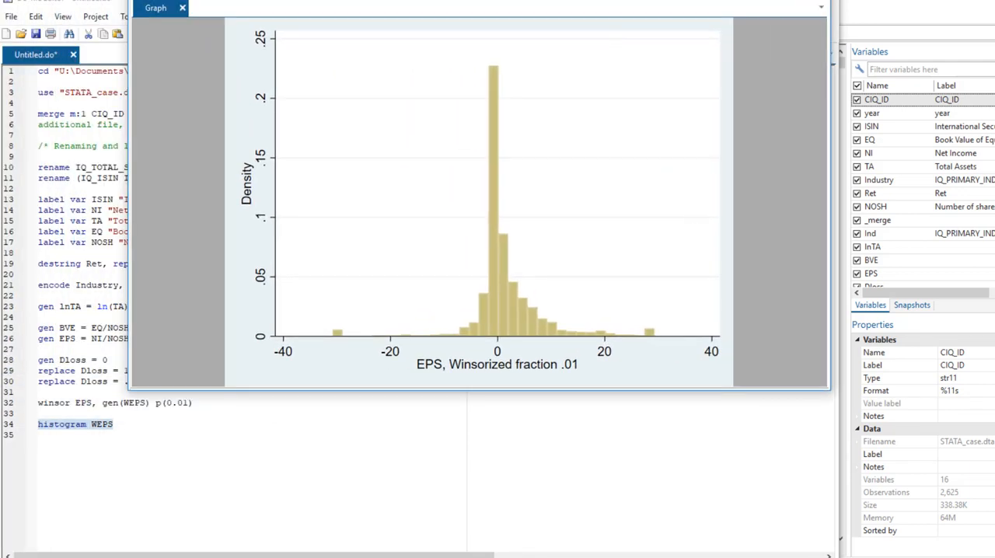
{"action": "mouse_move", "coordinate": [411, 375]}
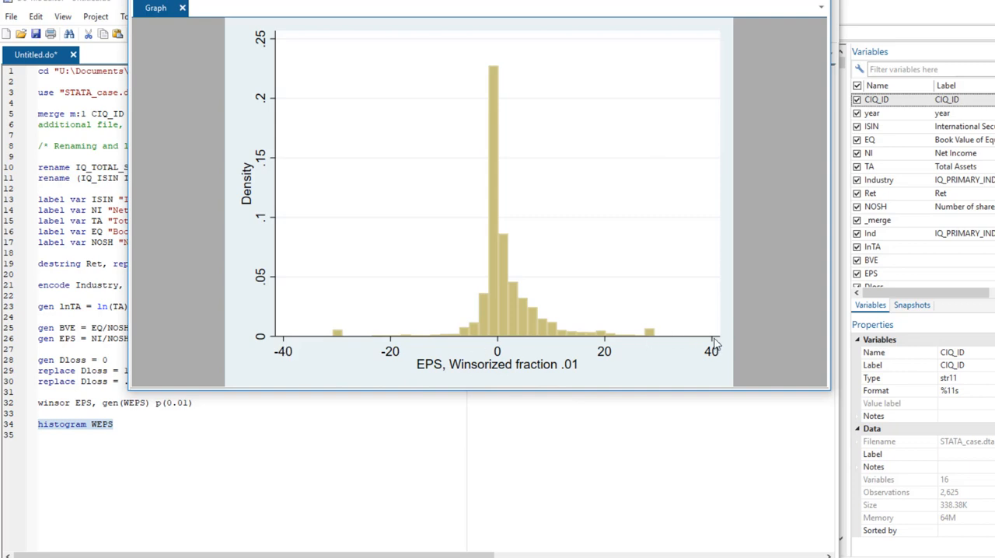
{"action": "mouse_move", "coordinate": [715, 334]}
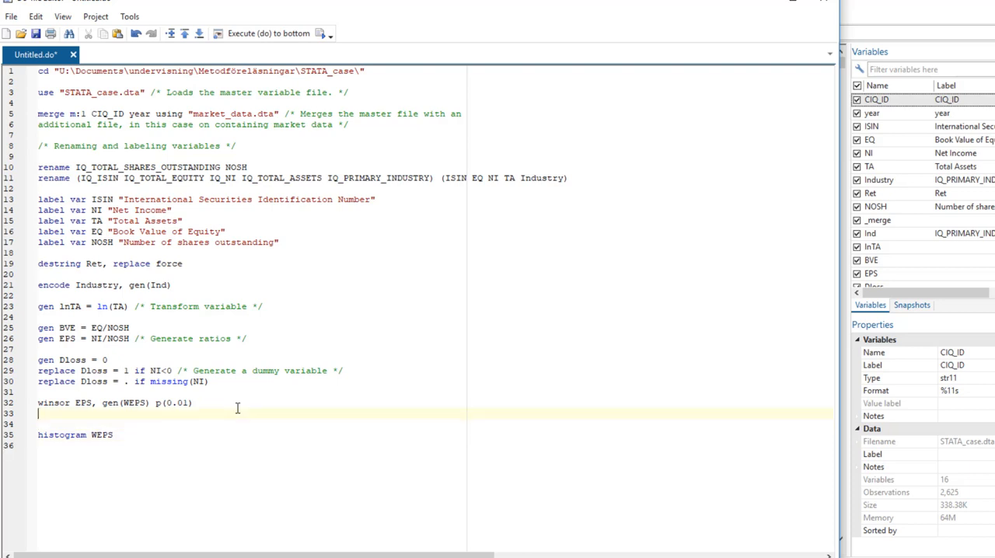
Drop EPS, rename WEPS to EPS, and run these lines with the EPS histogram
{"action": "type", "text": "drop EPS"}
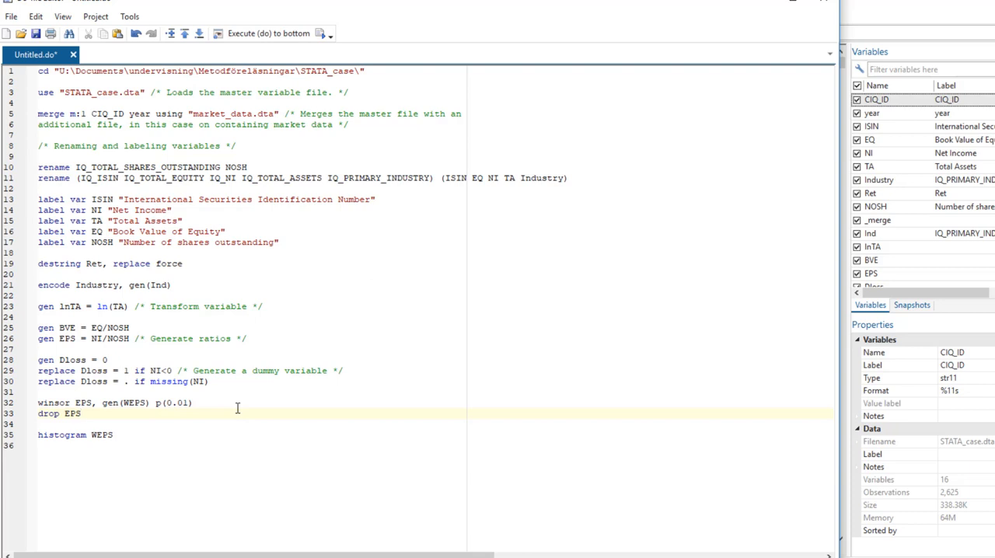
{"action": "type", "text": "ge"}
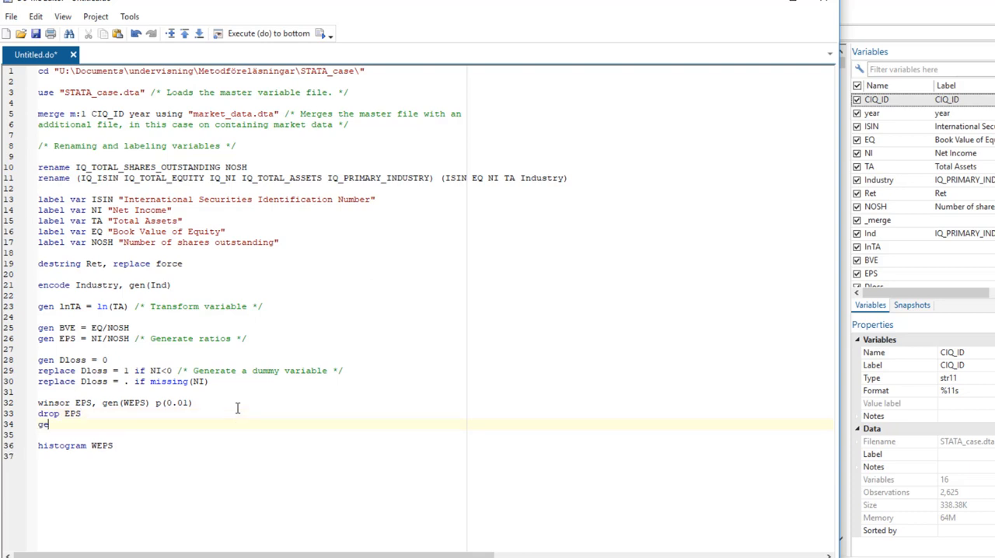
{"action": "key", "text": "backspace"}
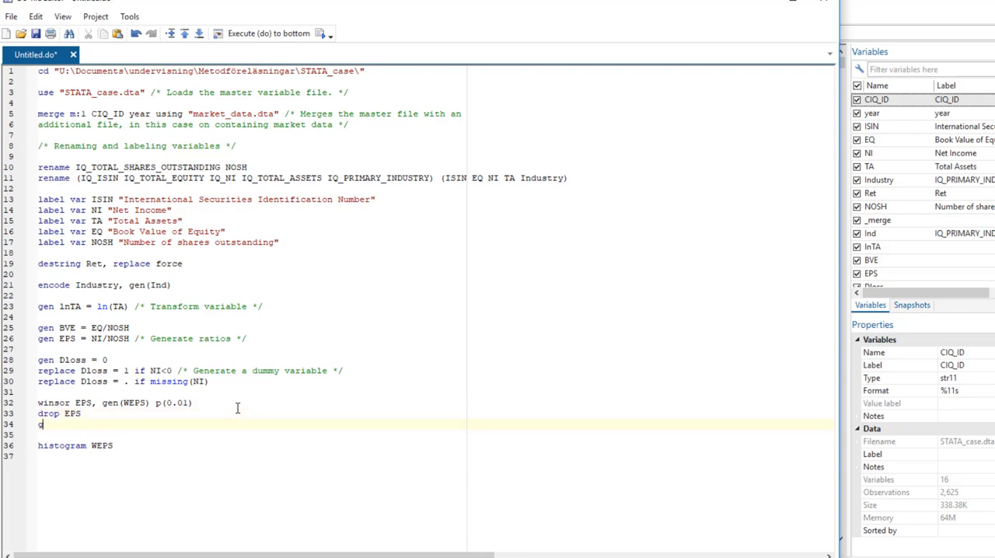
{"action": "type", "text": "rename"}
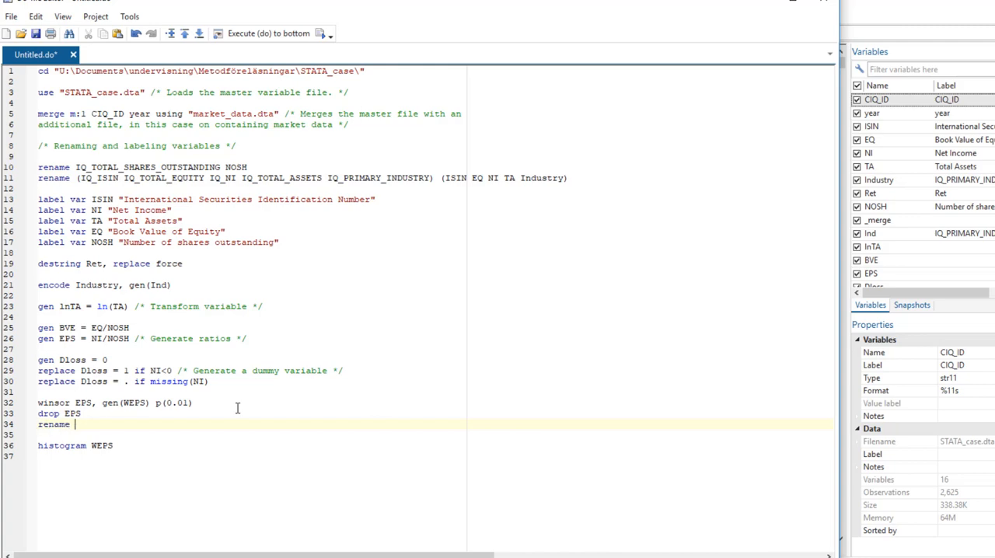
{"action": "type", "text": "WEPS"}
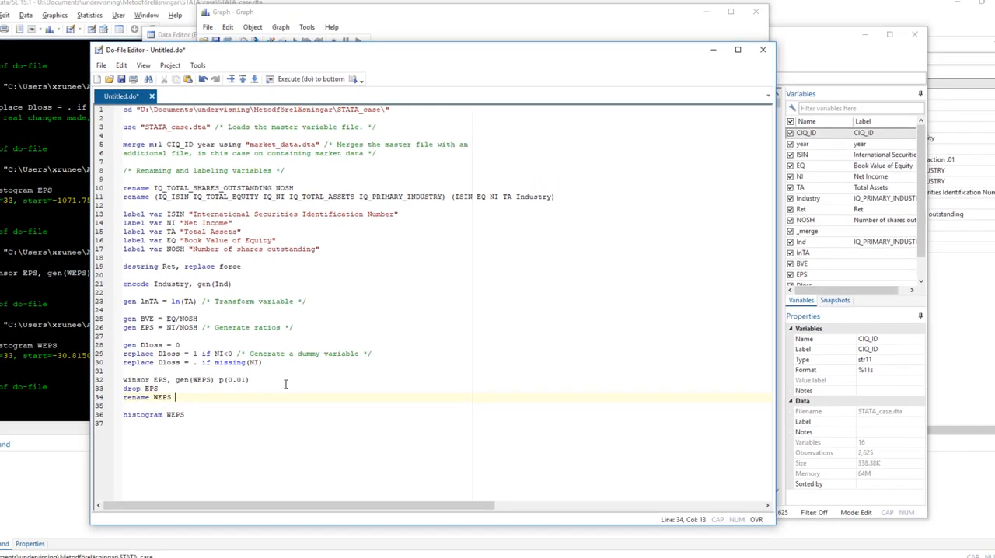
{"action": "type", "text": "EPS"}
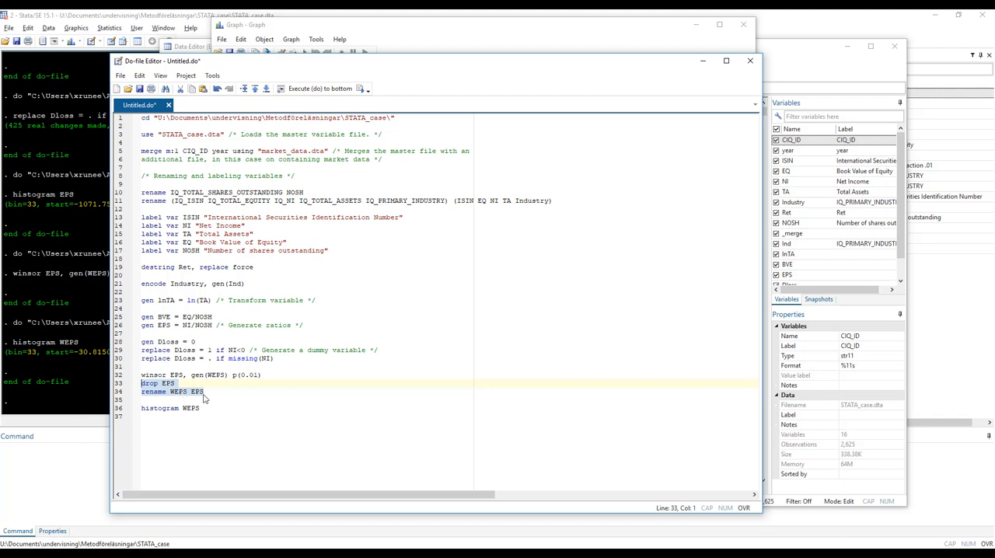
{"action": "left_click", "coordinate": [360, 89]}
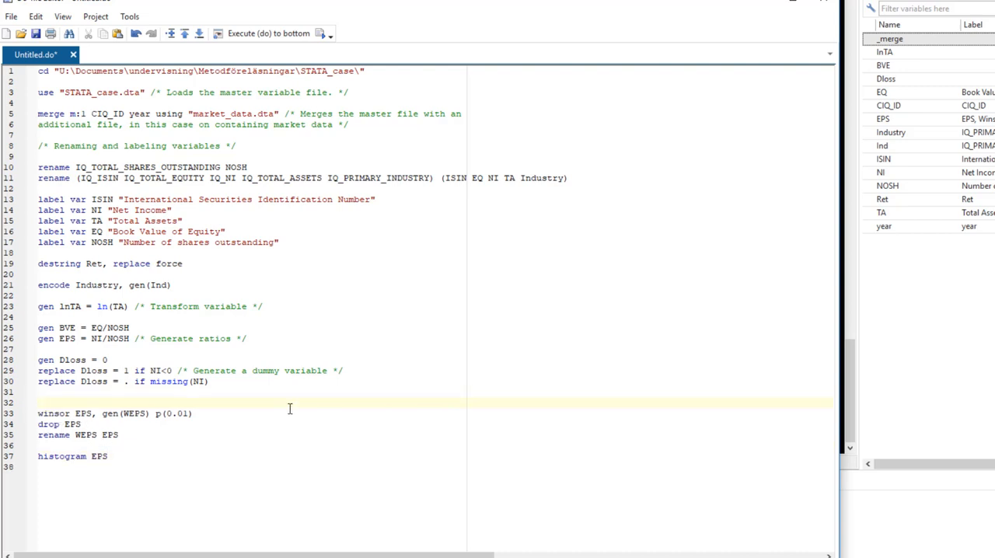
Add 'ssc install winsor, replace' above the winsor command
{"action": "type", "text": "ssc"}
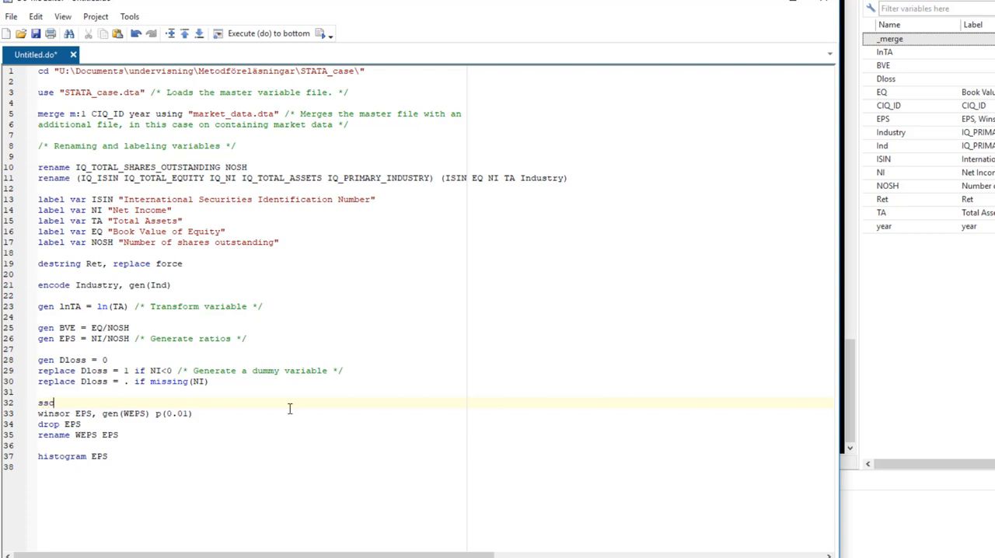
{"action": "type", "text": "install"}
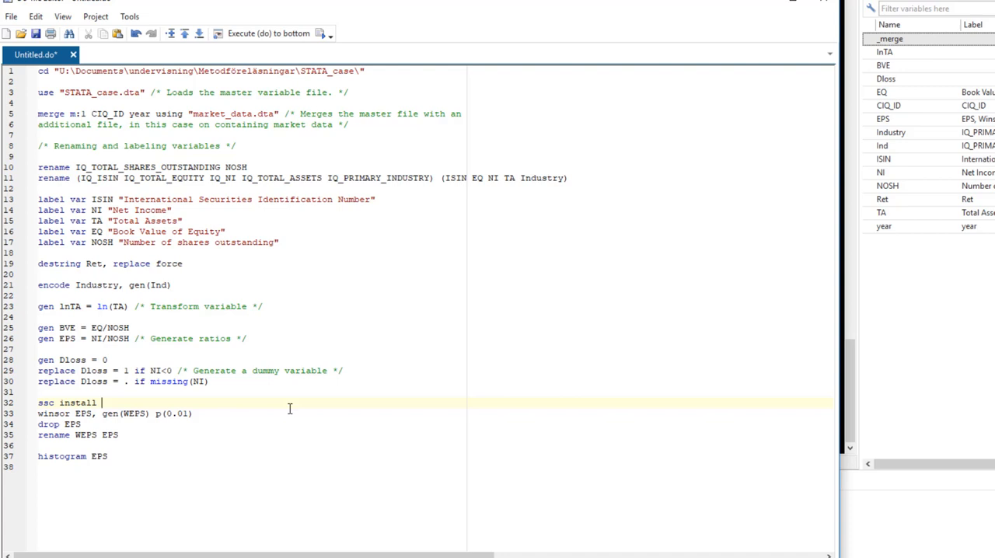
{"action": "type", "text": "winsor"}
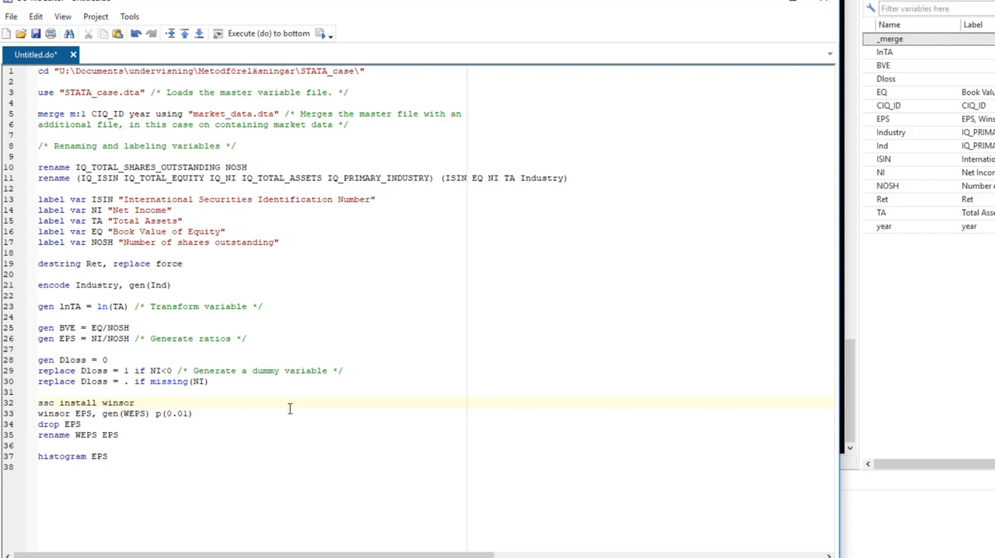
{"action": "type", "text": ", replace"}
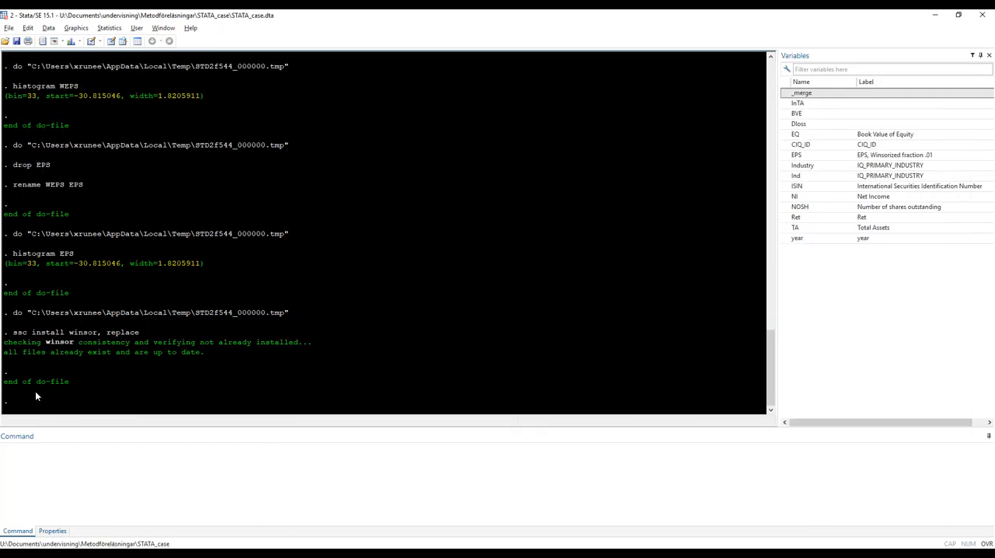
{"action": "mouse_move", "coordinate": [95, 347]}
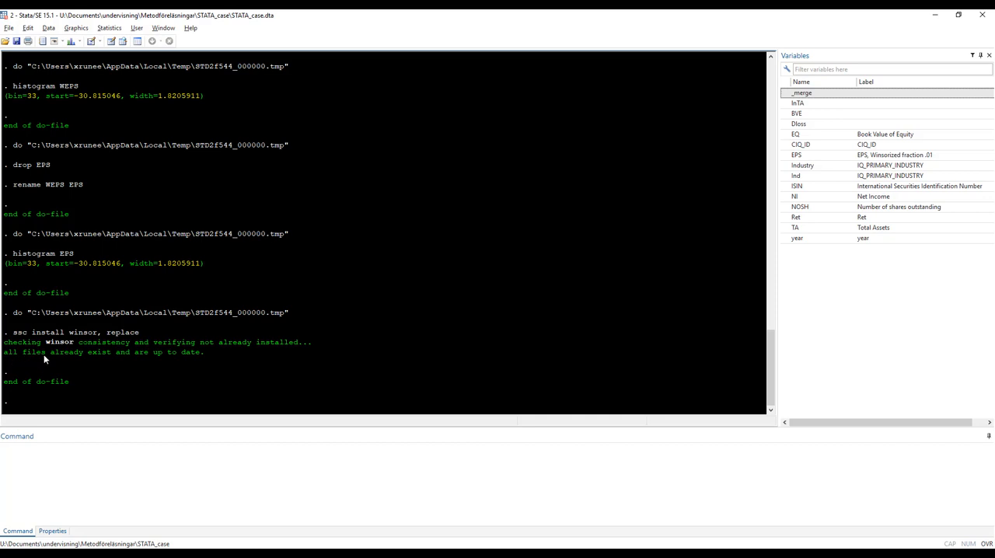
{"action": "mouse_move", "coordinate": [98, 359]}
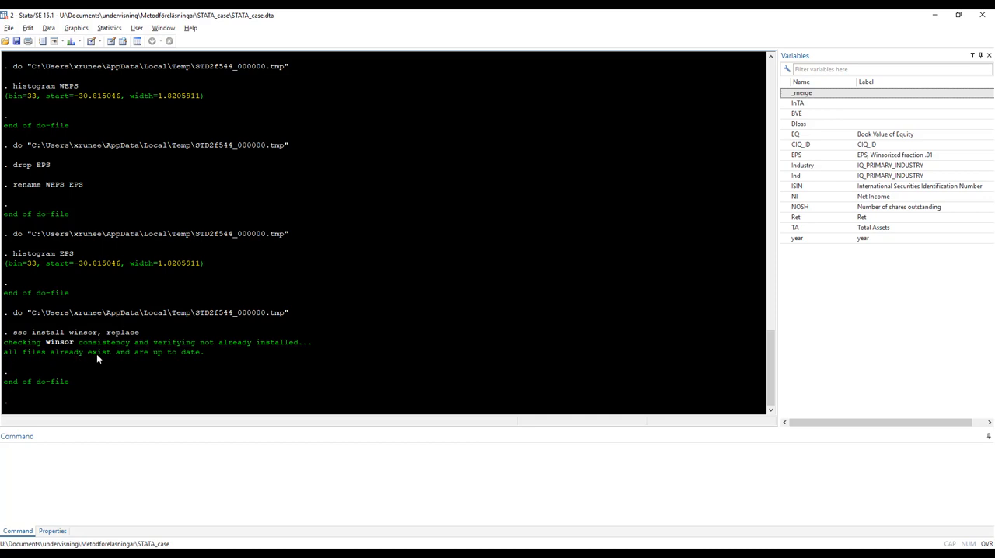
{"action": "mouse_move", "coordinate": [195, 361]}
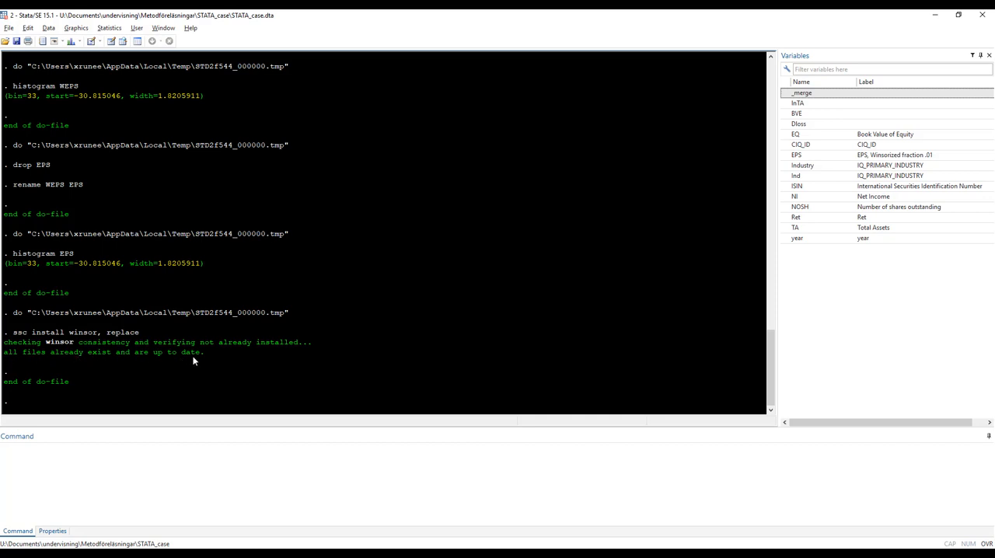
{"action": "mouse_move", "coordinate": [201, 363]}
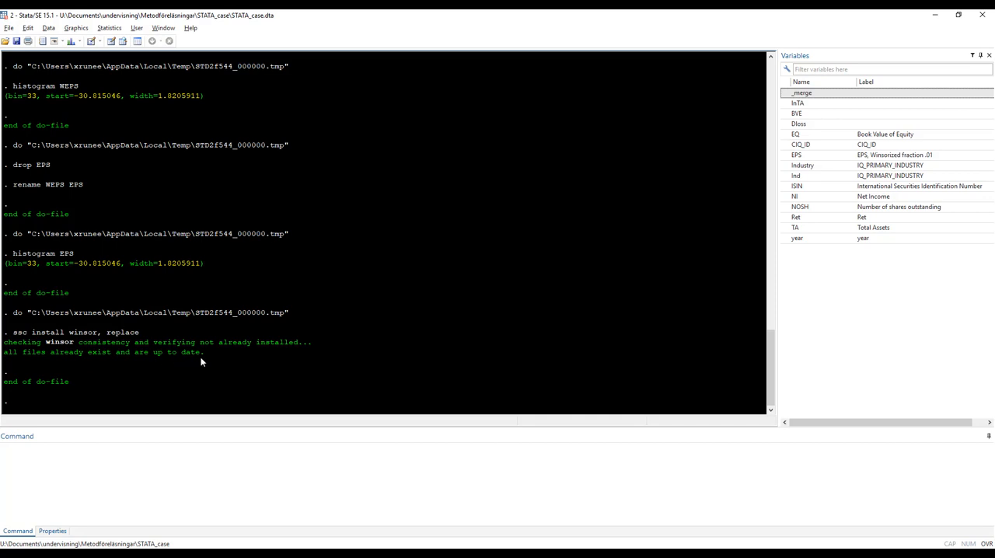